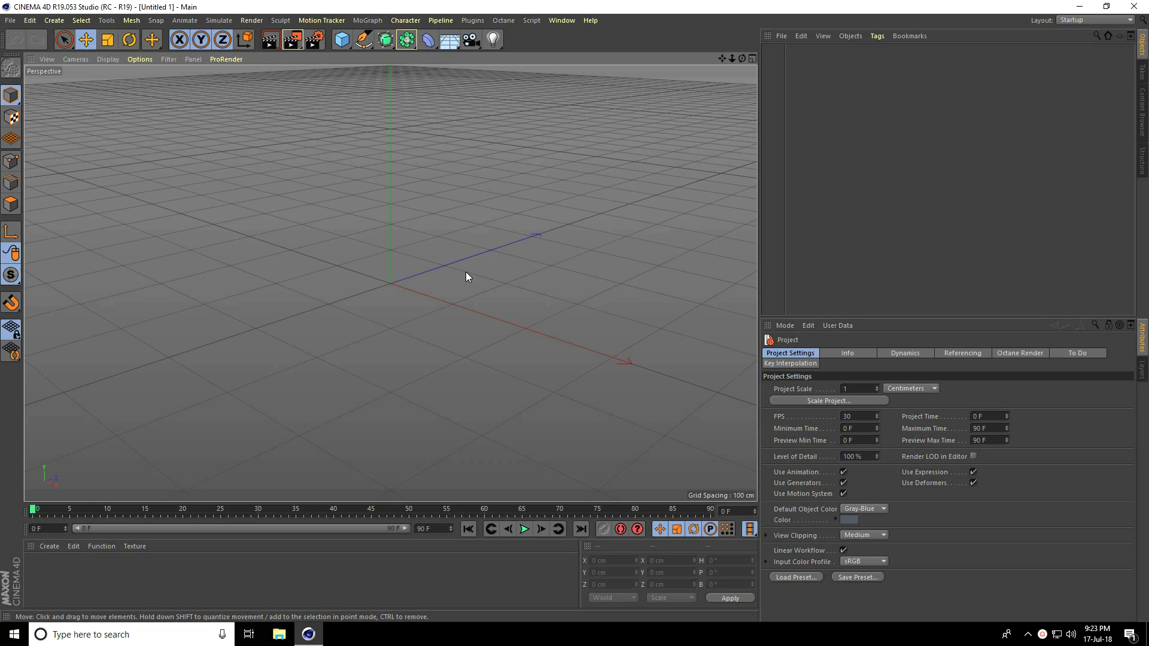
Step: Add a MoText object reading CARTOON
click(367, 19)
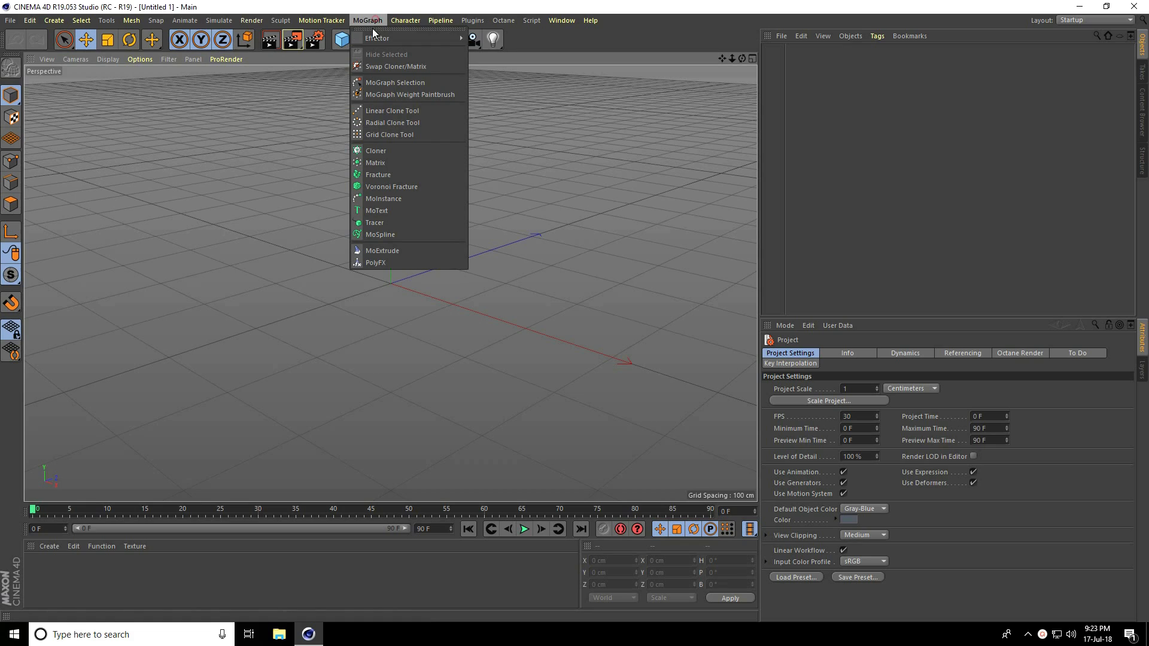
click(376, 210)
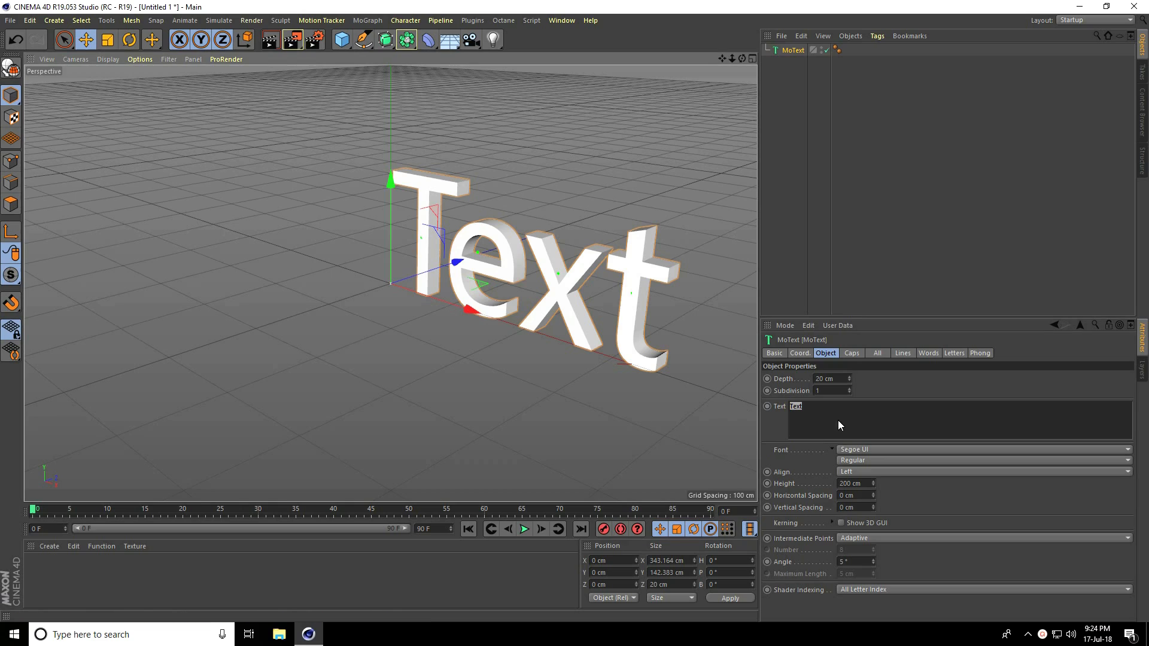
text(CARTOON)
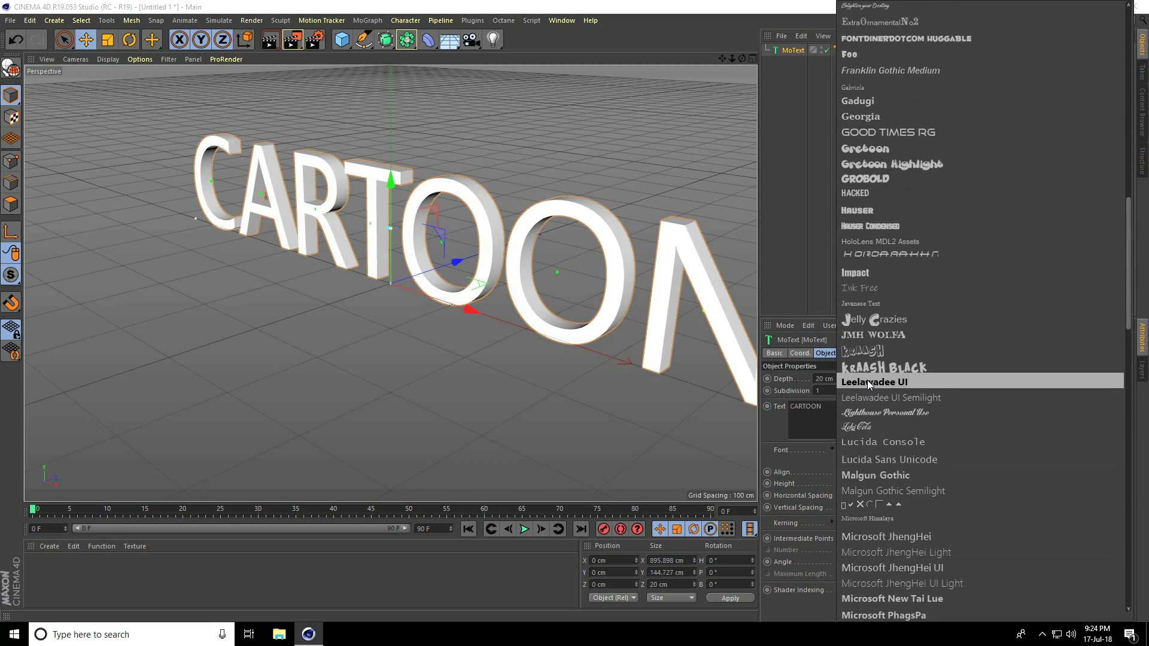
Step: Give the text the Gretoon Highlight font and a 50 cm depth
click(891, 163)
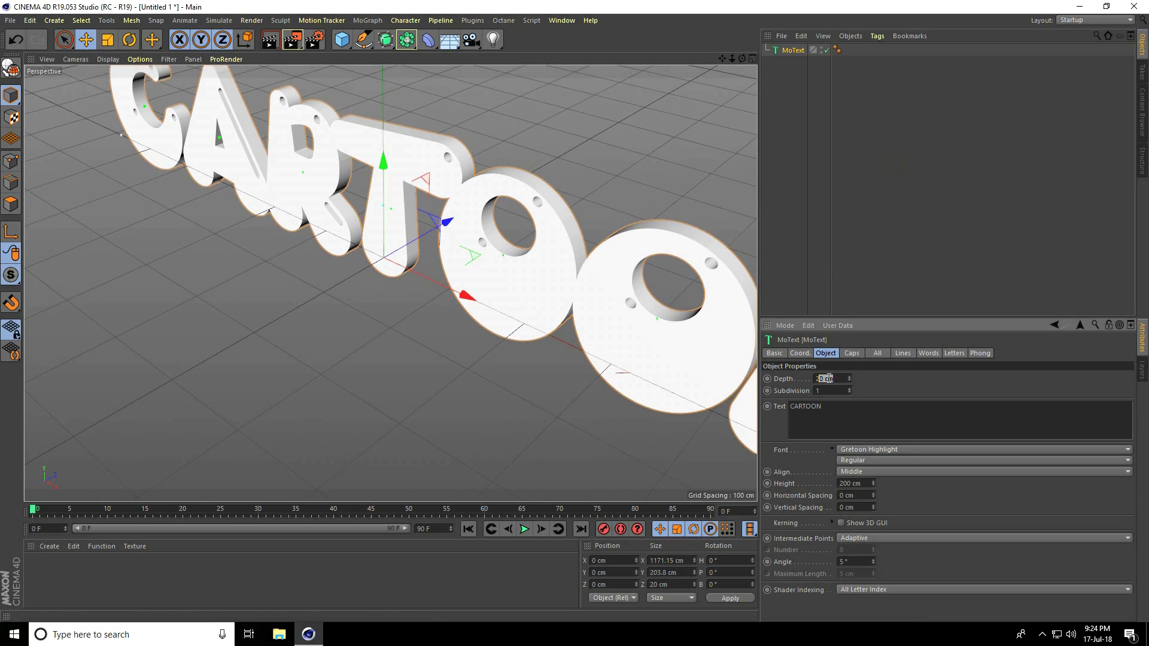
text(50 cm)
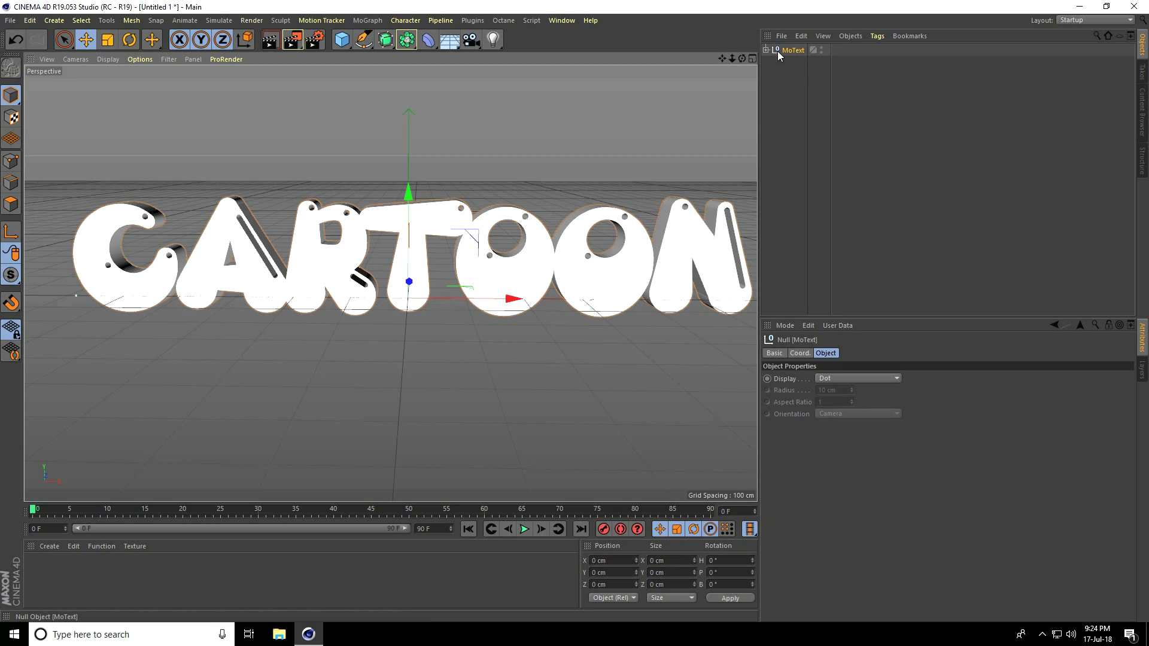
Step: Unfold the CARTOON group and delete its outer null without its children
click(766, 50)
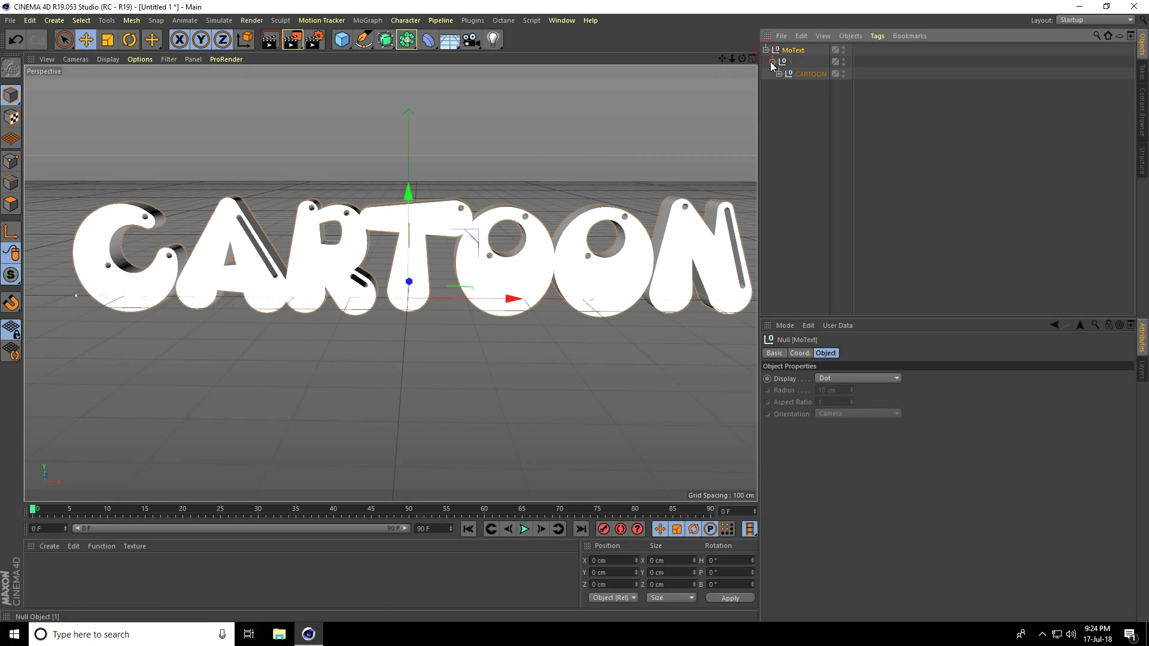
click(785, 74)
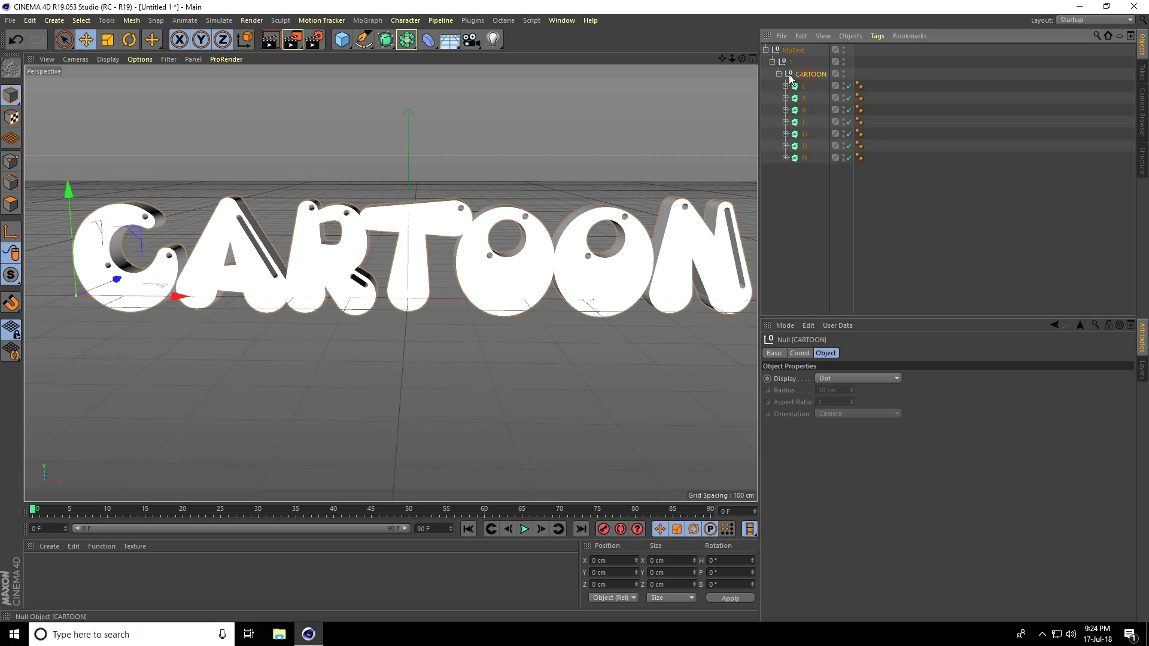
right_click(811, 74)
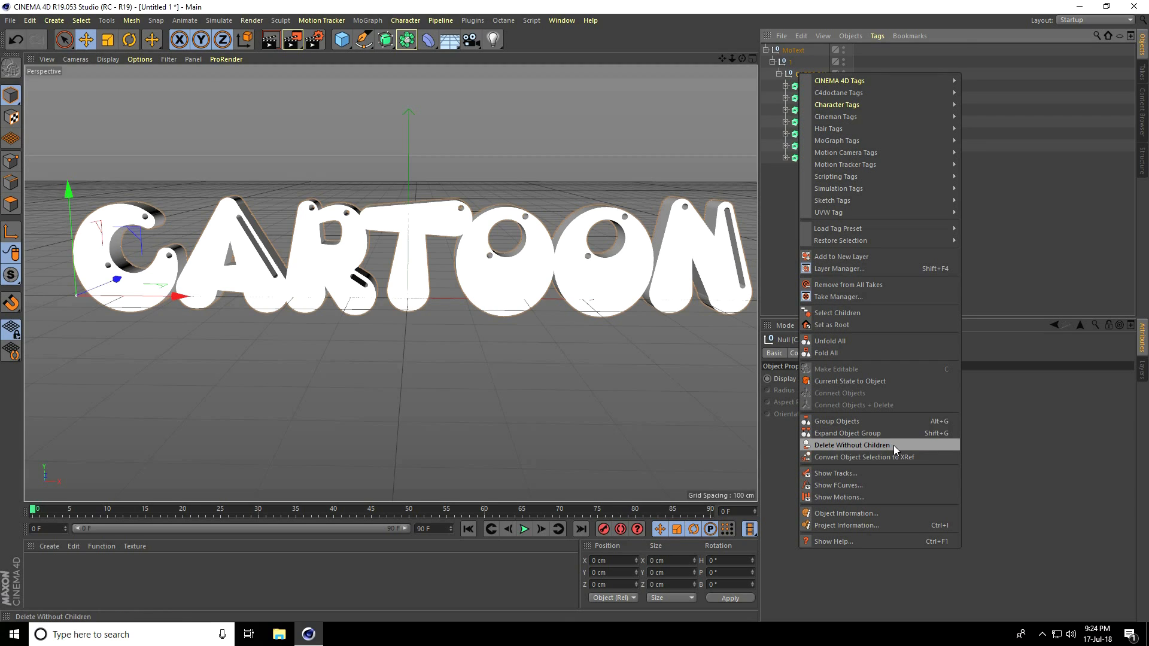
click(852, 444)
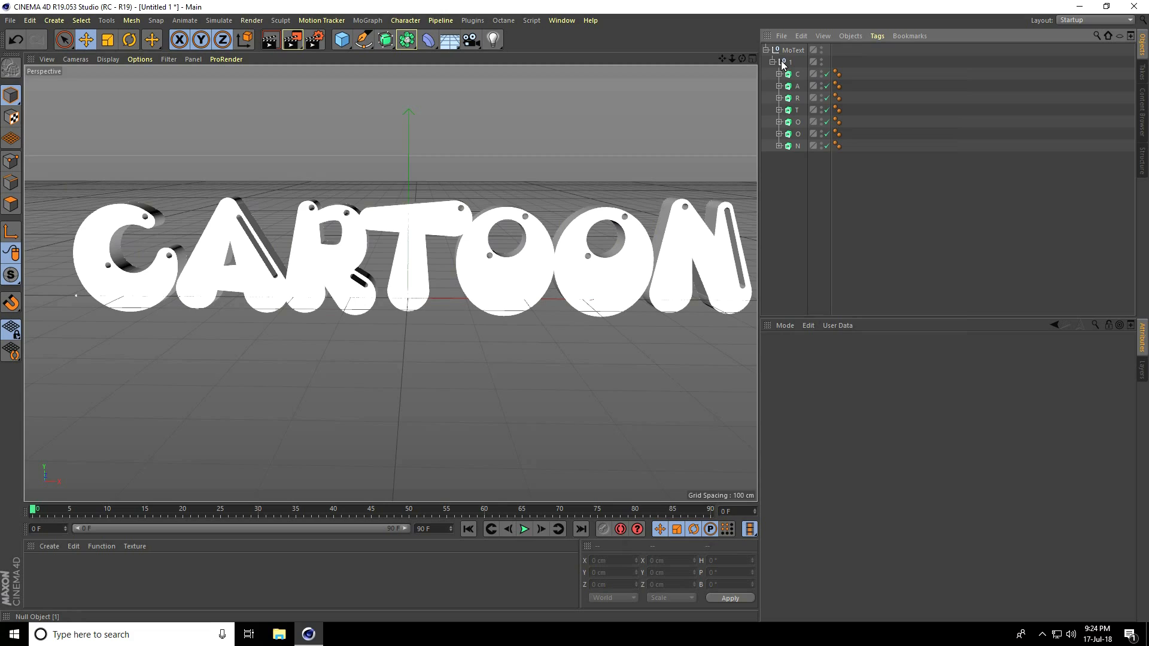
Step: Remove the remaining wrapper nulls so the seven letters are top-level objects
right_click(784, 62)
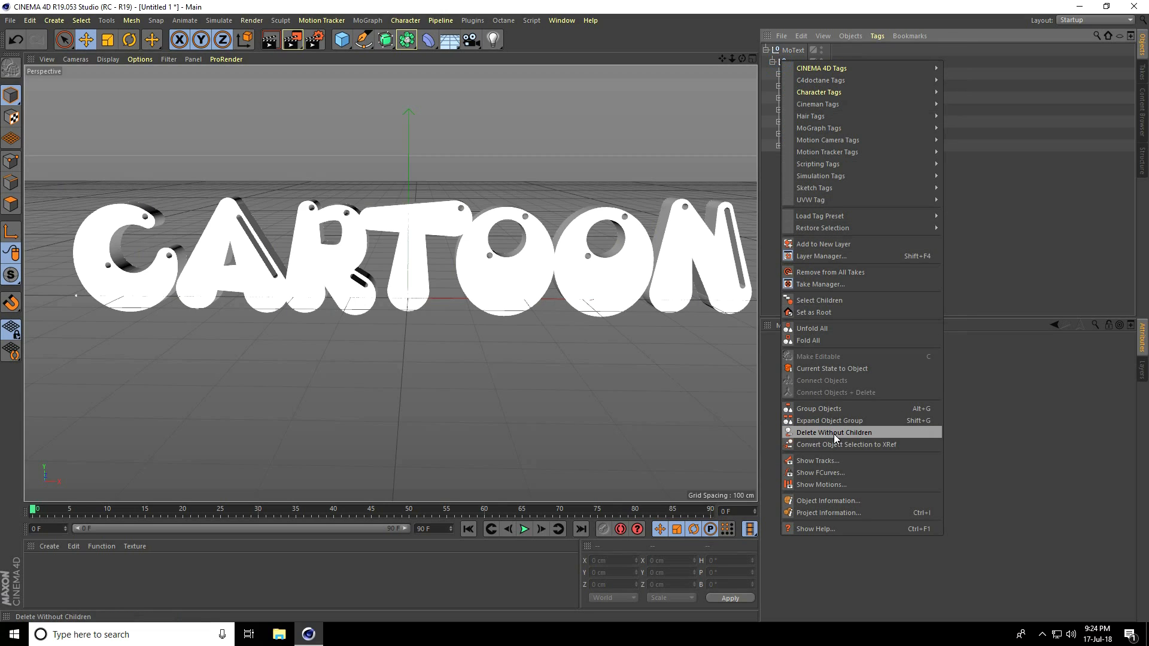
click(833, 432)
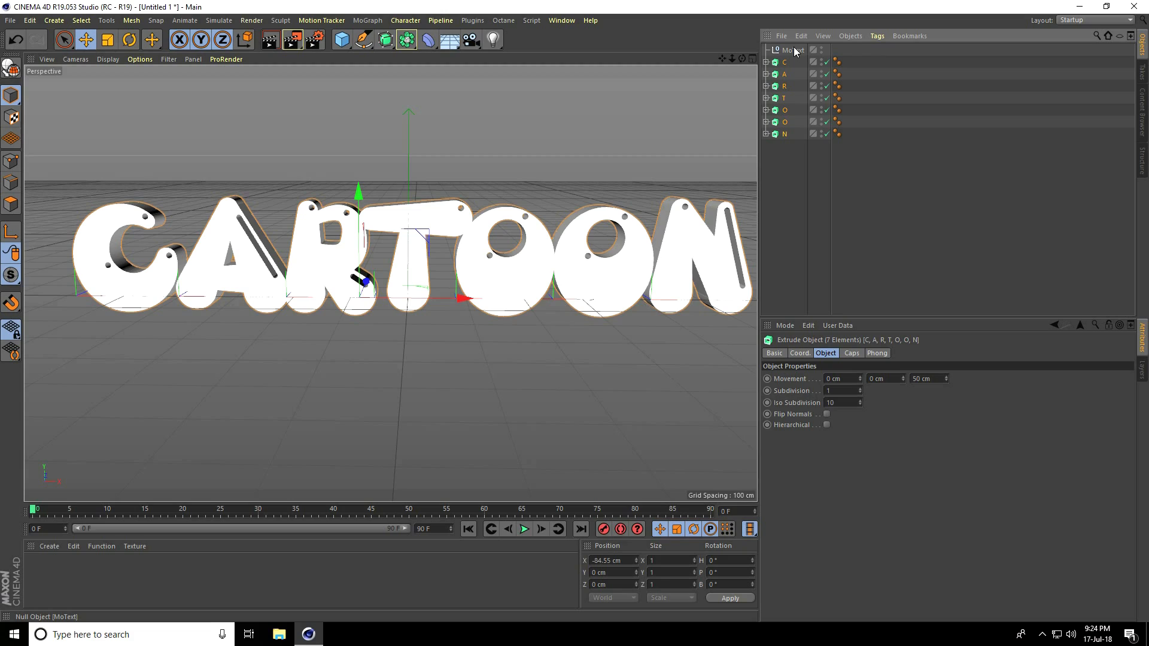
click(792, 50)
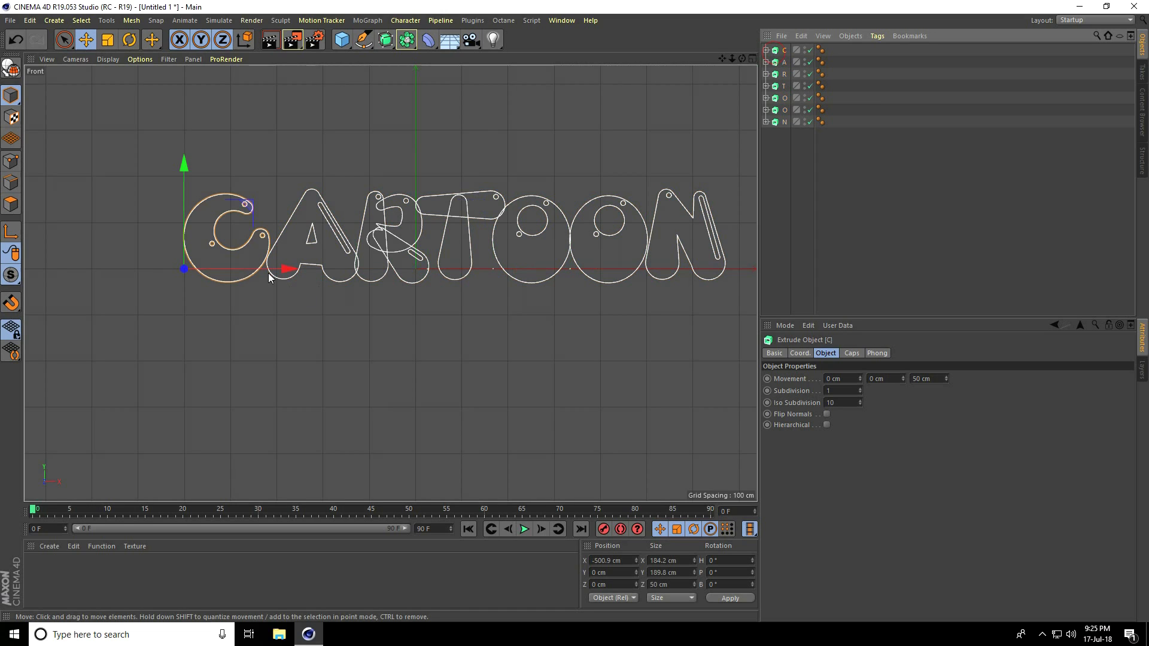
Step: Drag the letters C, O and another along X so they overlap at the world origin
drag(286, 270, 483, 269)
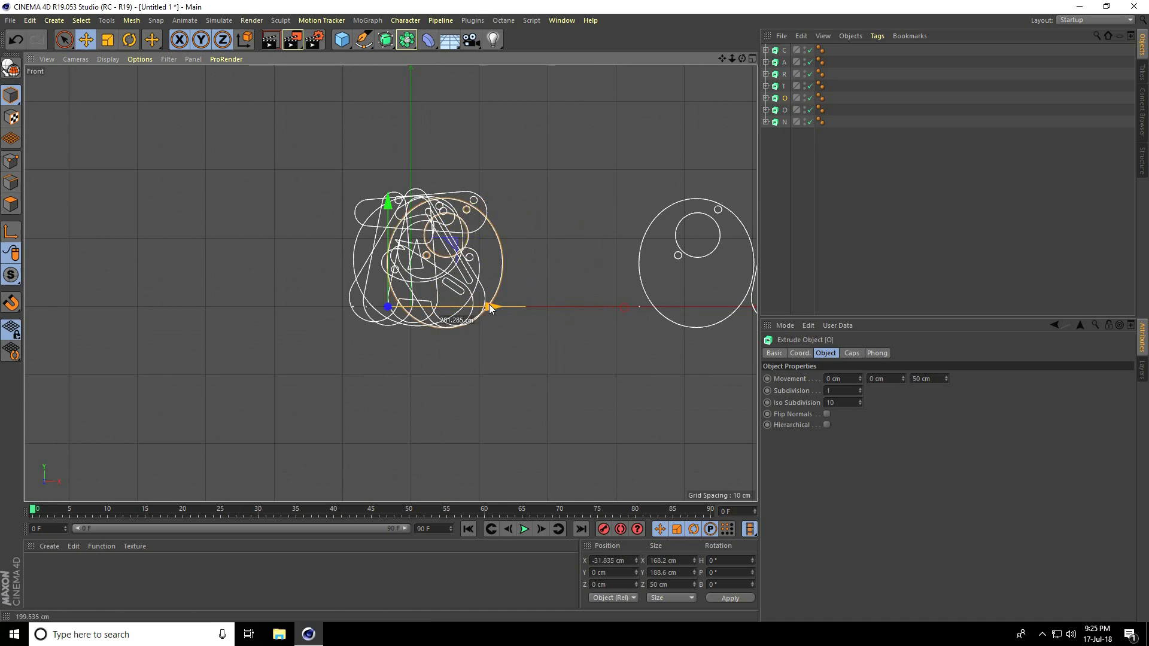
drag(490, 306, 455, 307)
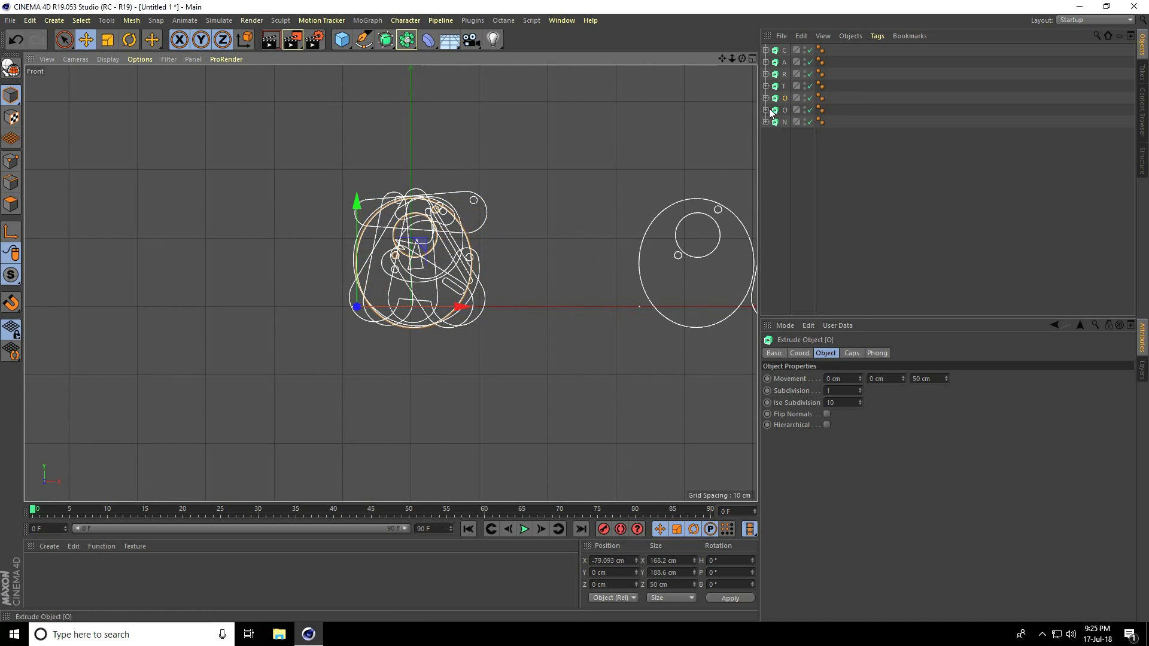
drag(460, 307, 462, 306)
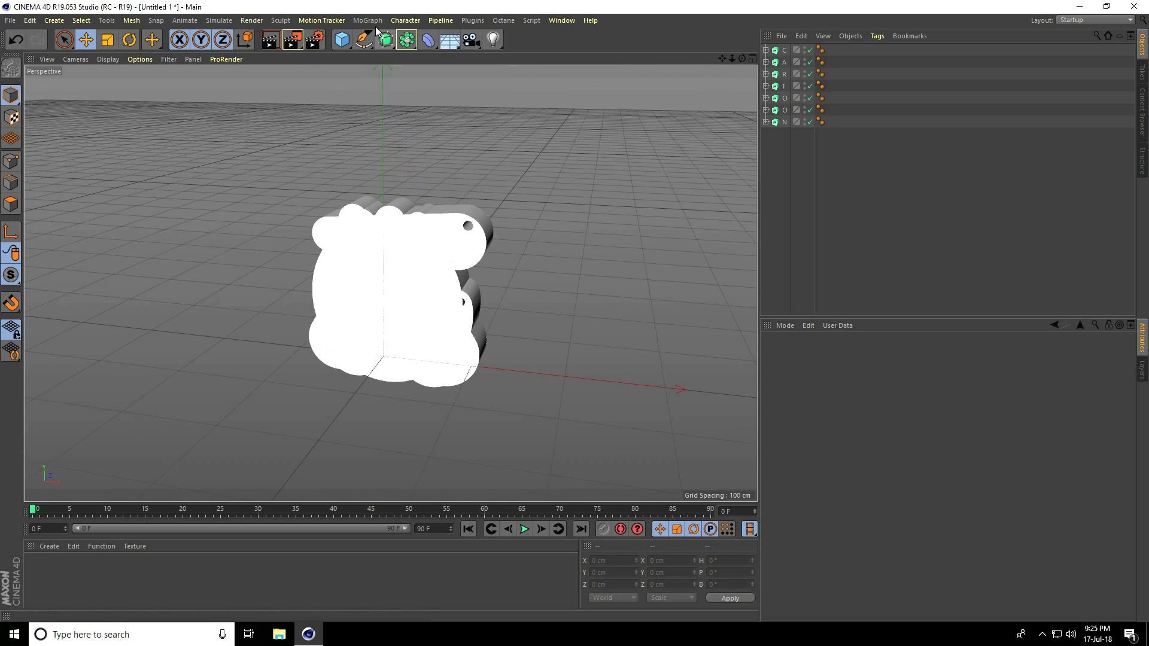
Step: Add a Cloner and place the seven letters under it as children
click(369, 20)
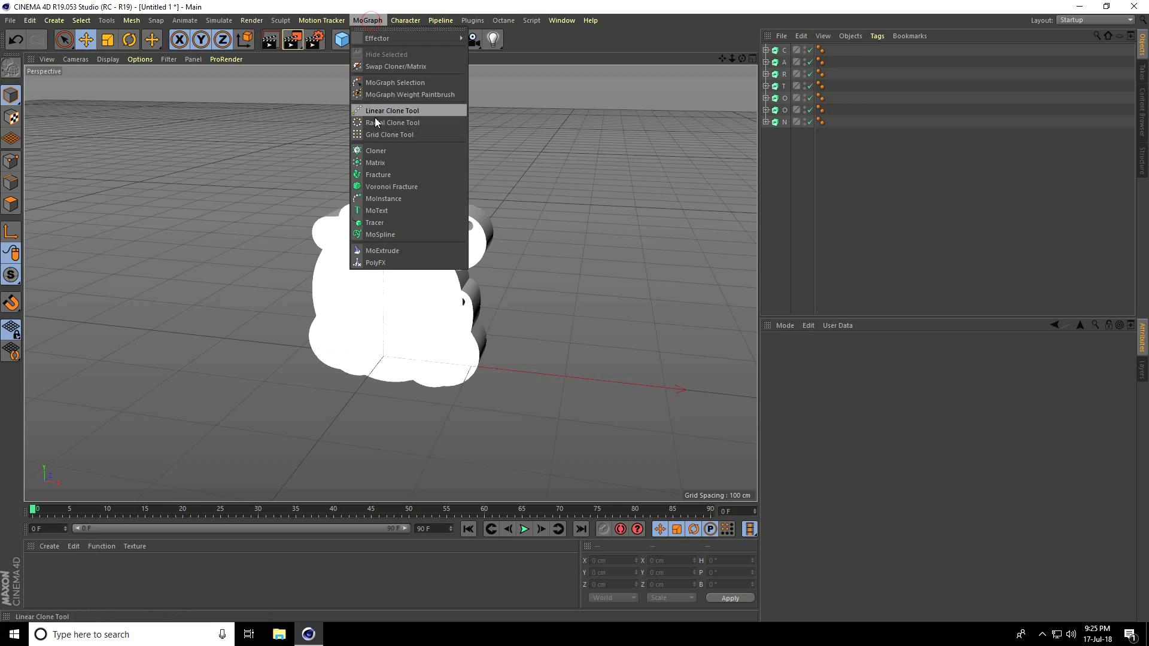
click(376, 150)
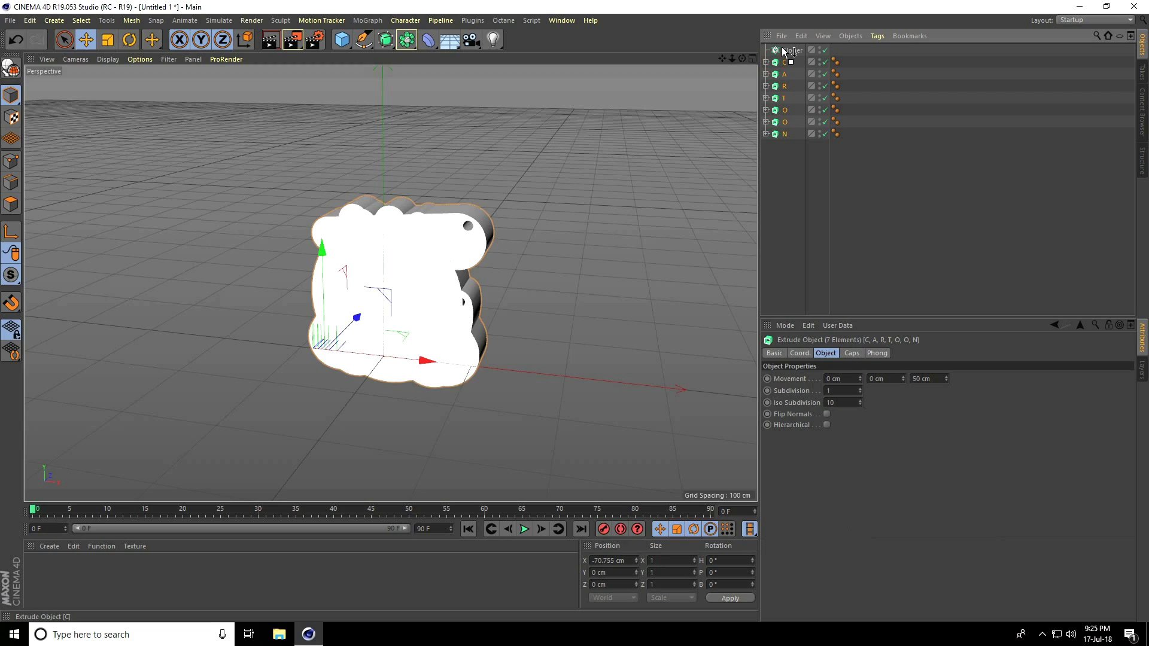
click(789, 50)
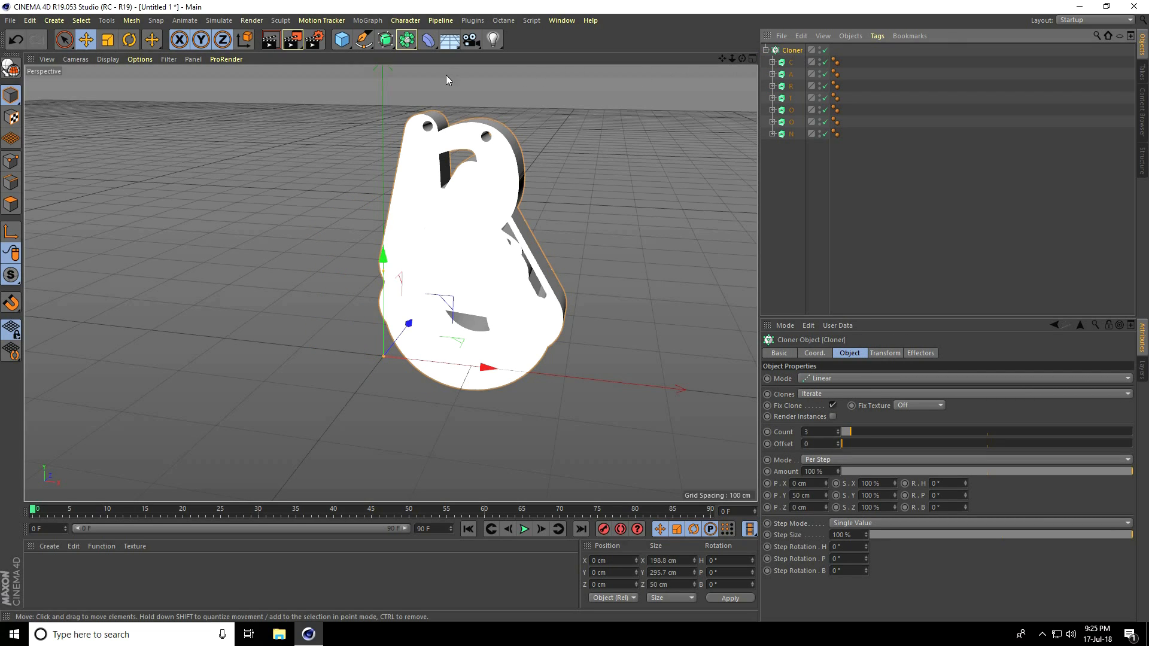
click(367, 38)
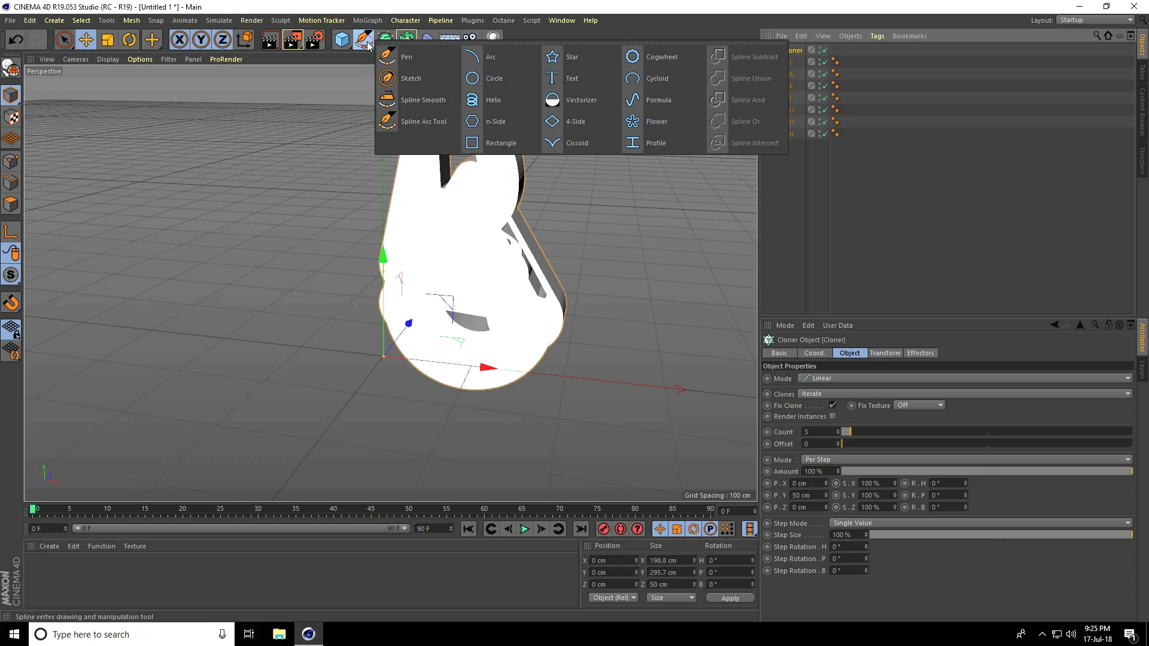
Step: Add a Circle spline on the XZ plane with 400 cm radius and select the Cloner
click(471, 79)
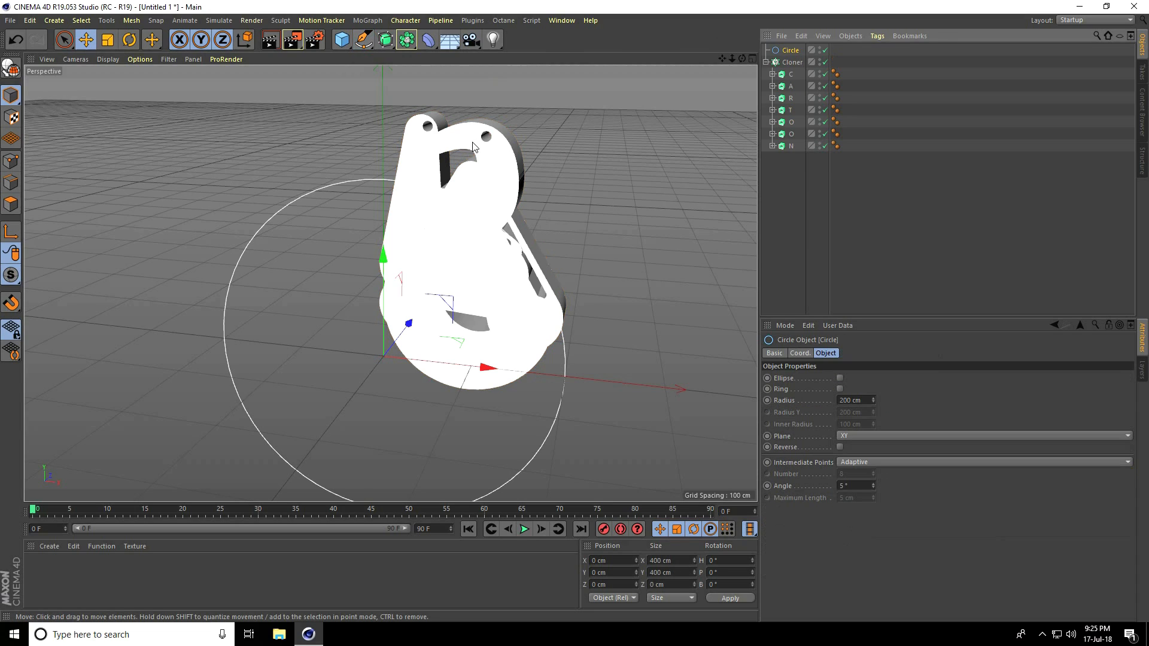
click(983, 436)
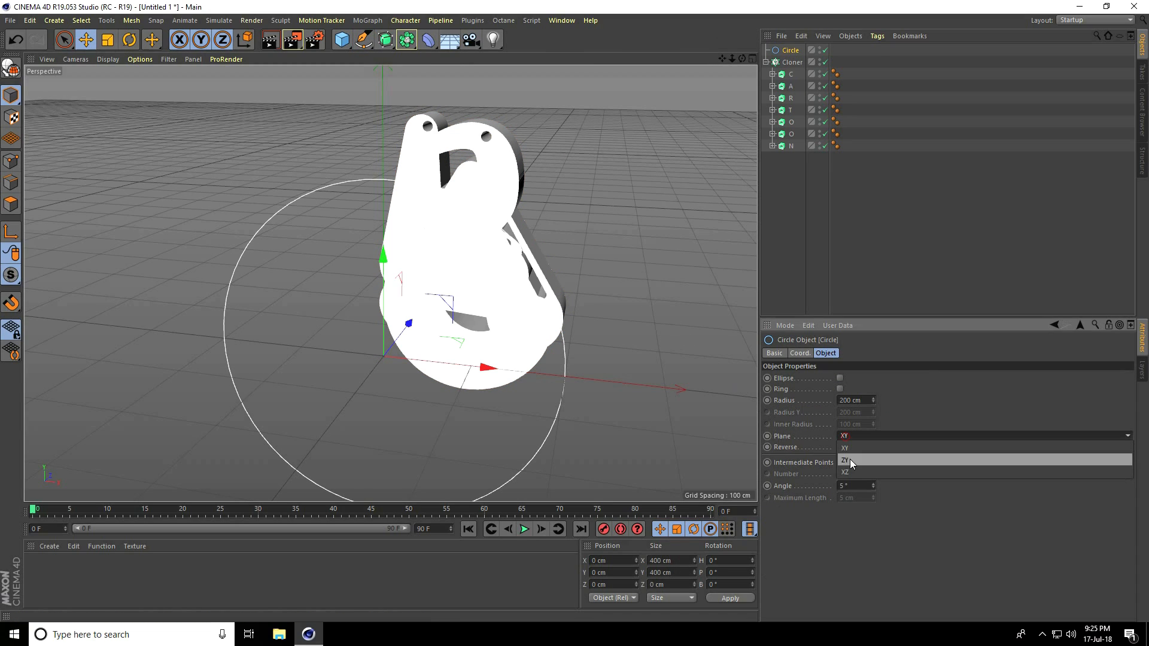
click(845, 472)
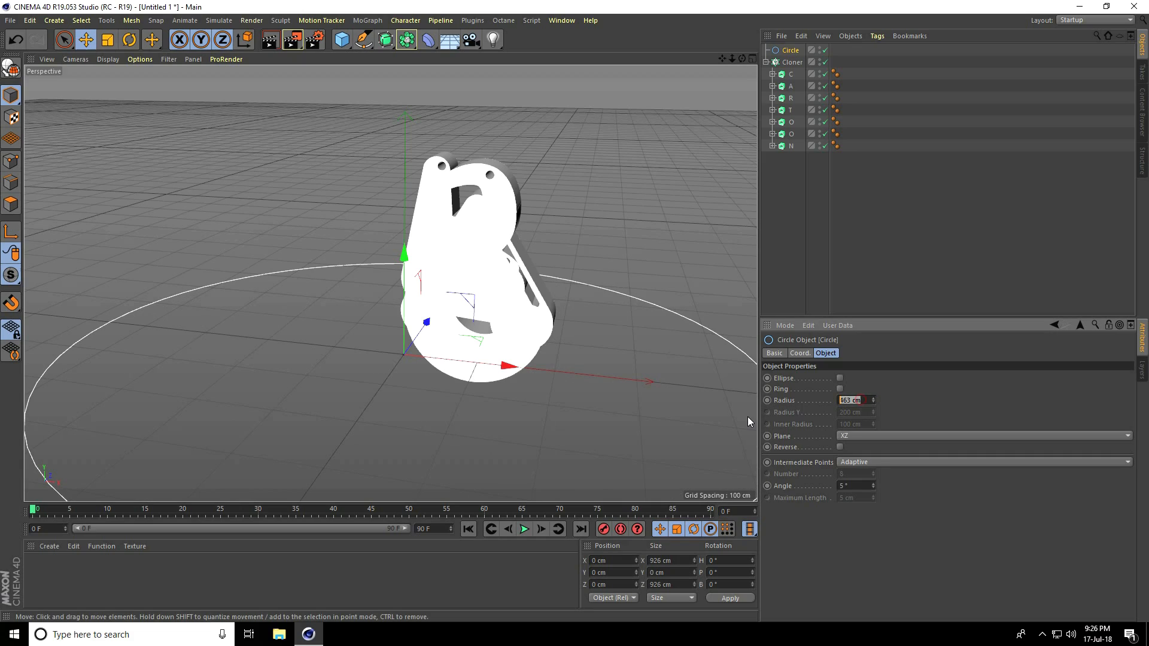
text(400)
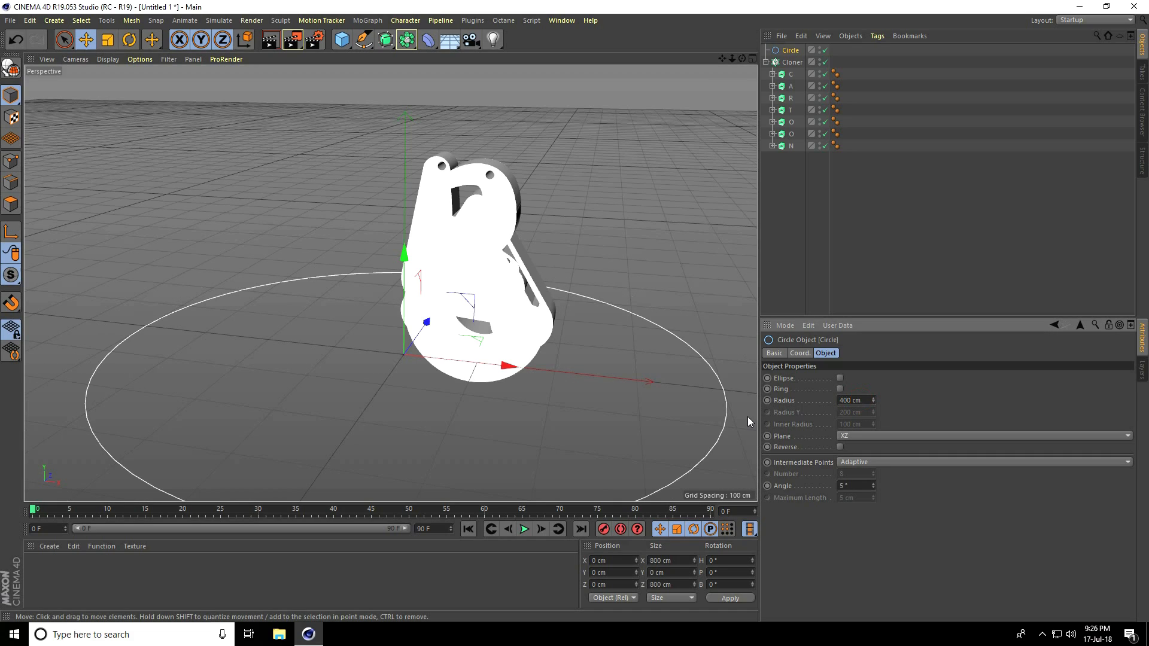
click(792, 63)
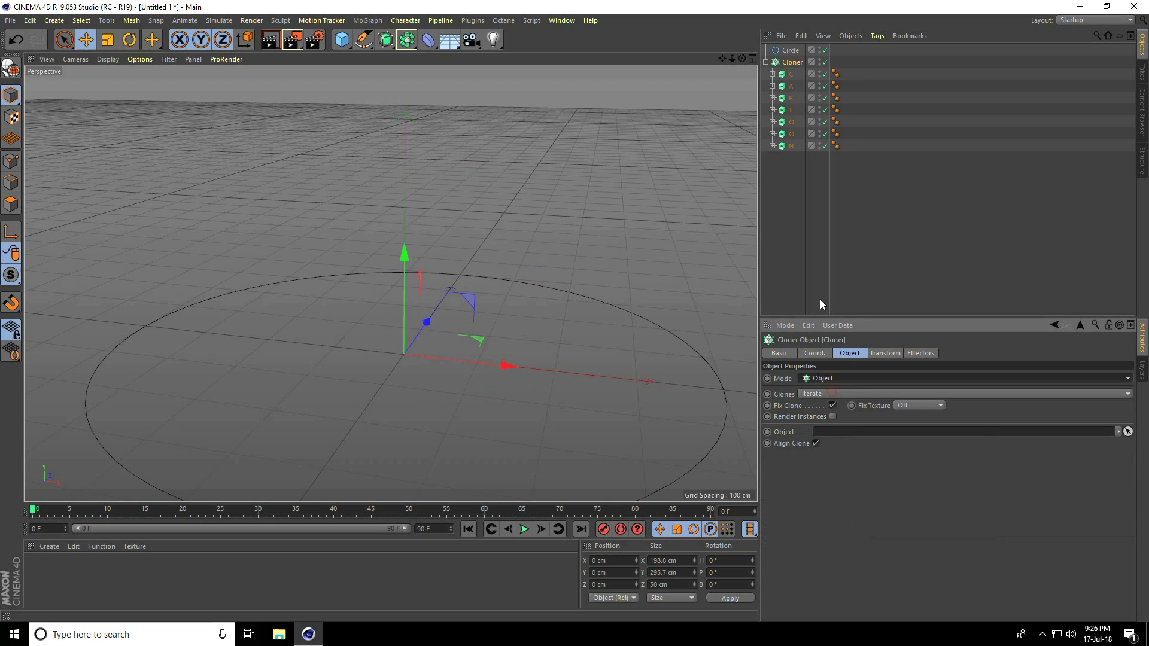
Step: Assign the Circle as the Cloner's object, disable Align Clone and set Rate to 10%
click(788, 50)
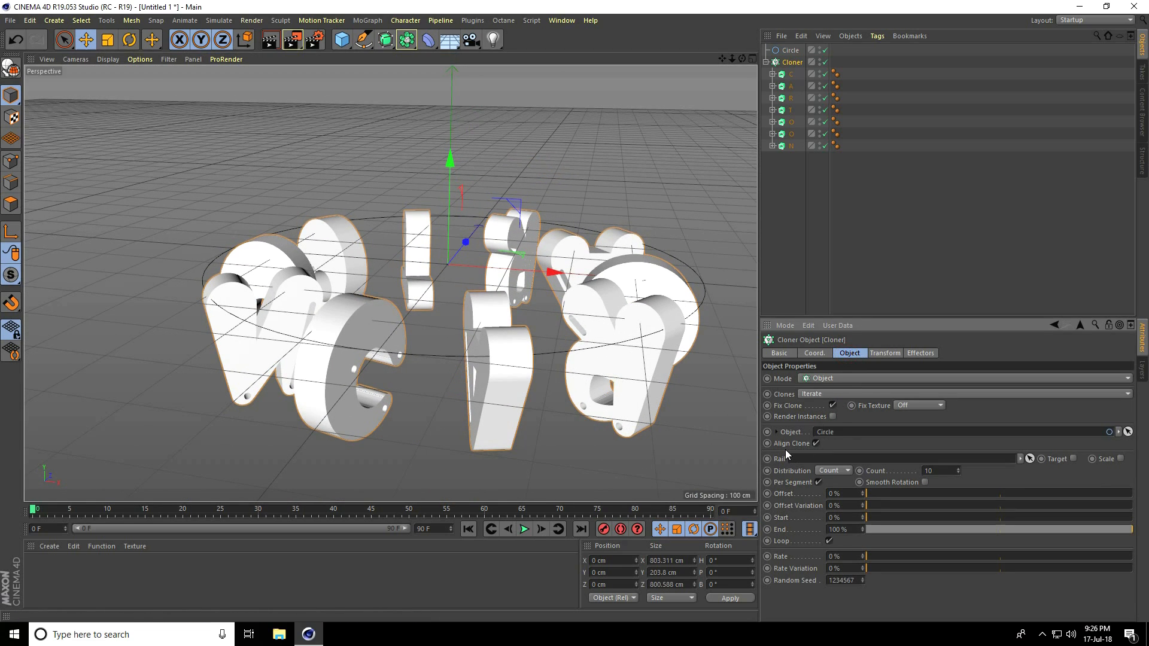
click(816, 443)
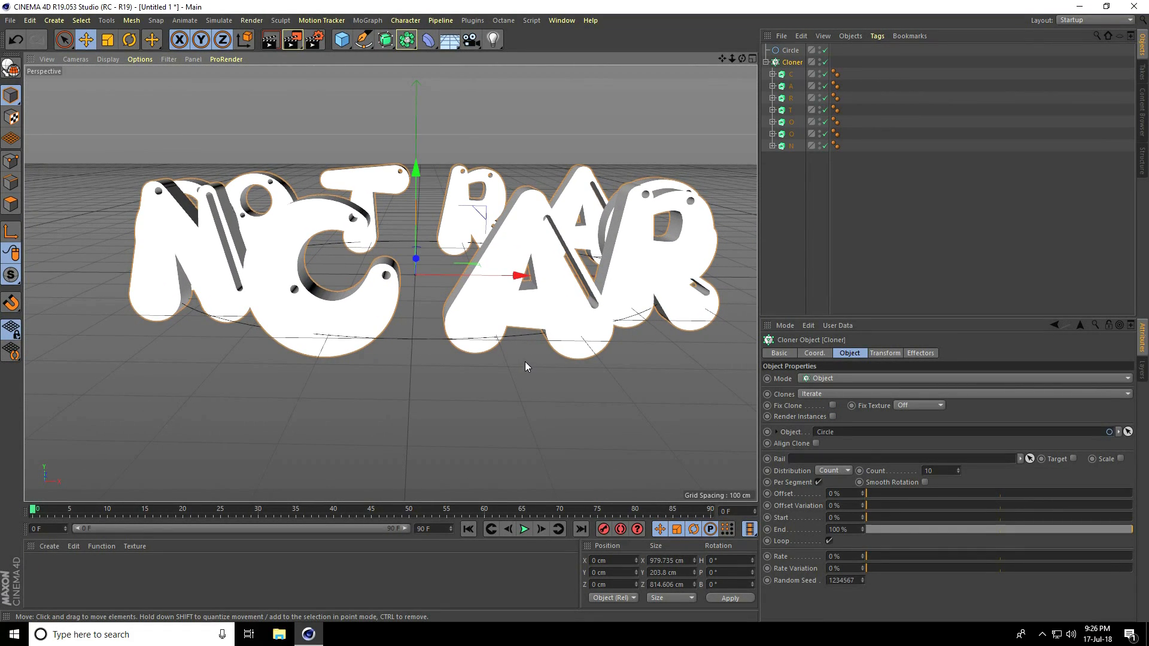
mouse_move(778, 569)
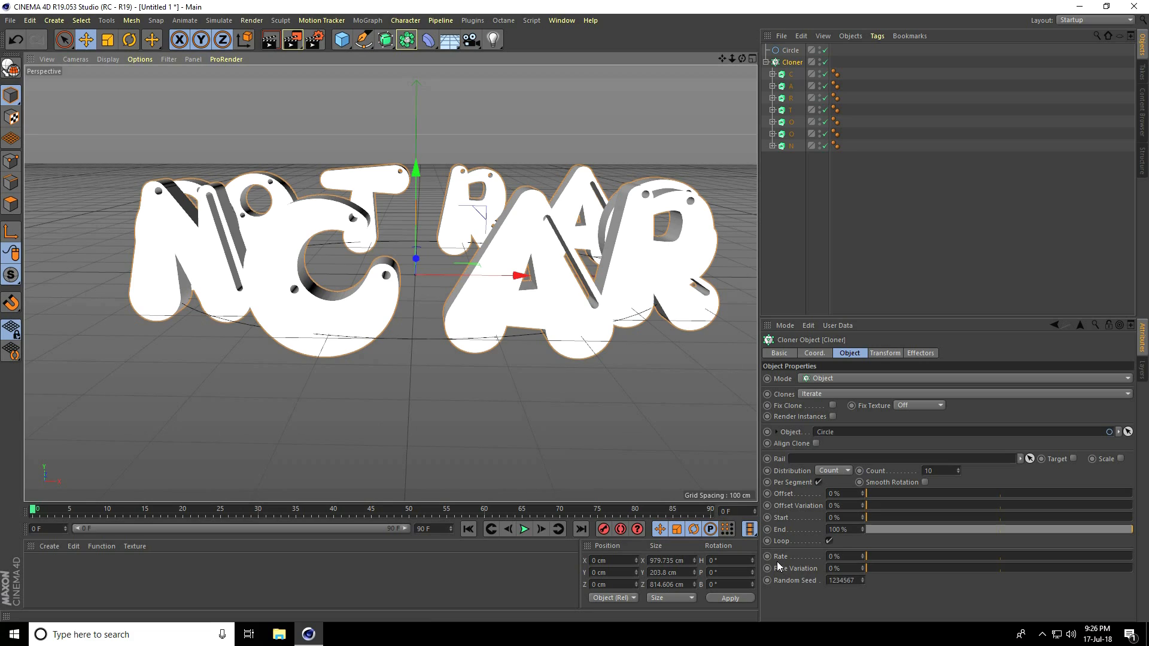
click(836, 556)
text(10)
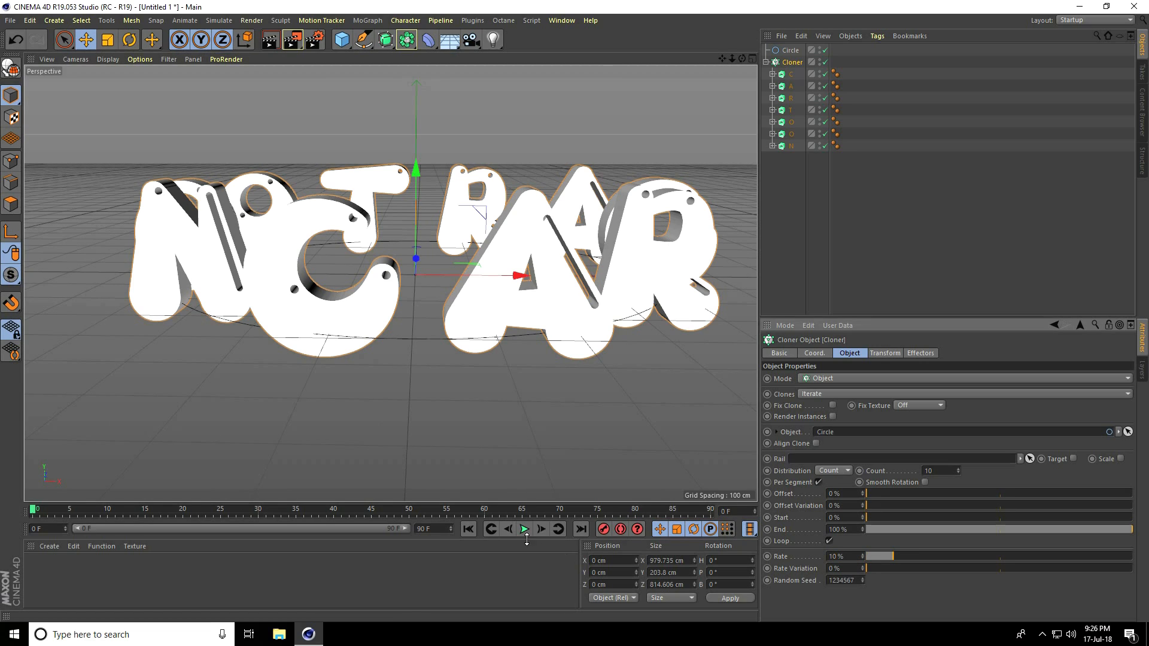
Step: Rewind and play the timeline to preview the letters circling the ring
click(524, 529)
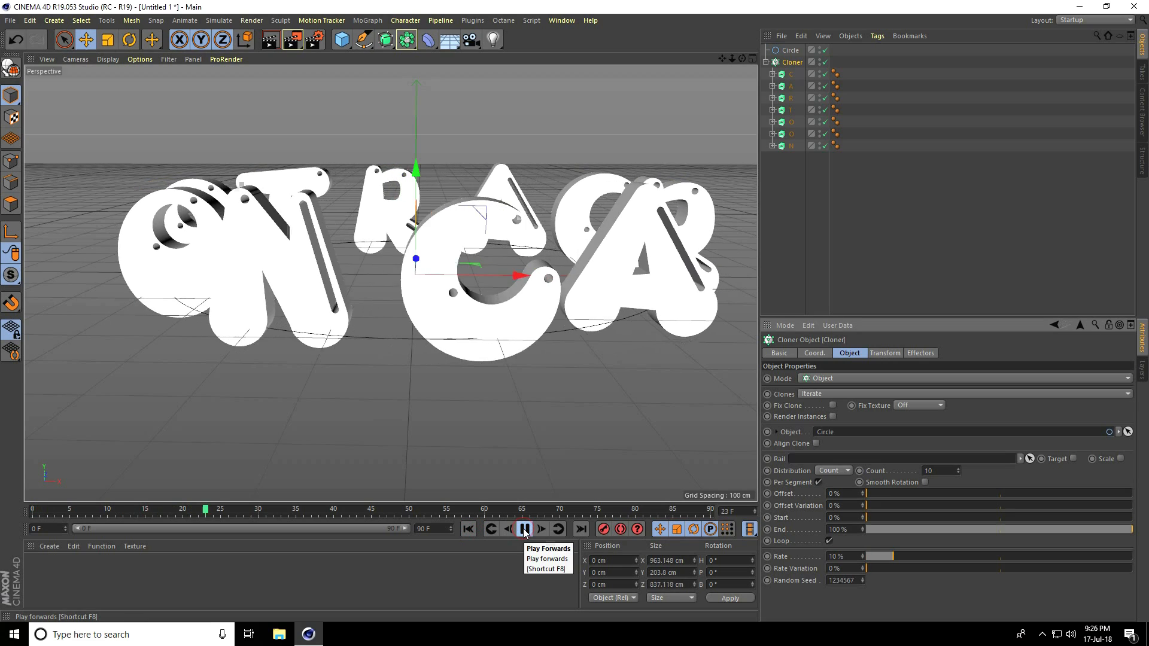
click(524, 529)
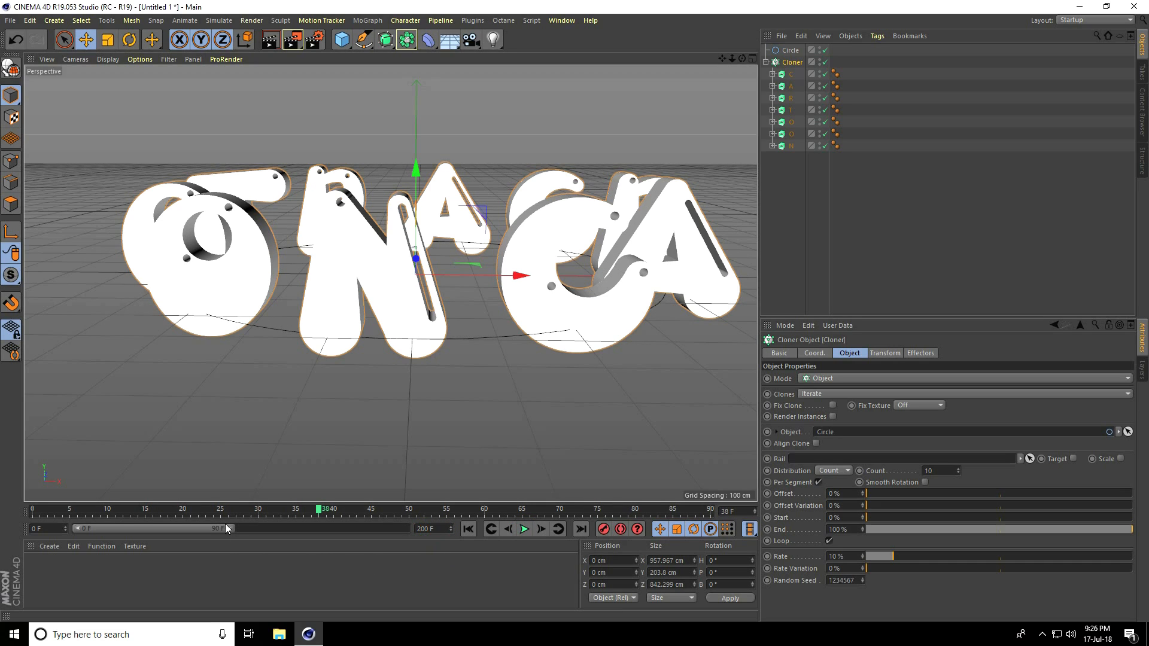
click(468, 529)
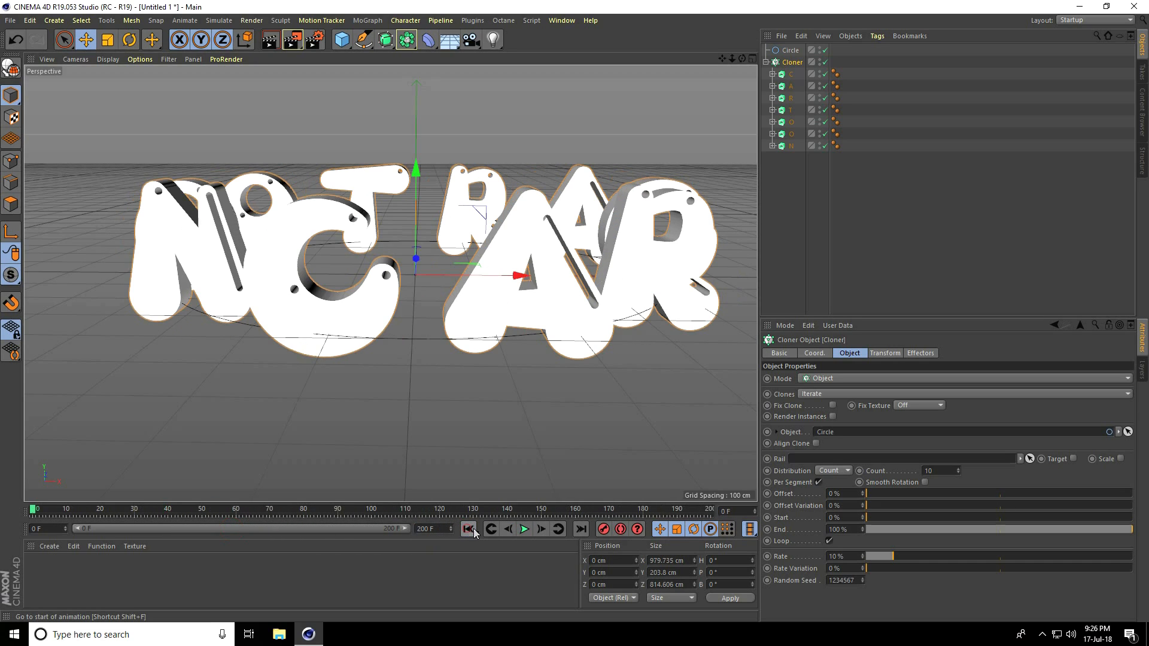
click(524, 529)
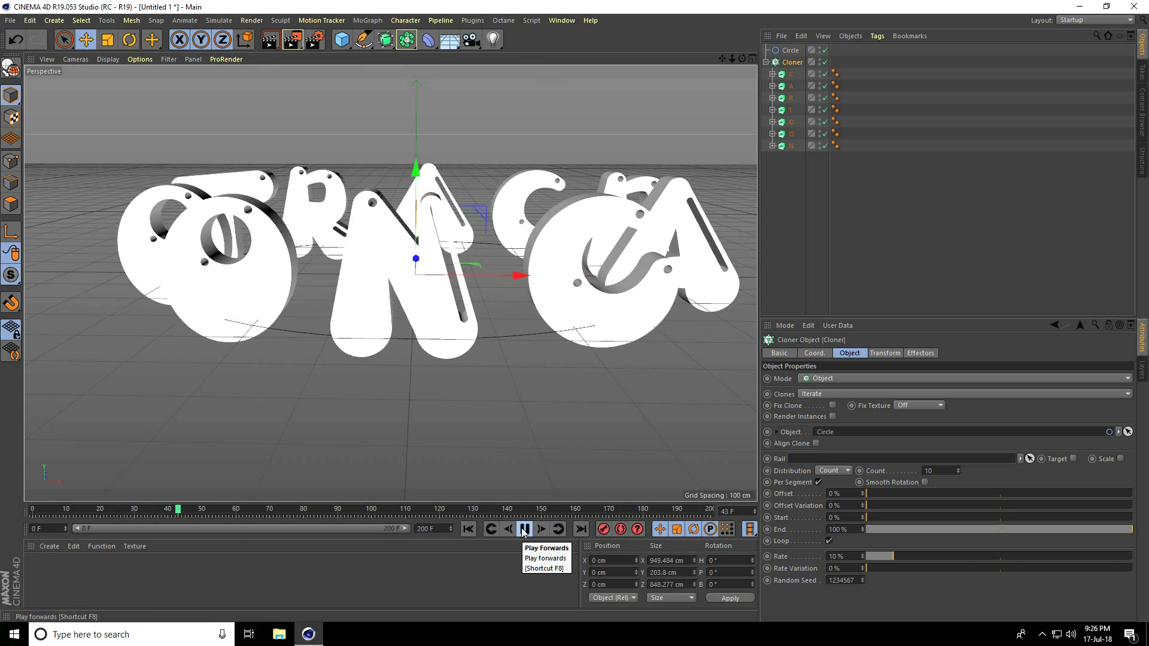
Step: Try a Cloner Count of 11, set it back to 10 and replay the animation
click(523, 529)
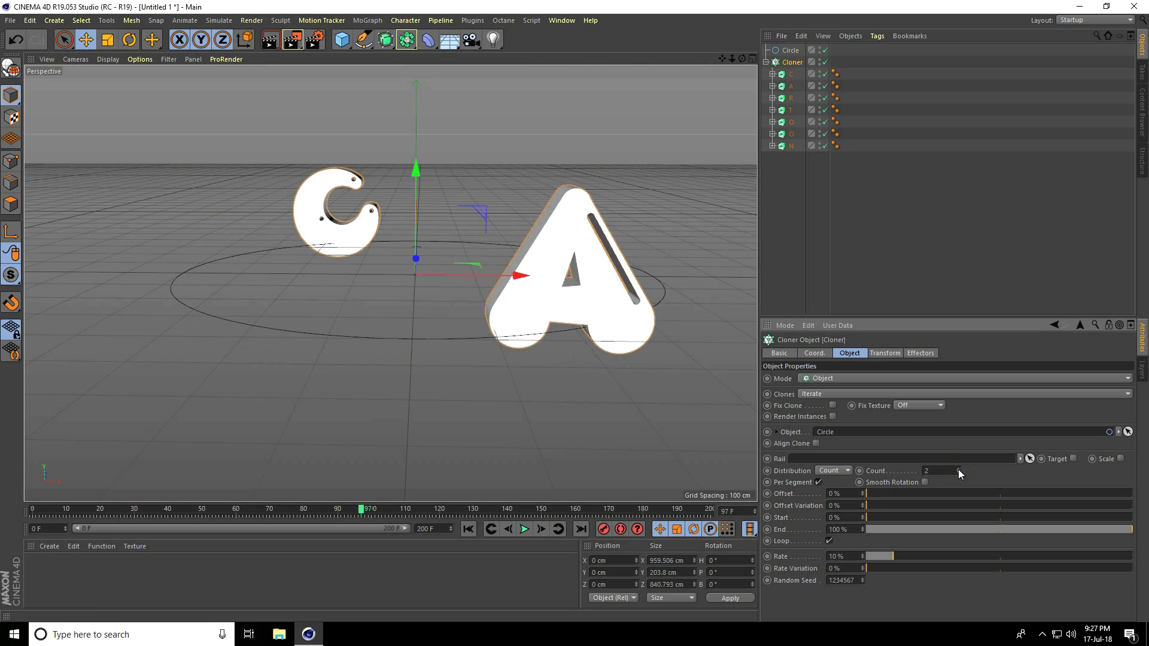
text(11)
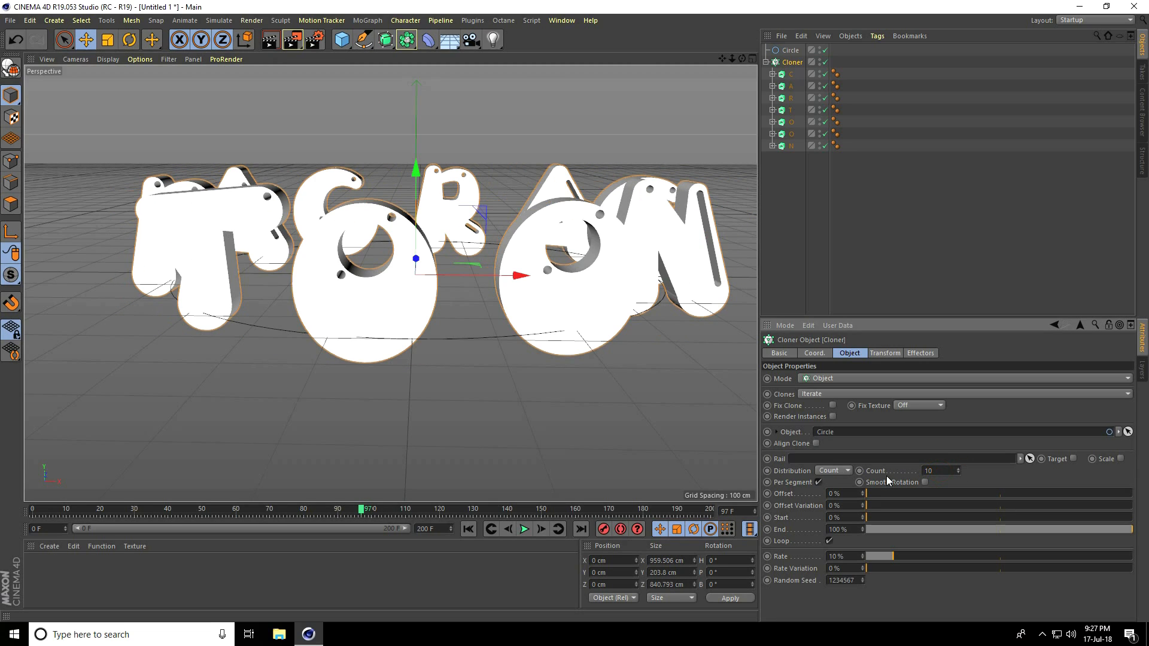
click(525, 529)
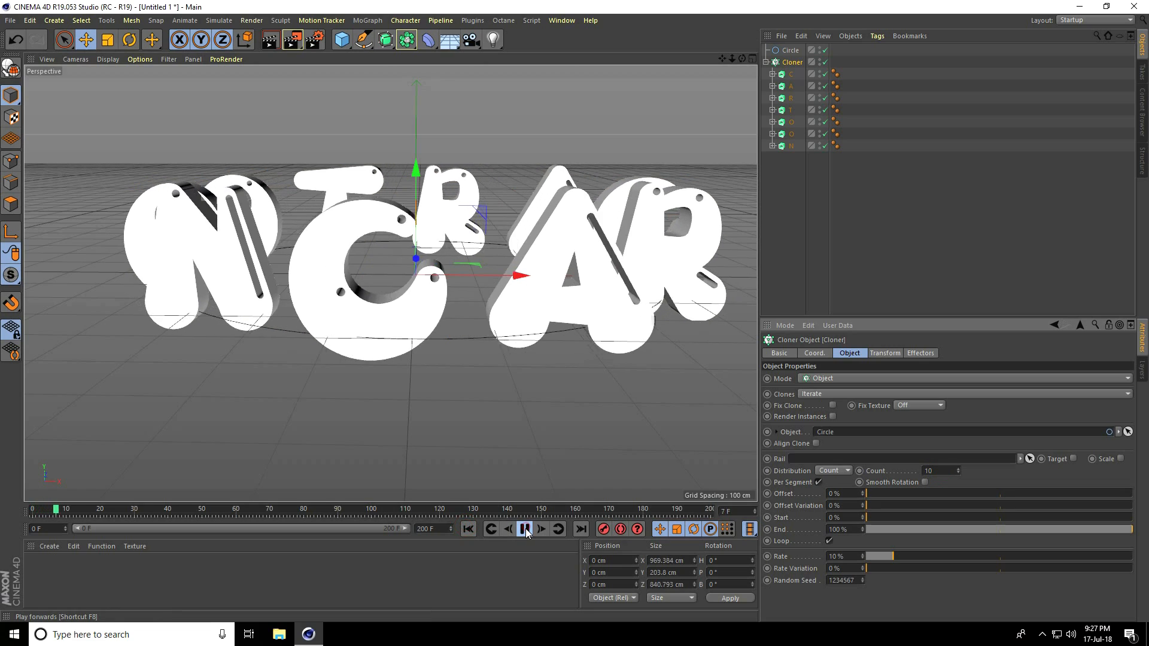
click(524, 529)
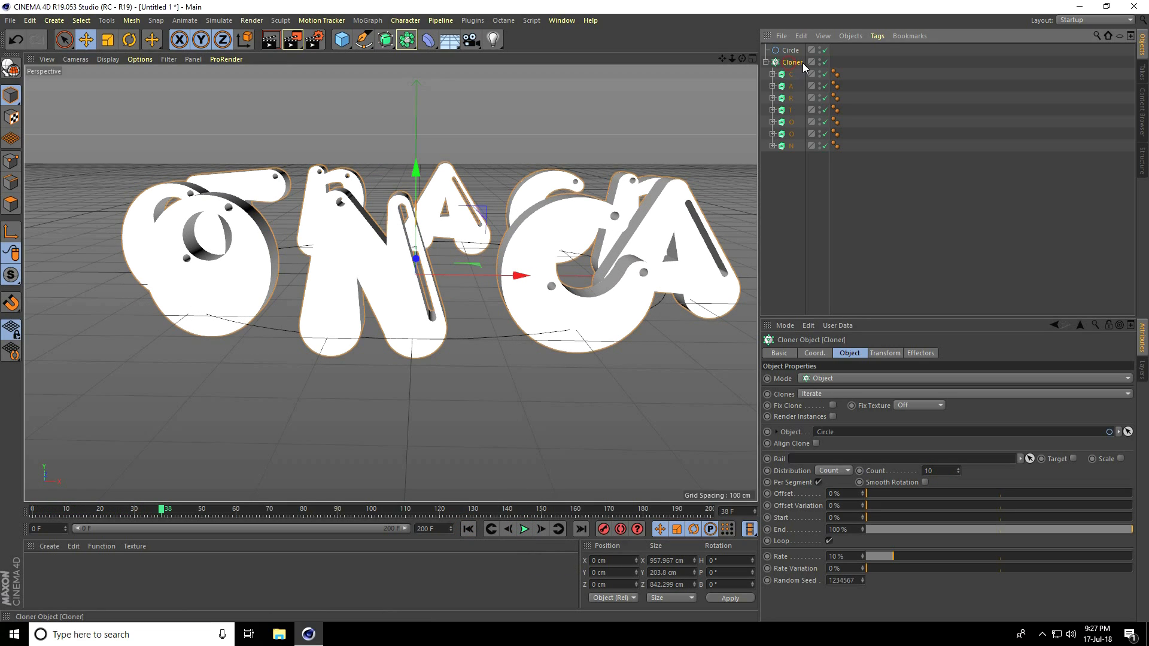
click(366, 19)
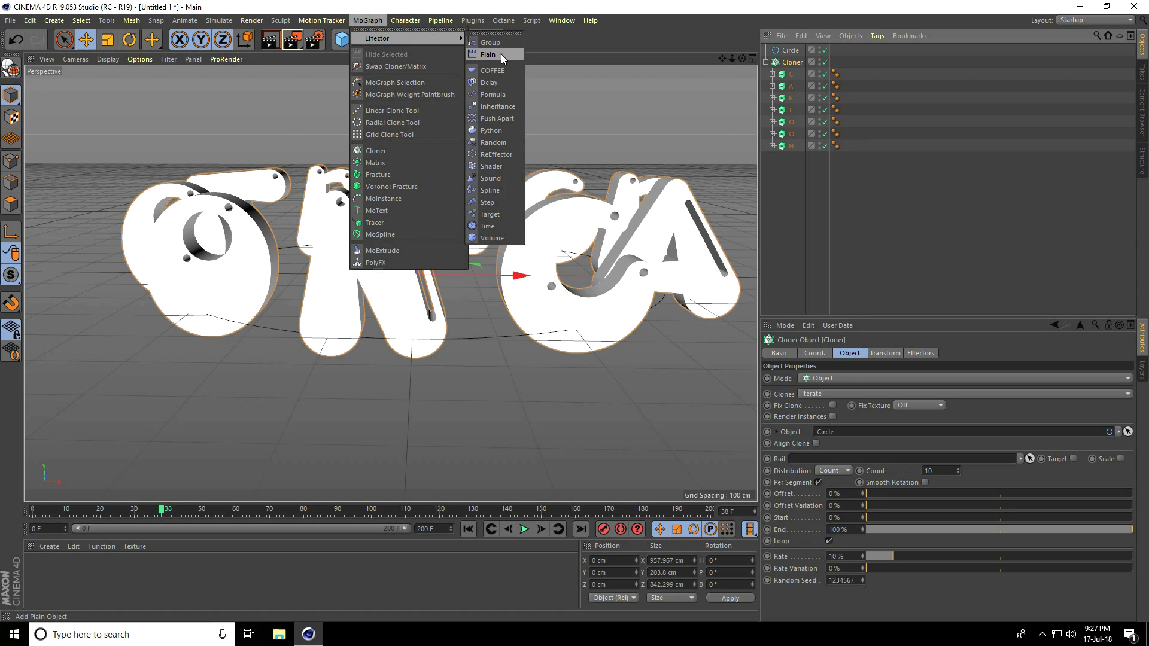
Step: Add a Plain effector and set its falloff shape to Box
click(489, 54)
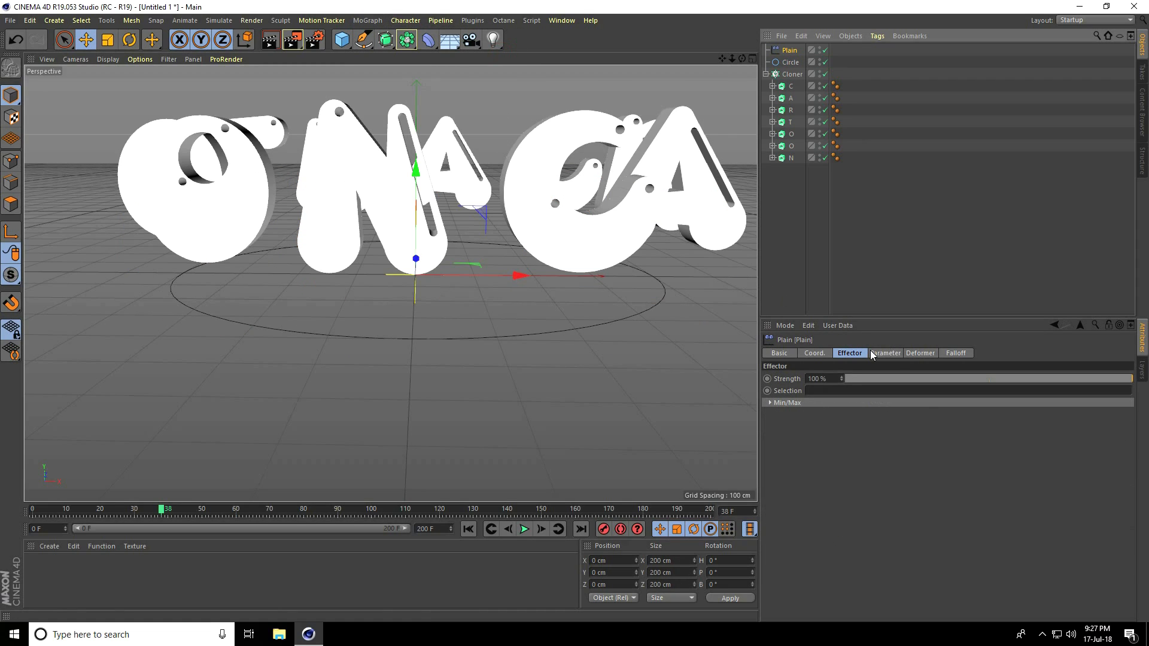
click(886, 353)
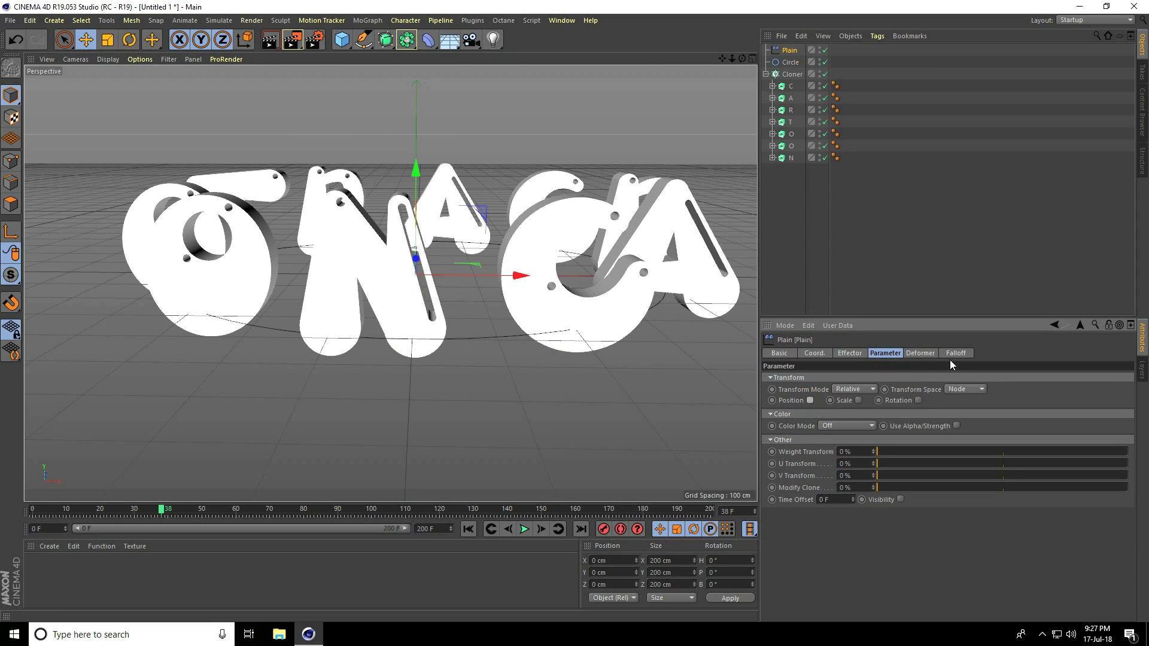
click(955, 353)
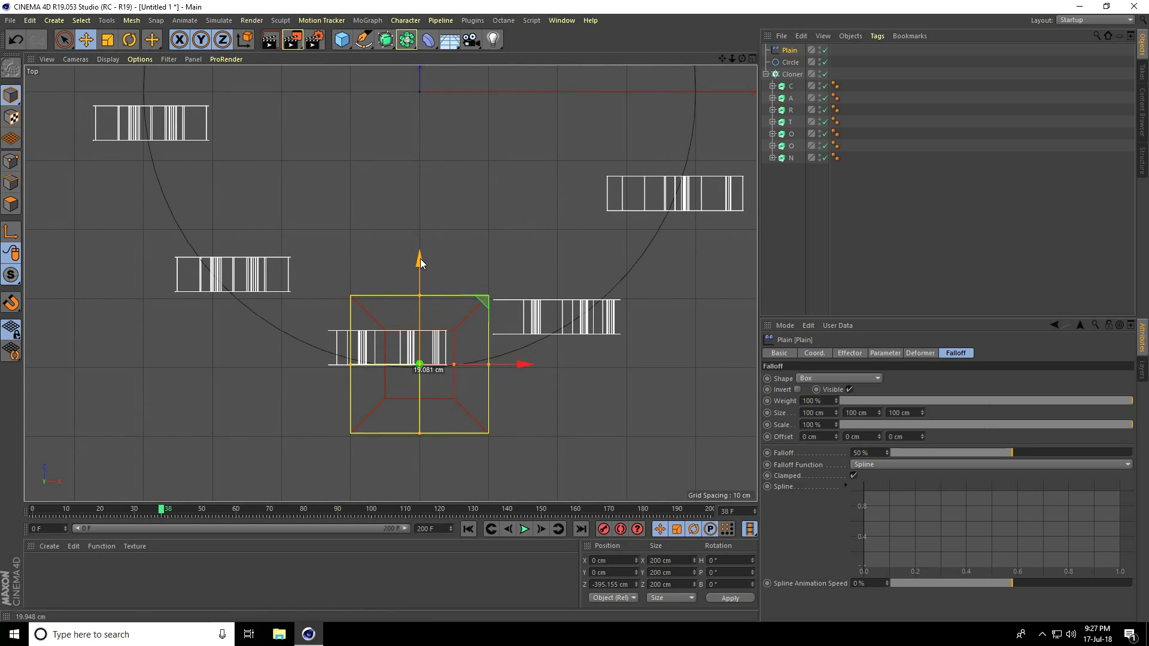
mouse_move(700, 263)
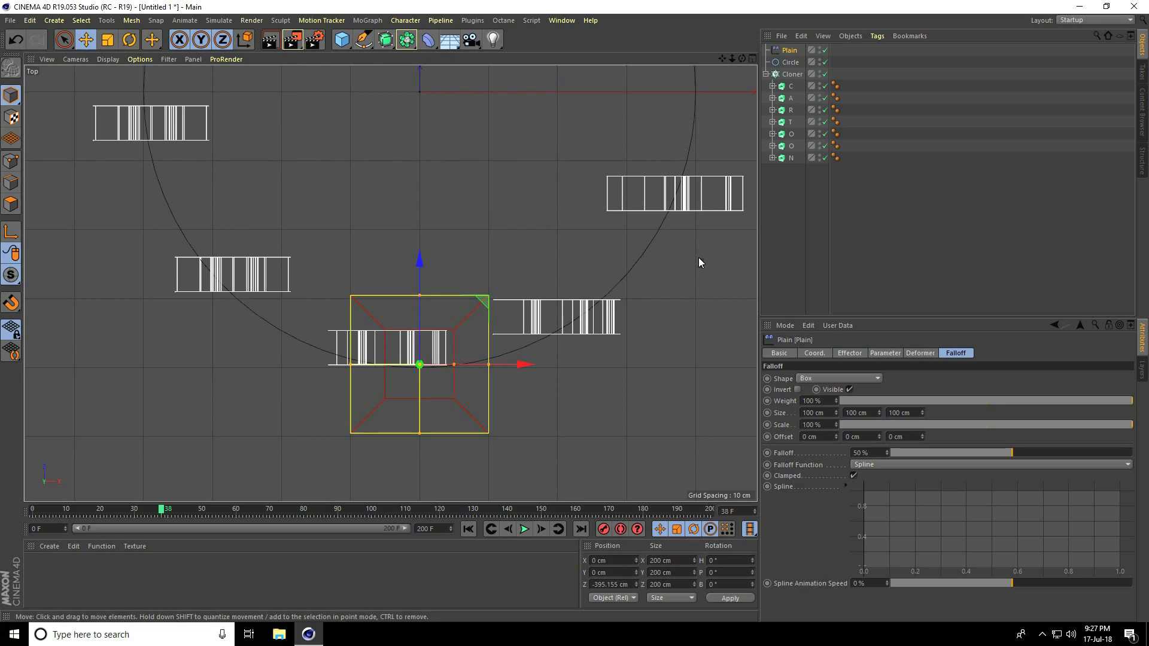
Step: Position the effector box over the front letter, checking it in the four-view layout
click(792, 75)
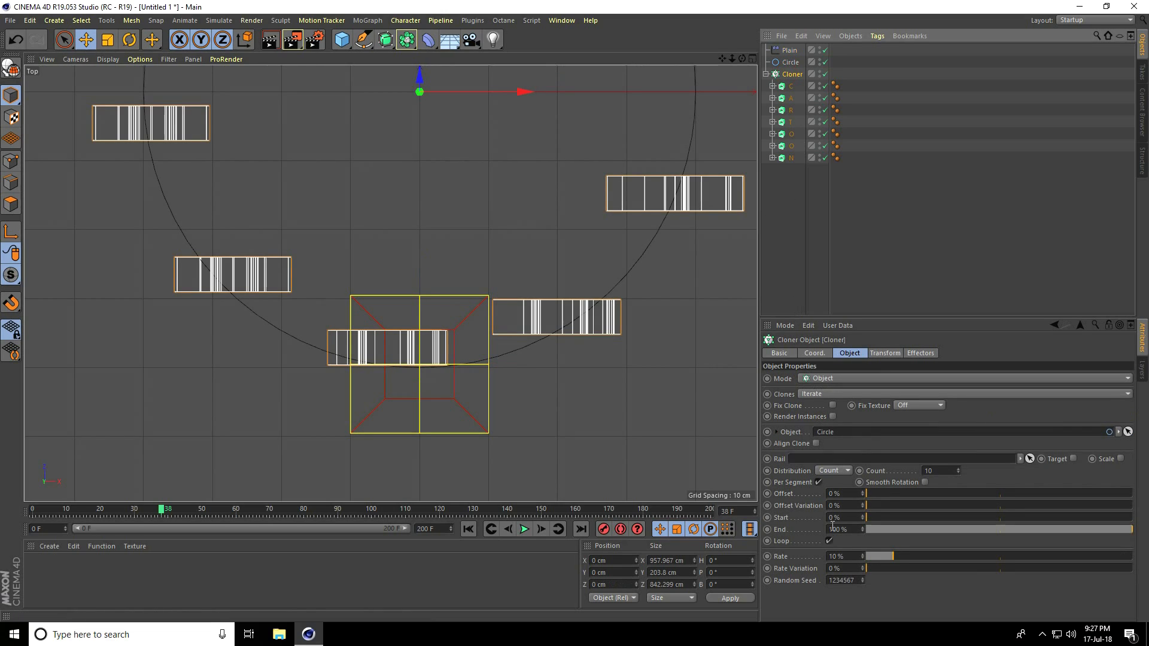
drag(864, 494, 873, 493)
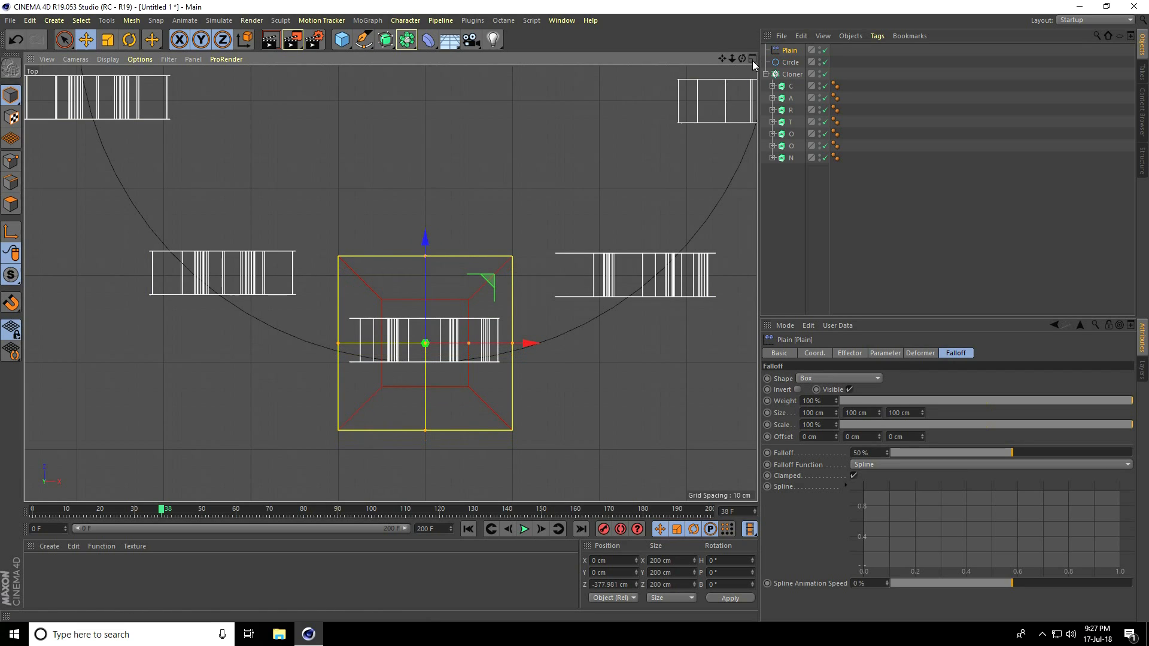
click(744, 58)
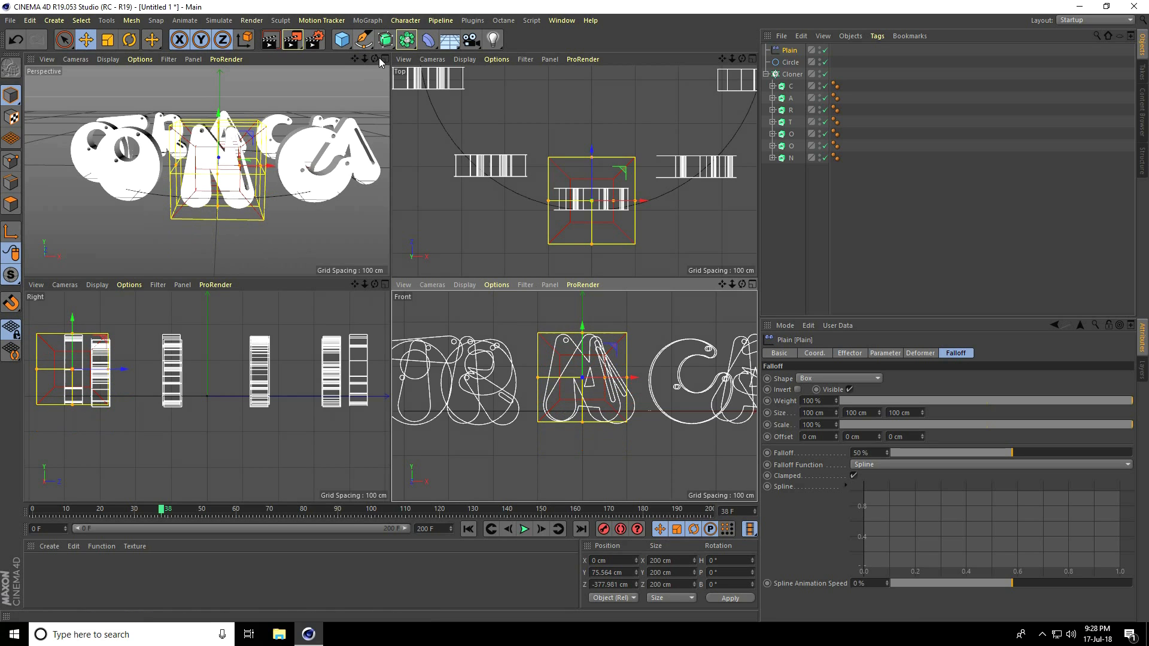
click(385, 57)
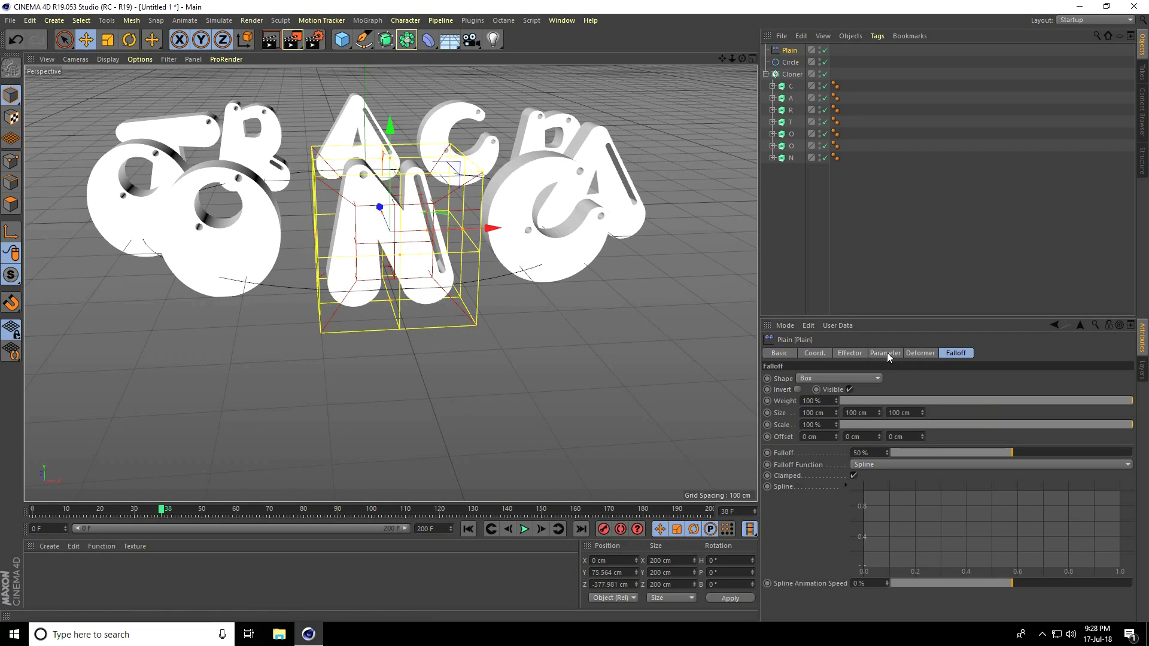
Step: Enable uniform Scale on the Plain effector and play the animation from the start
click(885, 353)
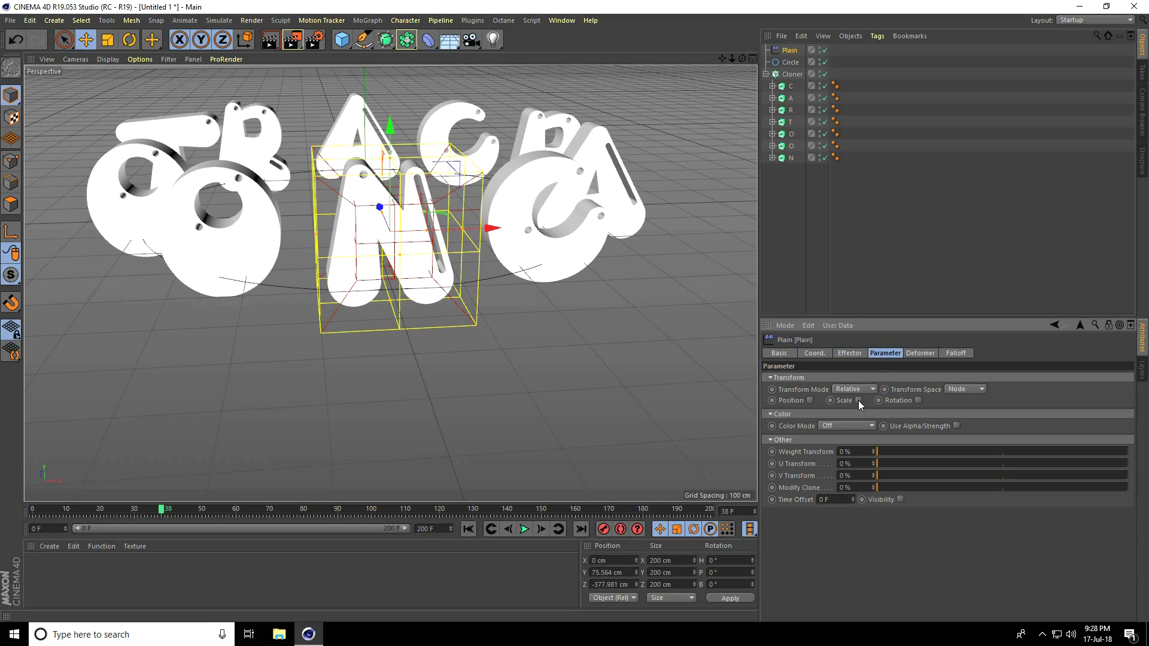
click(859, 400)
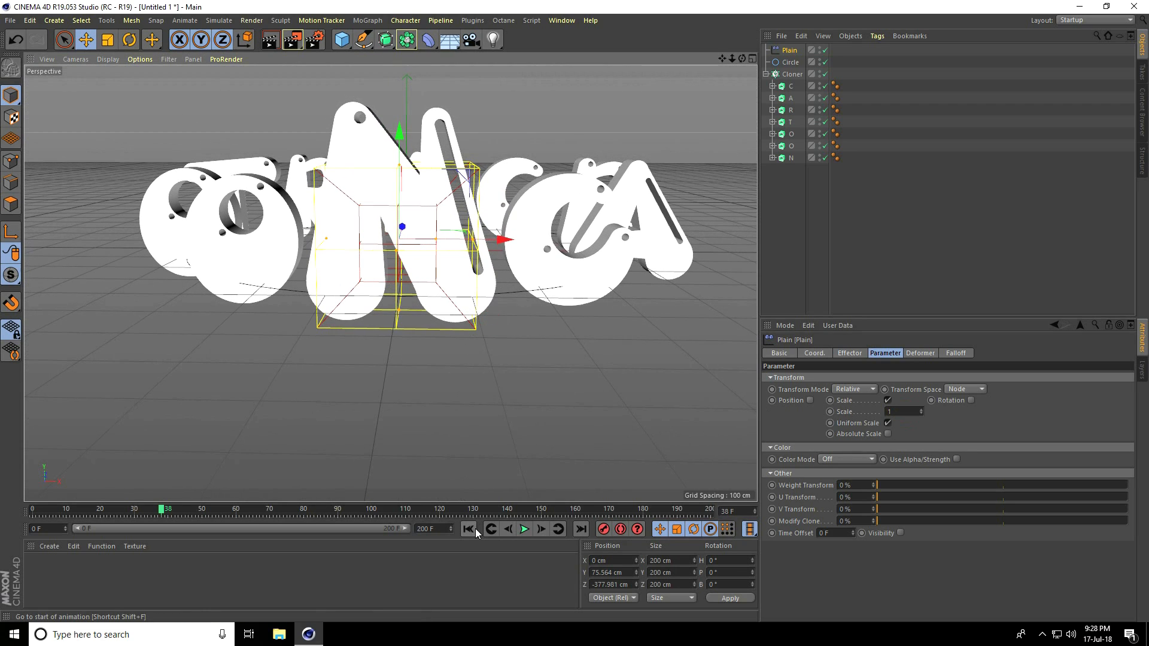
click(524, 529)
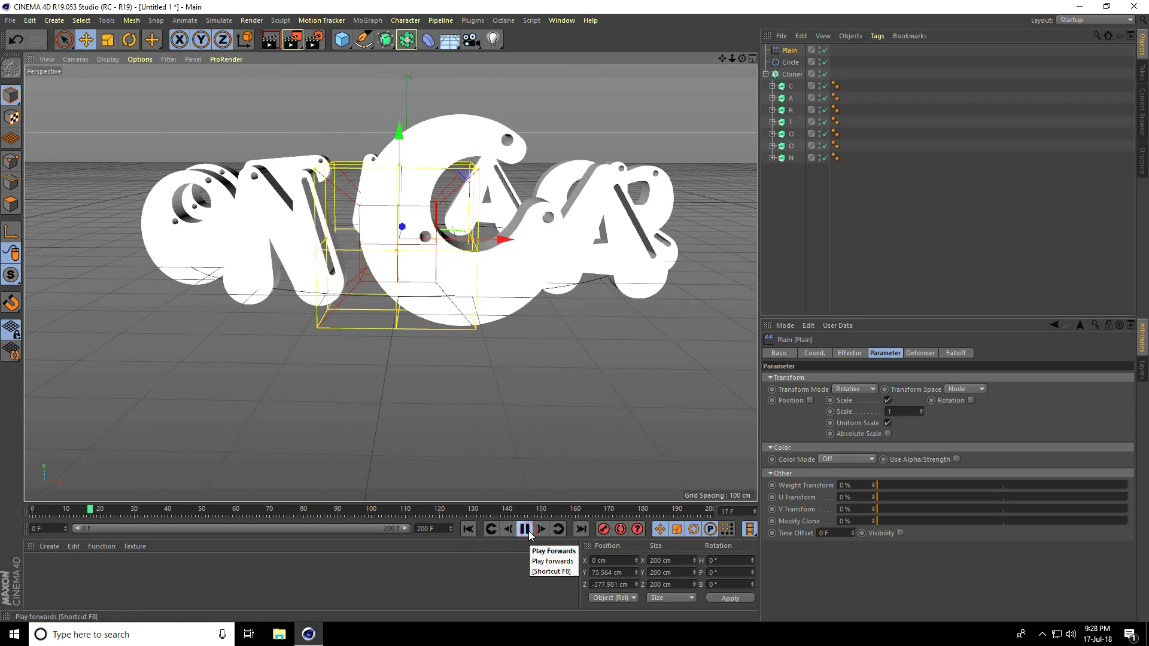
click(524, 529)
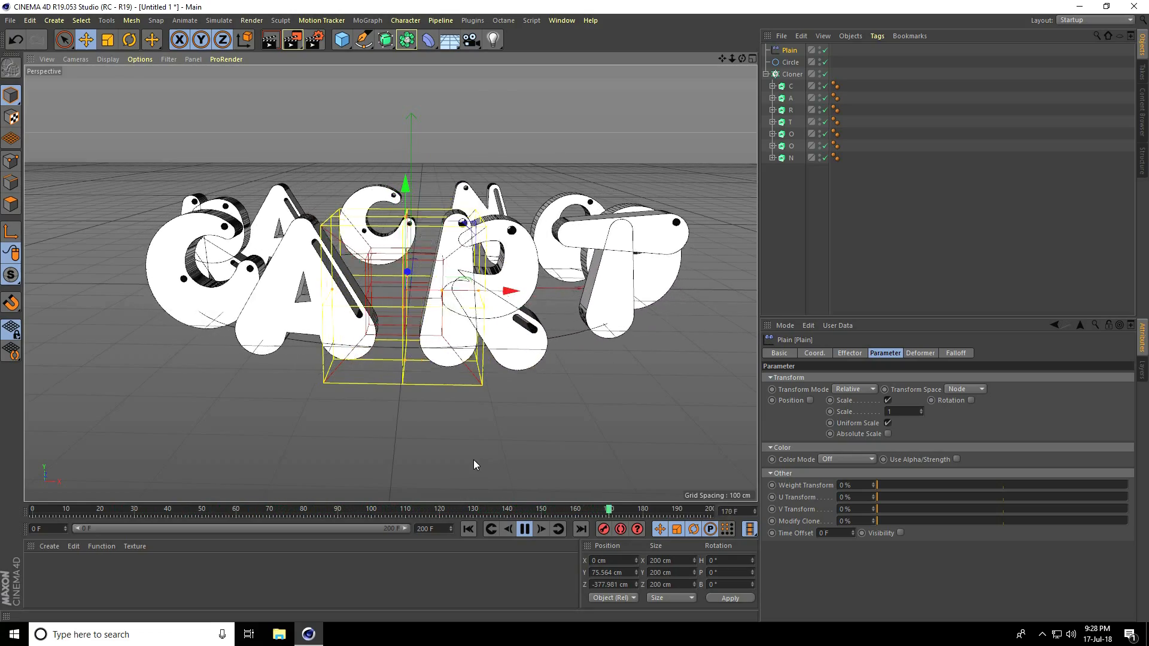
Step: Replay and stop the preview of letters growing through the box
click(524, 529)
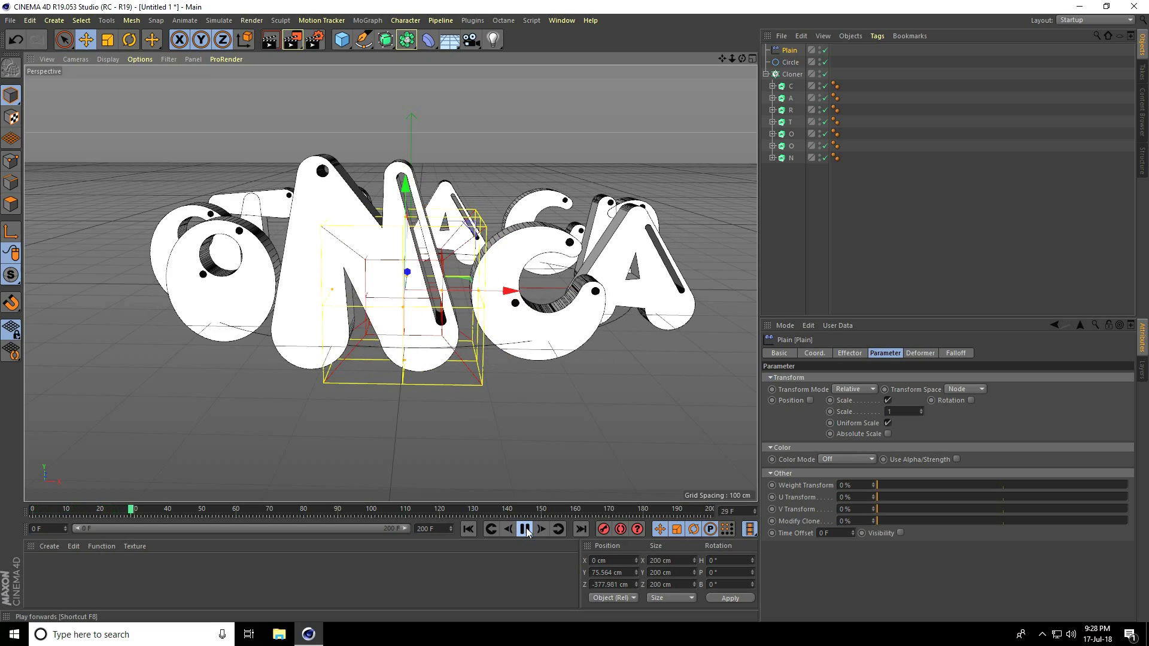
click(524, 529)
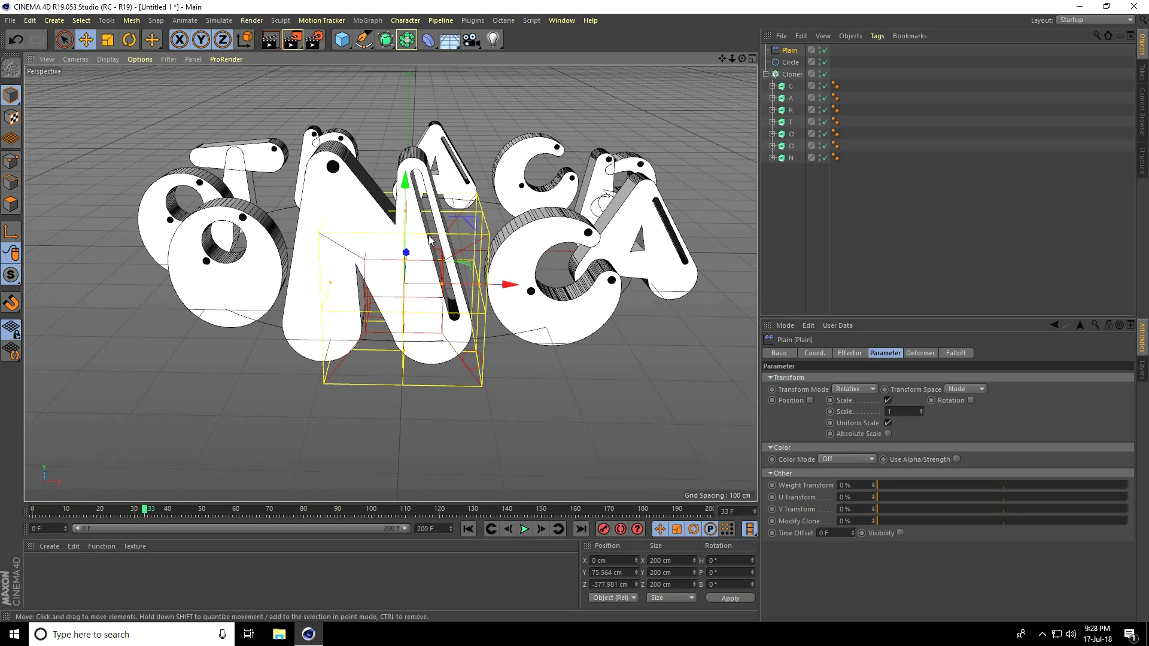
click(359, 39)
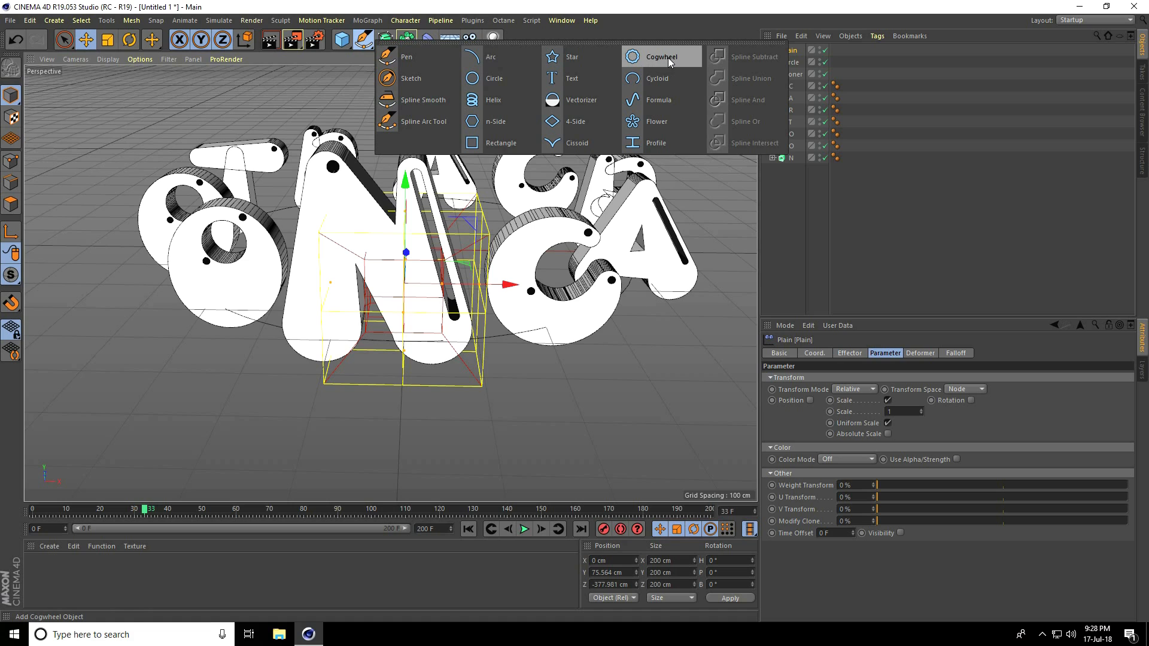
Step: Add a Cogwheel spline on the XZ plane and check its Teeth settings
click(660, 56)
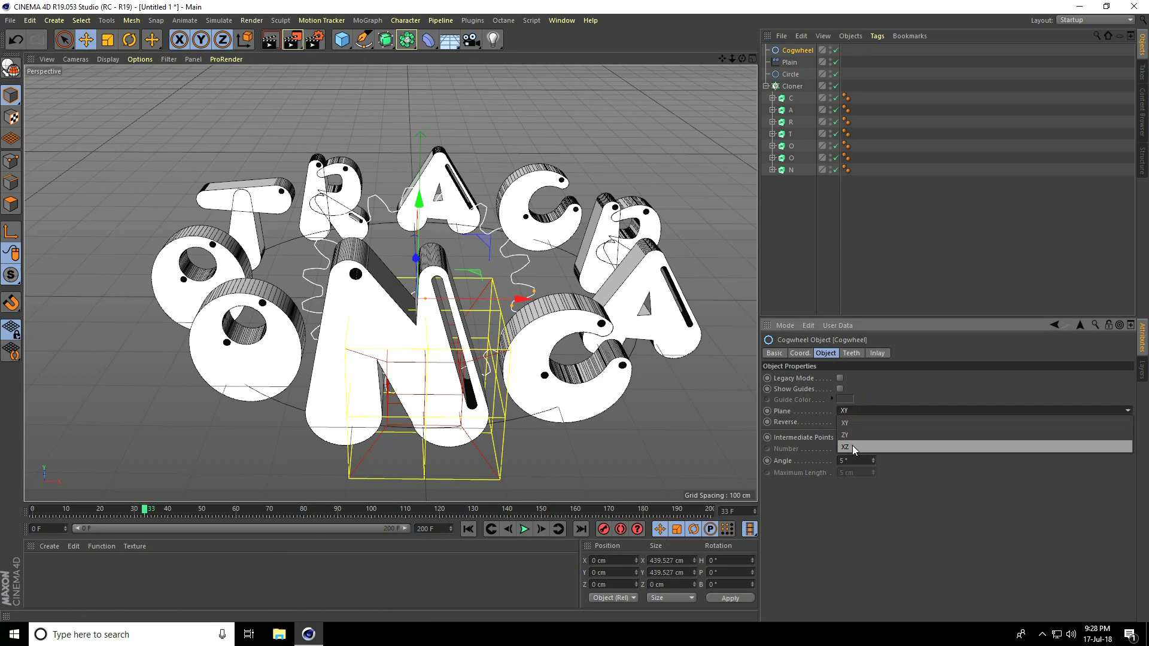
click(852, 353)
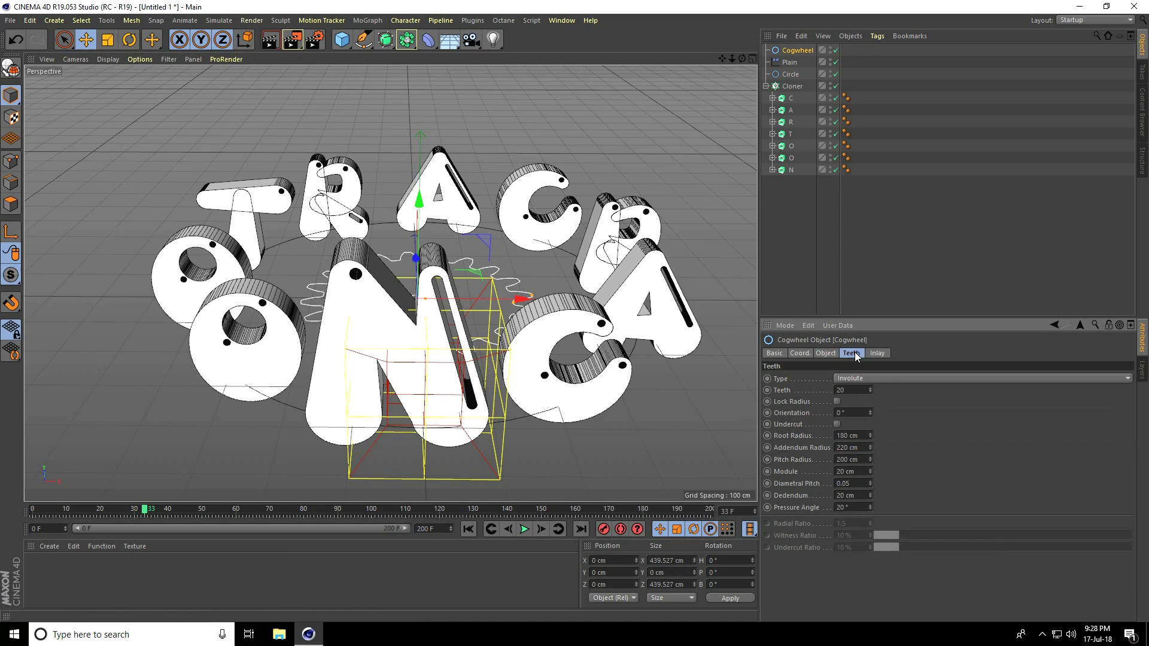
click(826, 353)
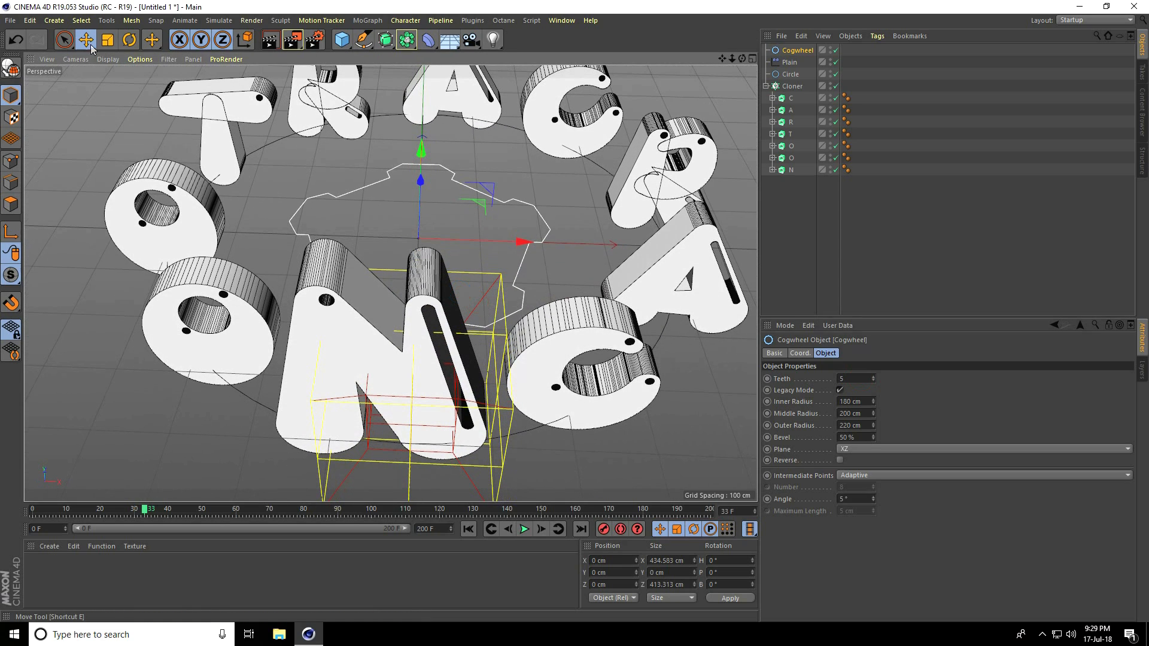
Step: Scale the cogwheel up wide around the letter ring
click(106, 41)
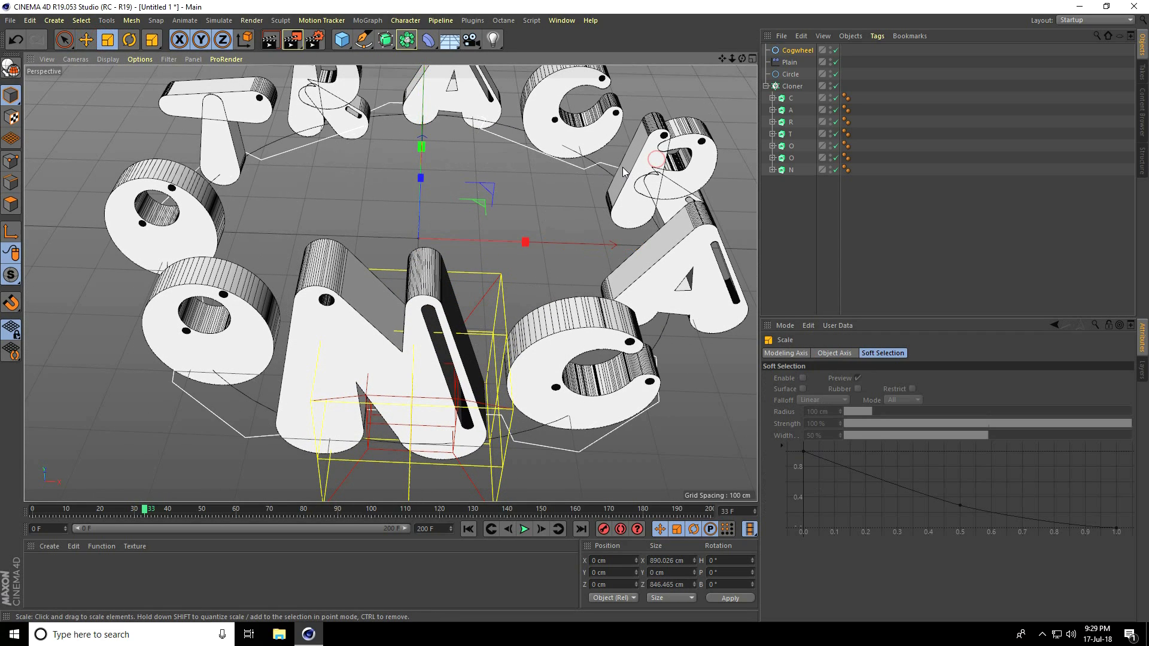
drag(622, 173, 523, 184)
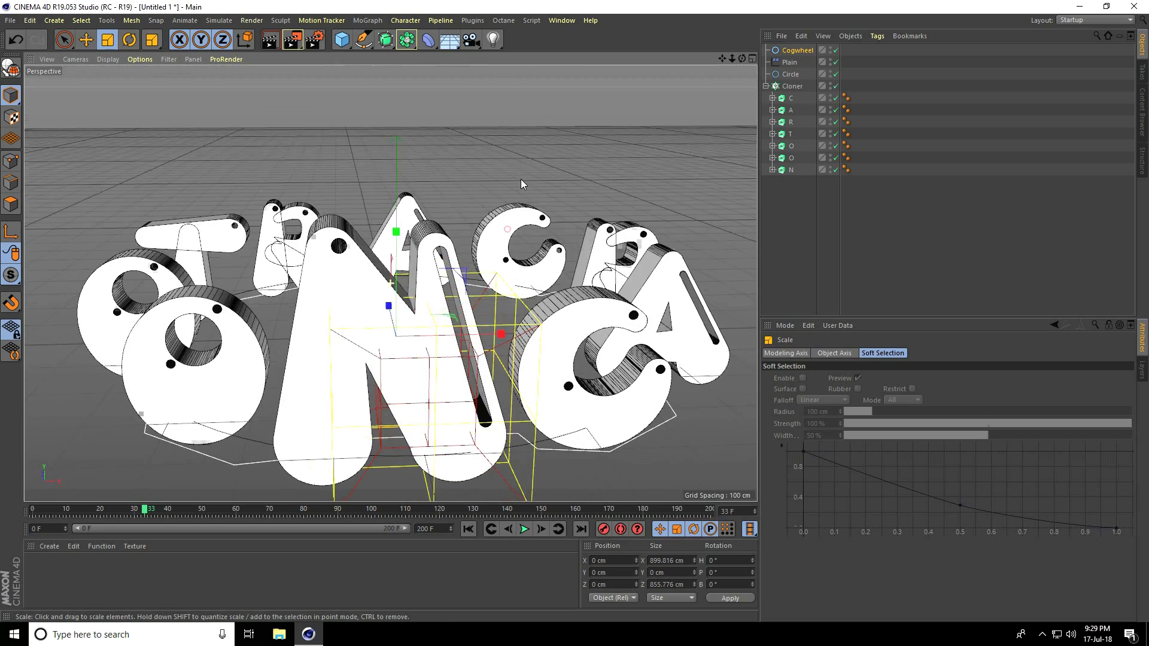
click(792, 87)
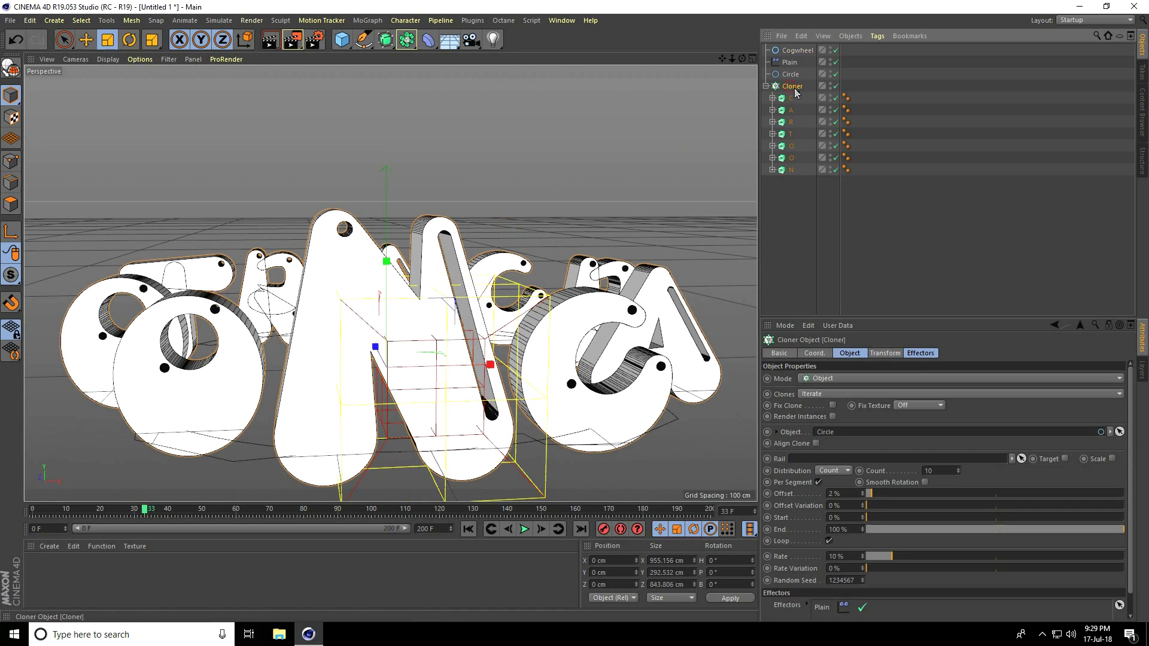
Step: Attach the letters to the cogwheel spline, preview the loop and rewind to the first frame
click(797, 50)
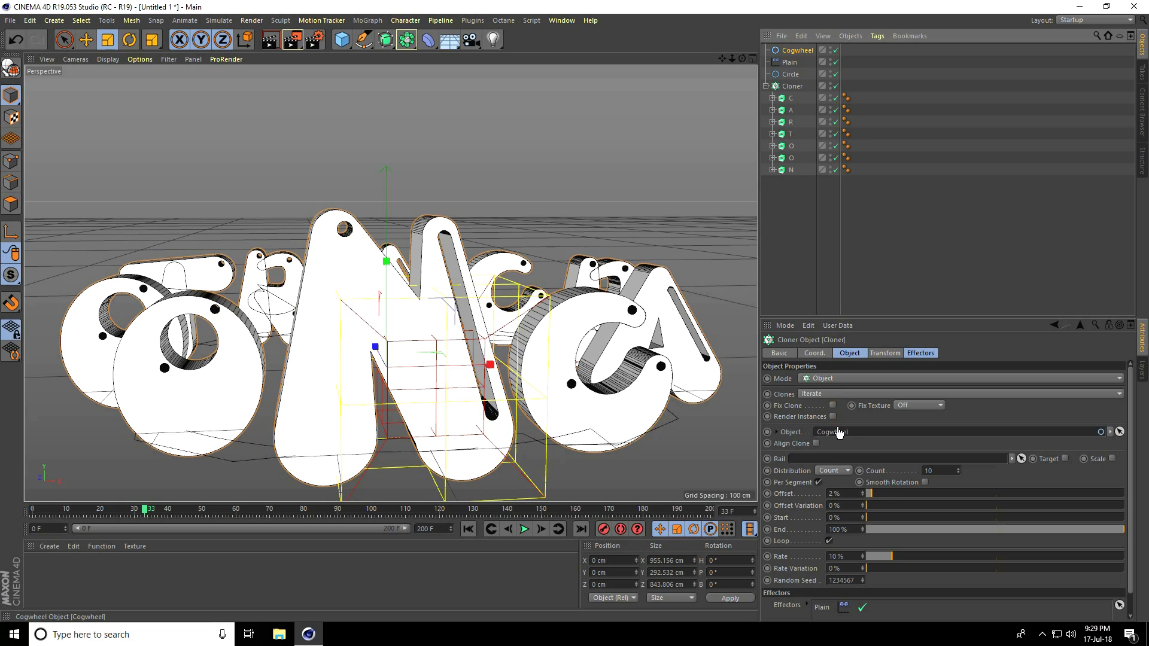
drag(386, 262, 386, 221)
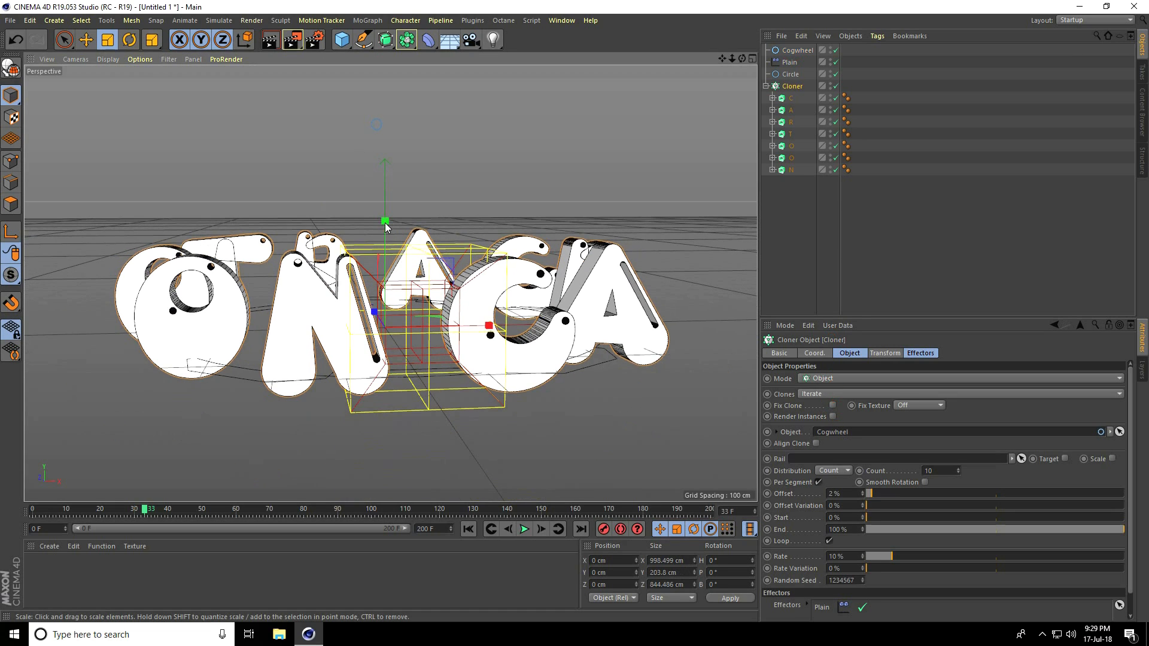
click(524, 529)
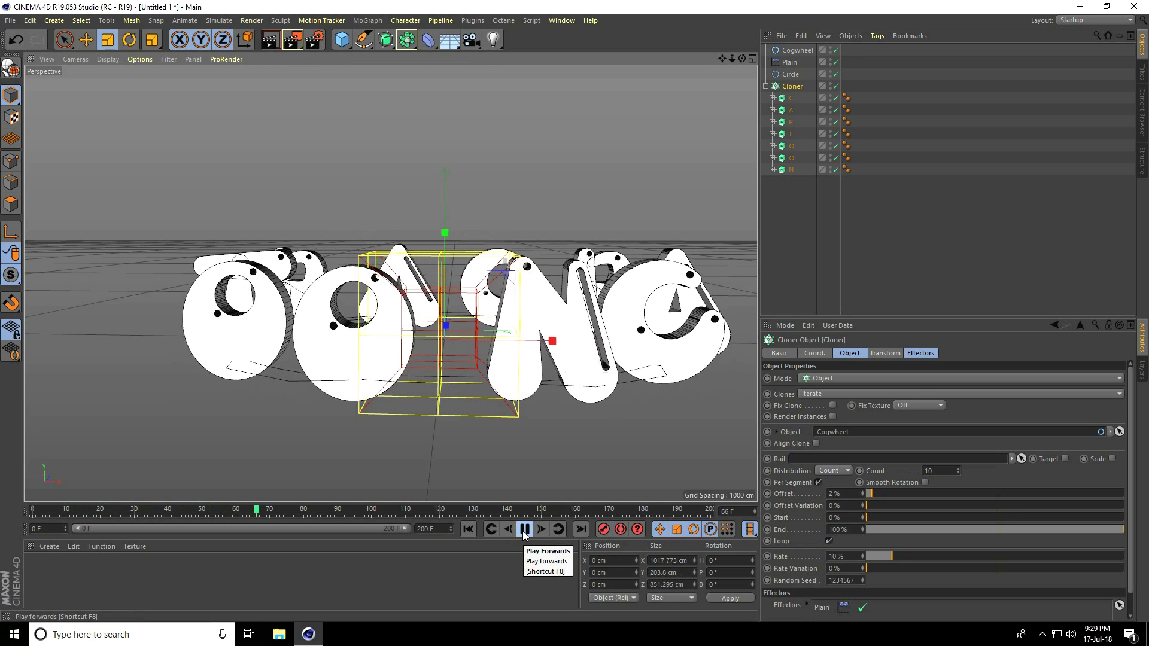
click(525, 529)
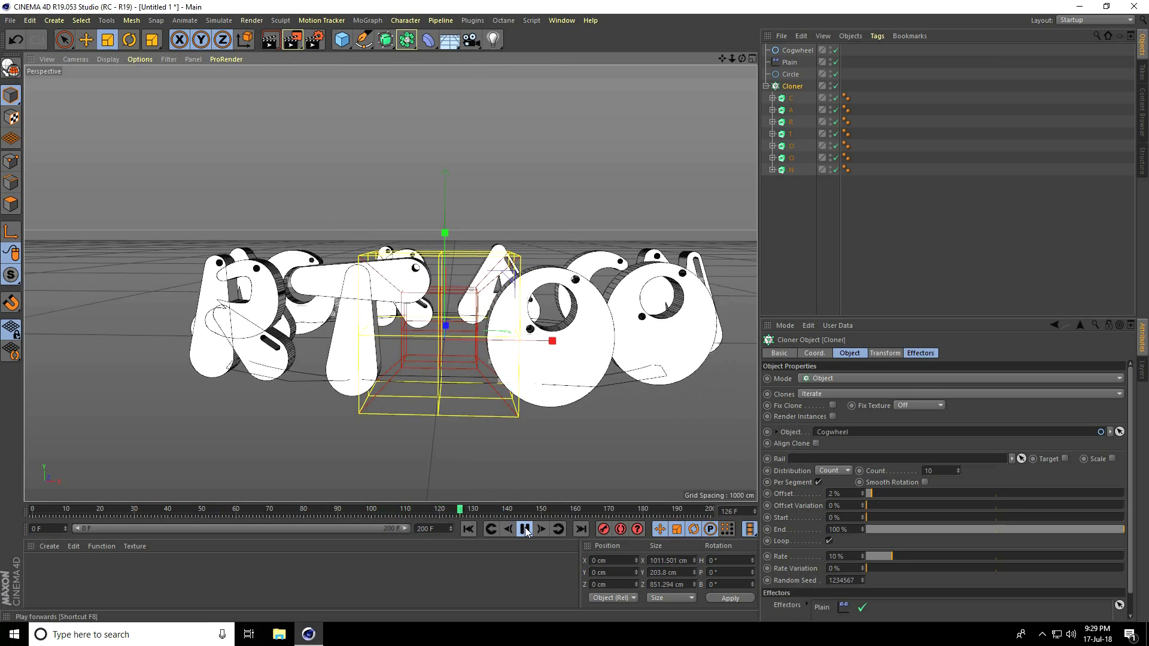
click(468, 528)
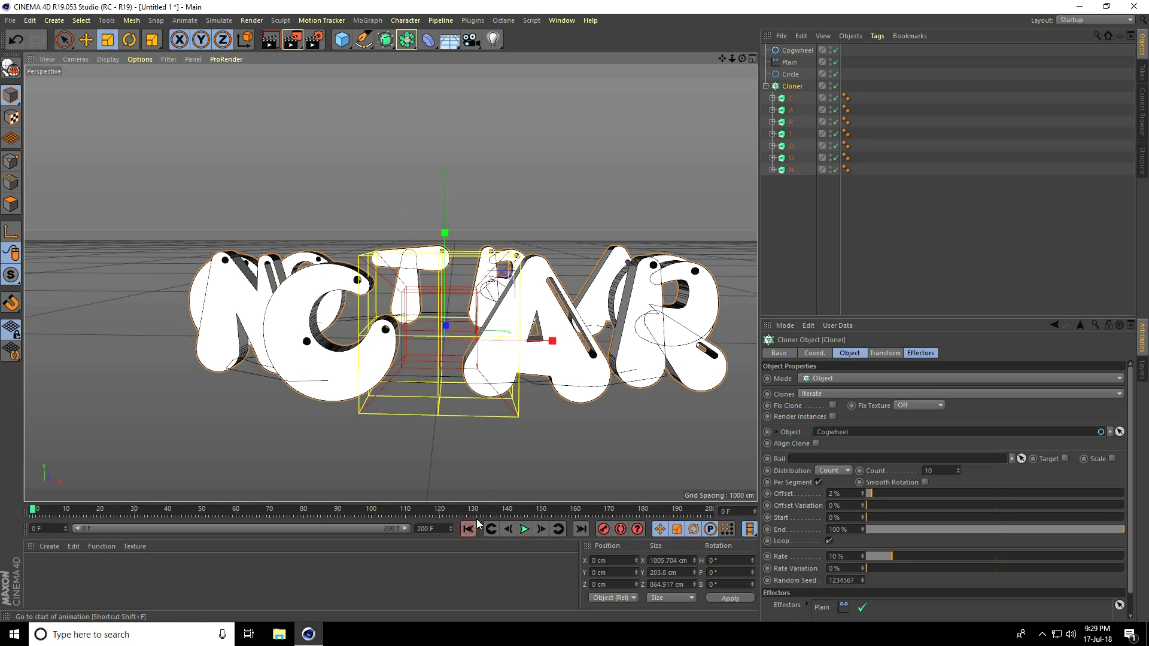
Step: Switch to the four-view layout and maximize the Top viewport
click(742, 57)
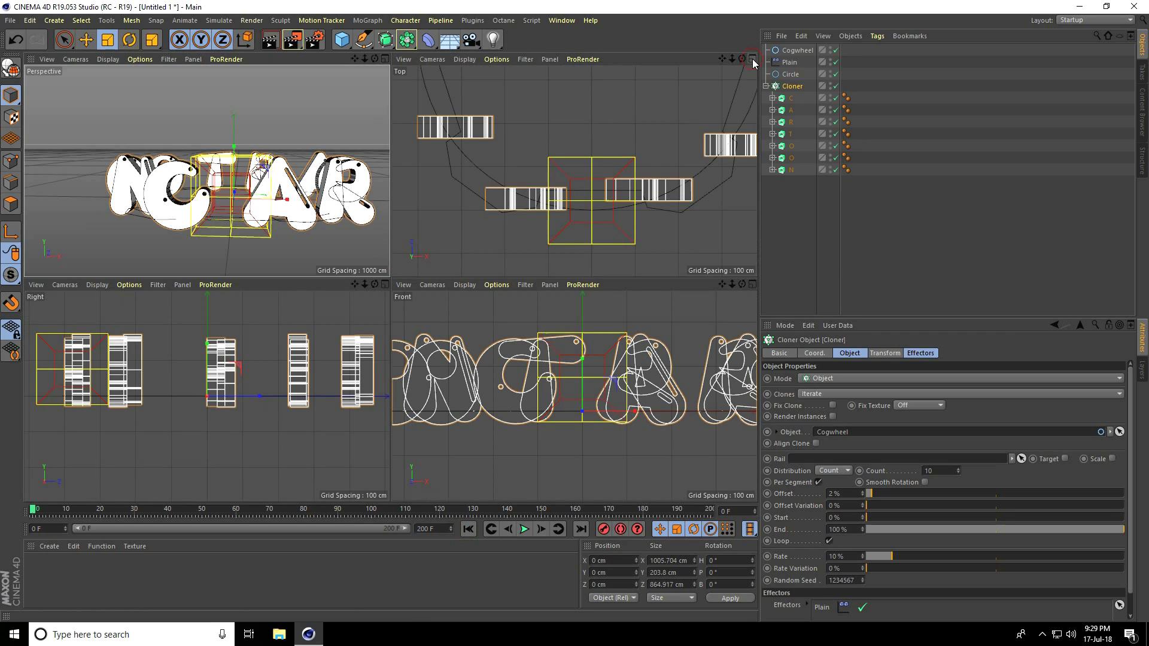
click(745, 59)
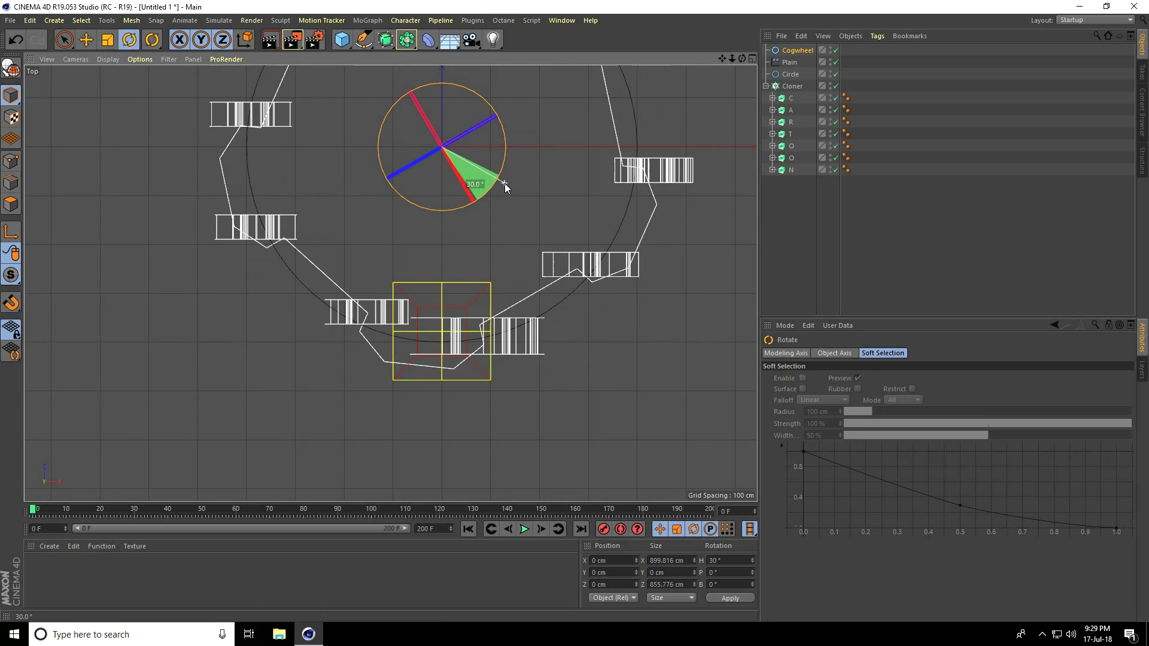
Step: Rotate the cogwheel path about 35° and set the Cloner offset along it to 8%
drag(504, 185, 519, 180)
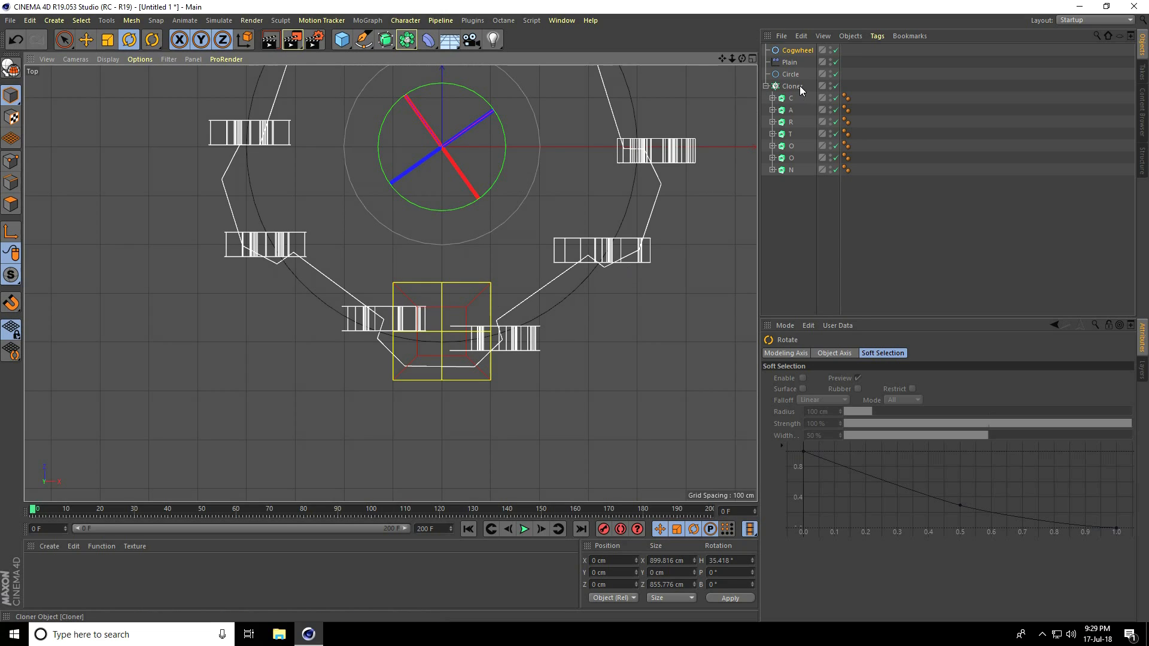
click(792, 86)
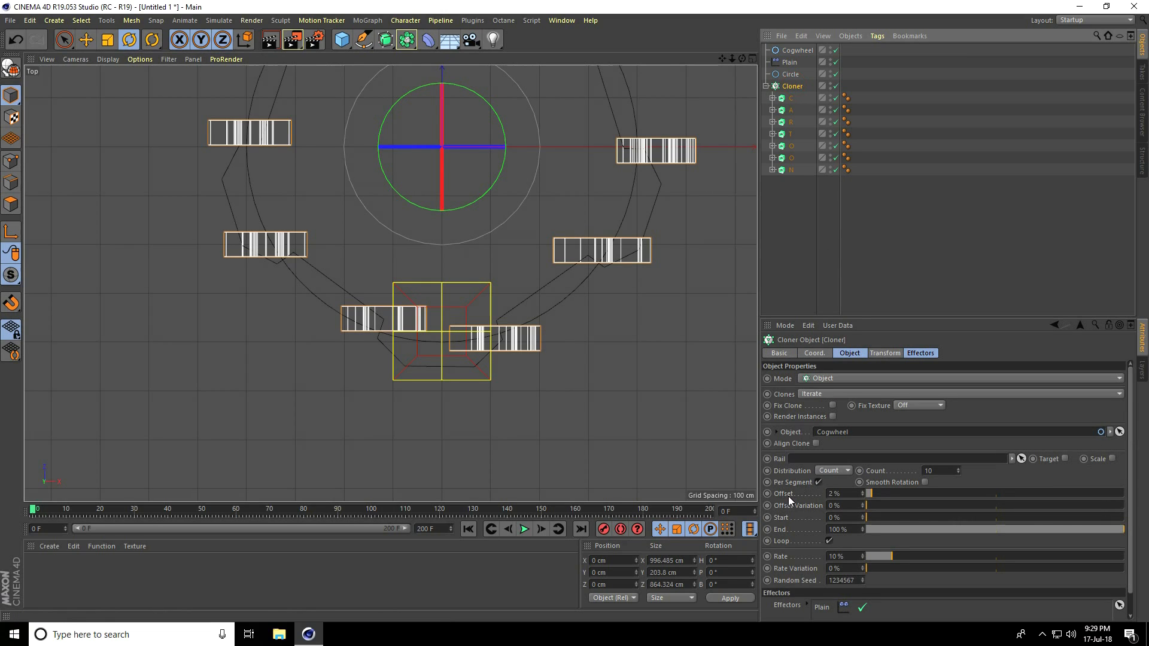
drag(870, 493, 886, 493)
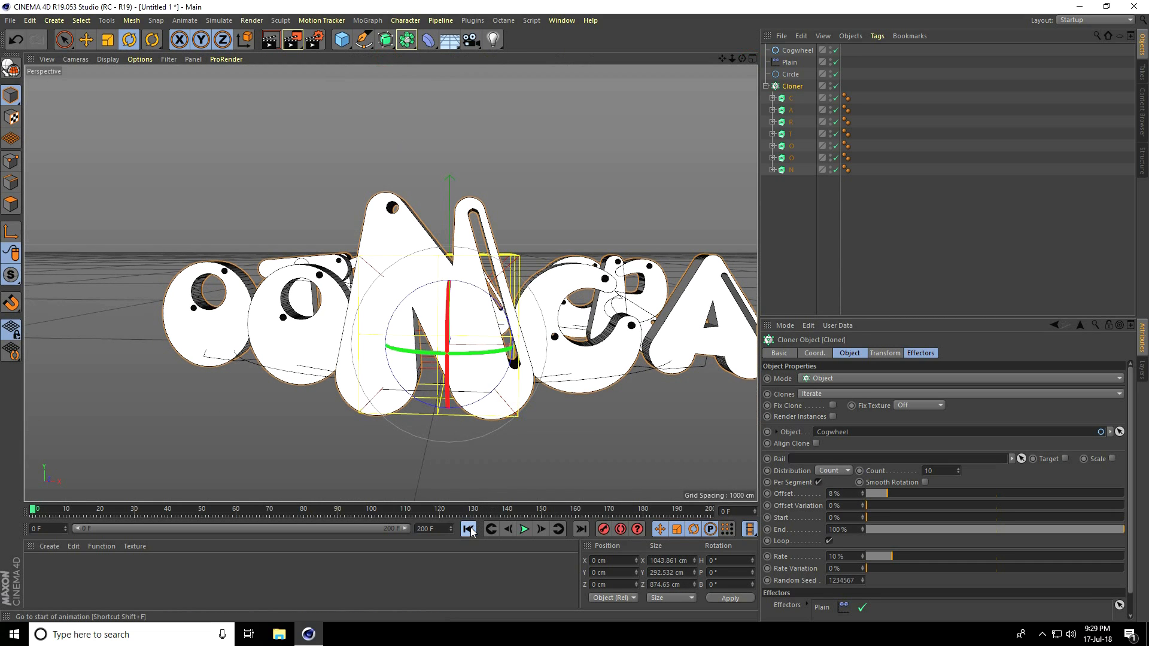
Step: Preview the letters looping around the cogwheel from the perspective view
click(524, 529)
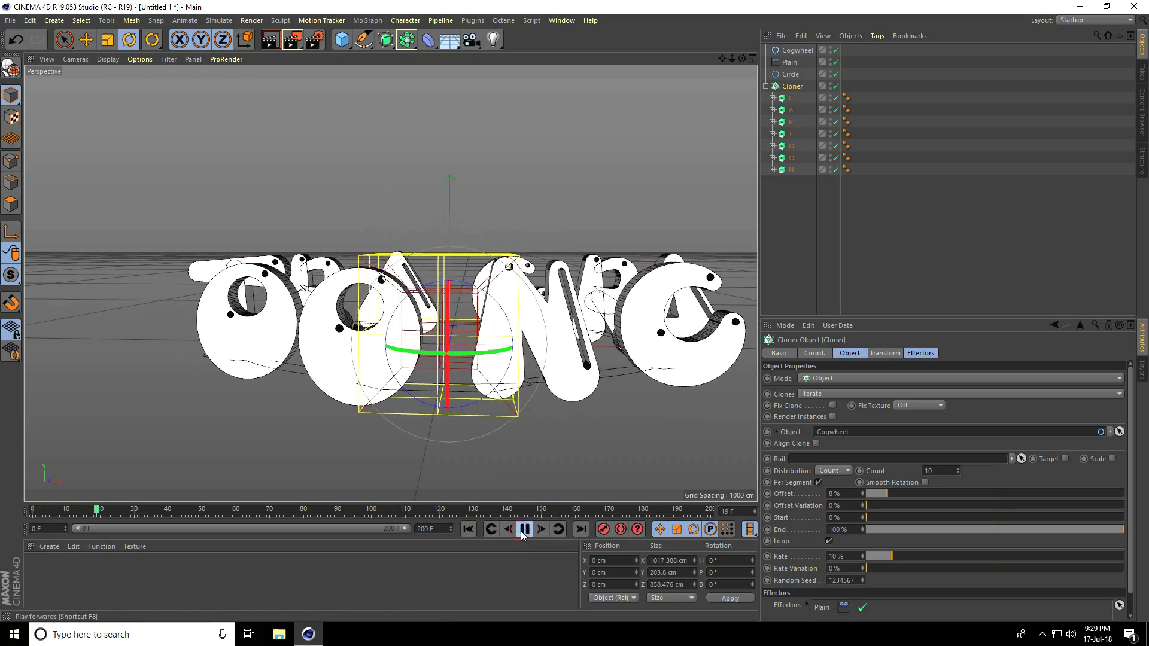
click(524, 529)
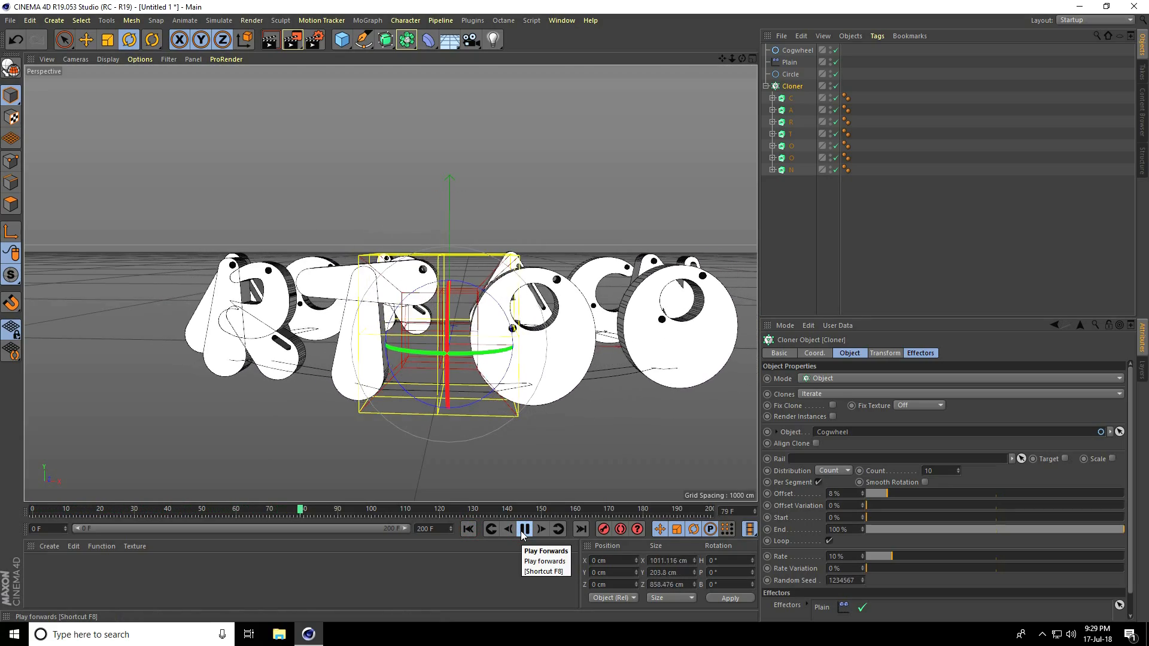
click(524, 529)
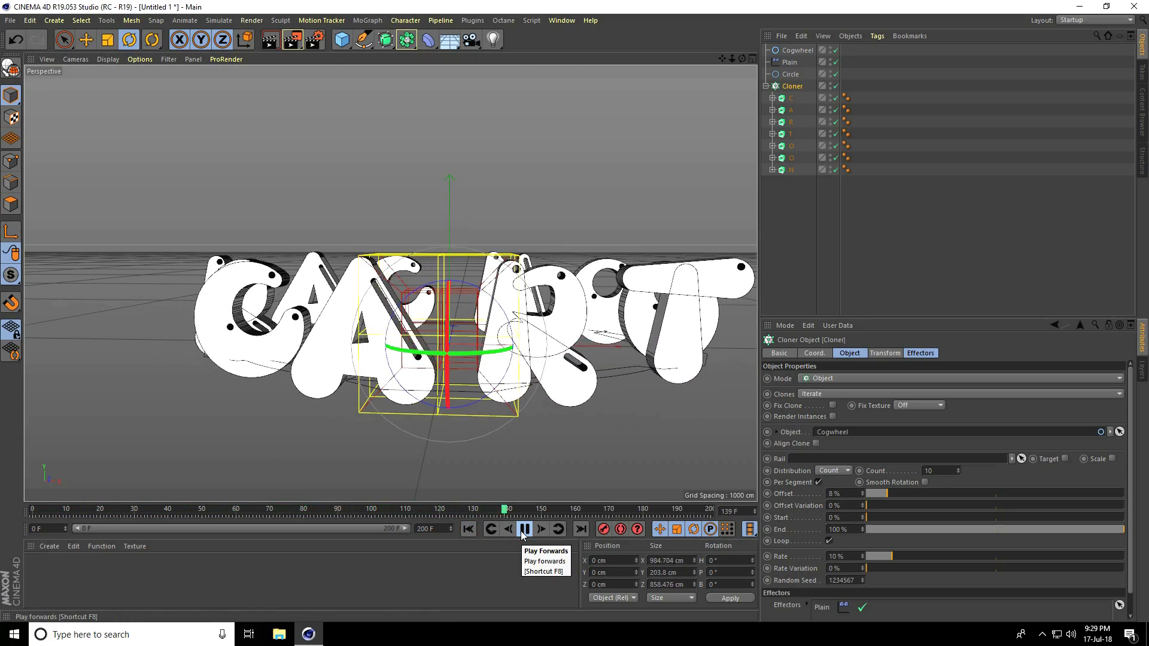
click(524, 529)
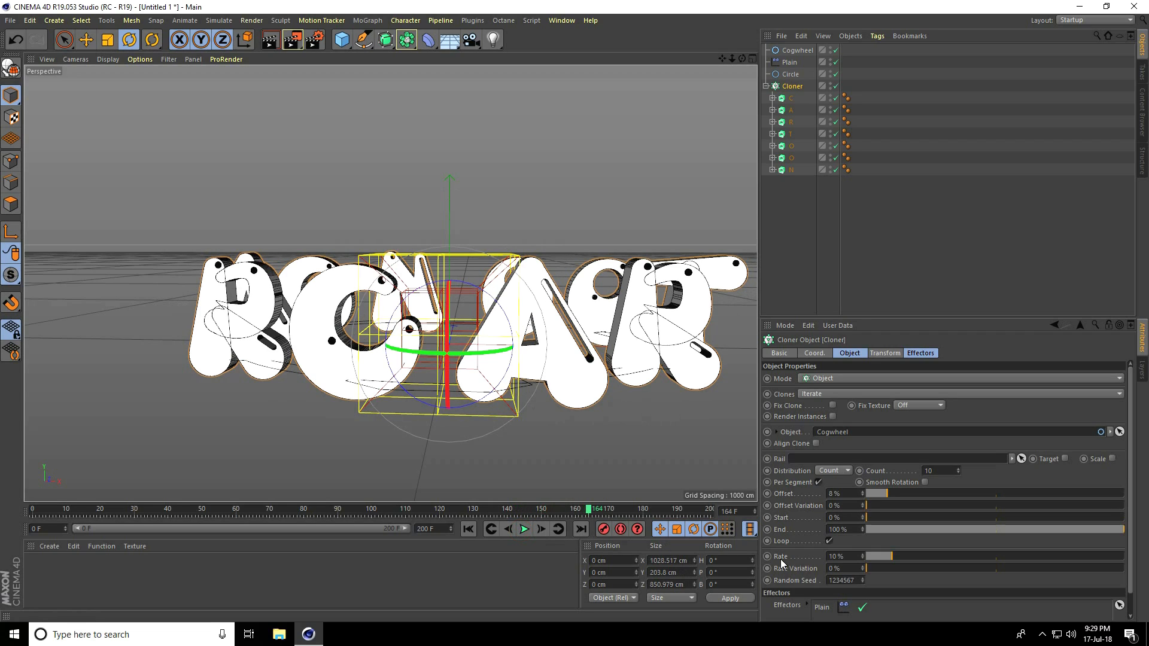
click(838, 556)
text(15)
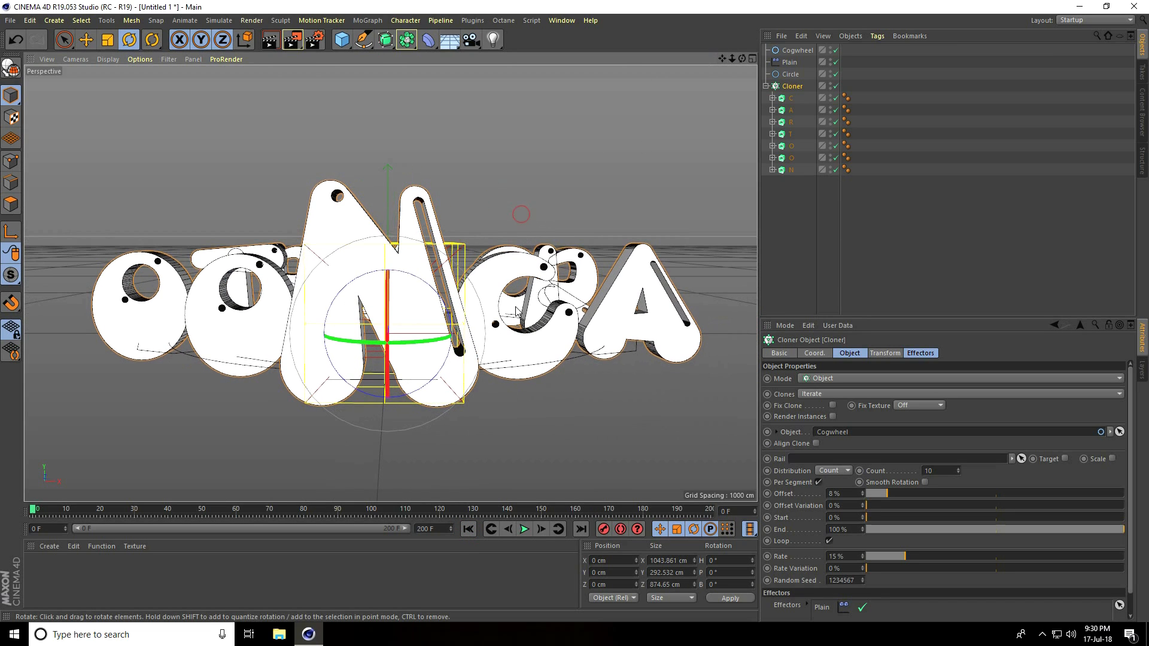
Step: Preview the motion at the 15% rate and enable Smooth Rotation for the clones
click(524, 529)
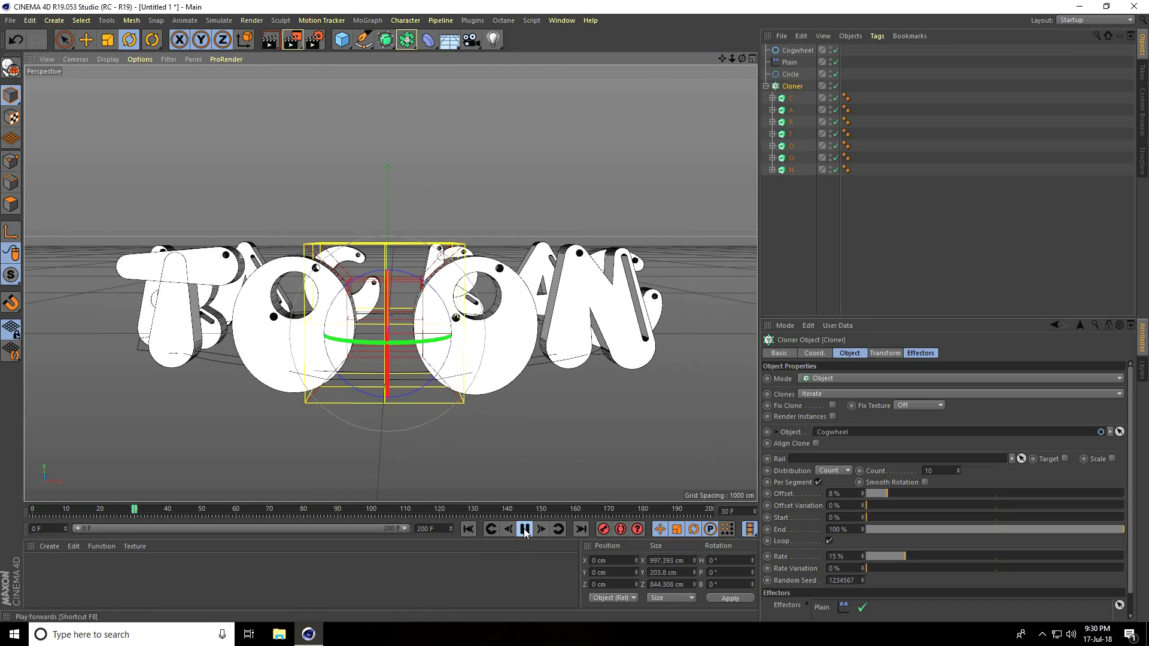
click(525, 529)
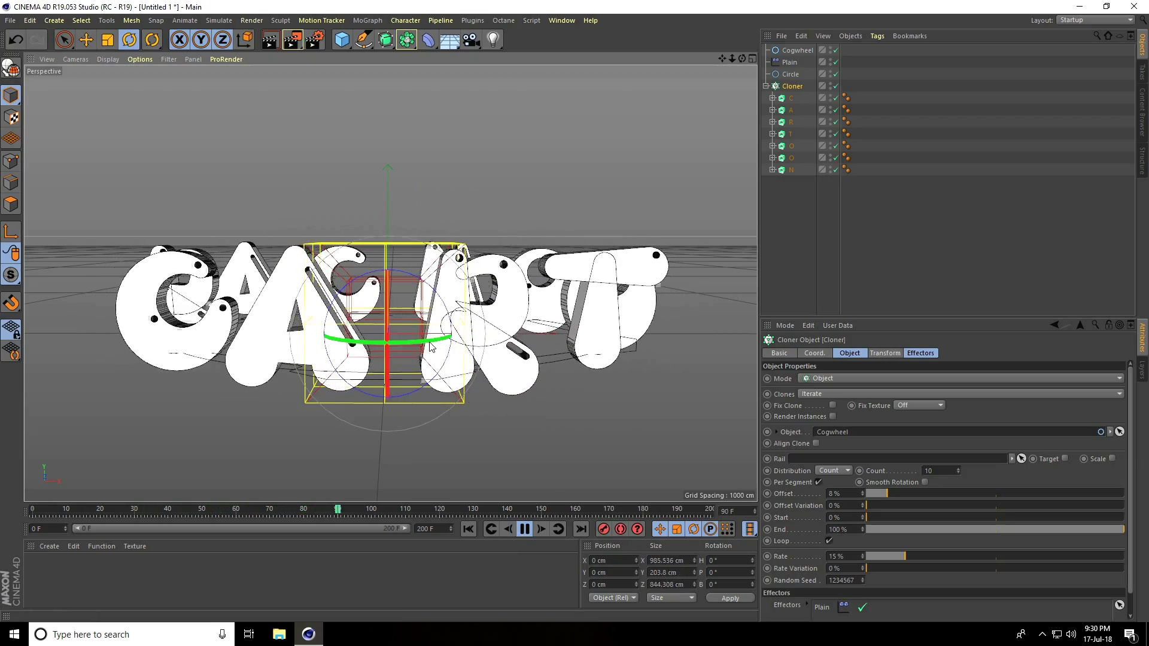
click(524, 529)
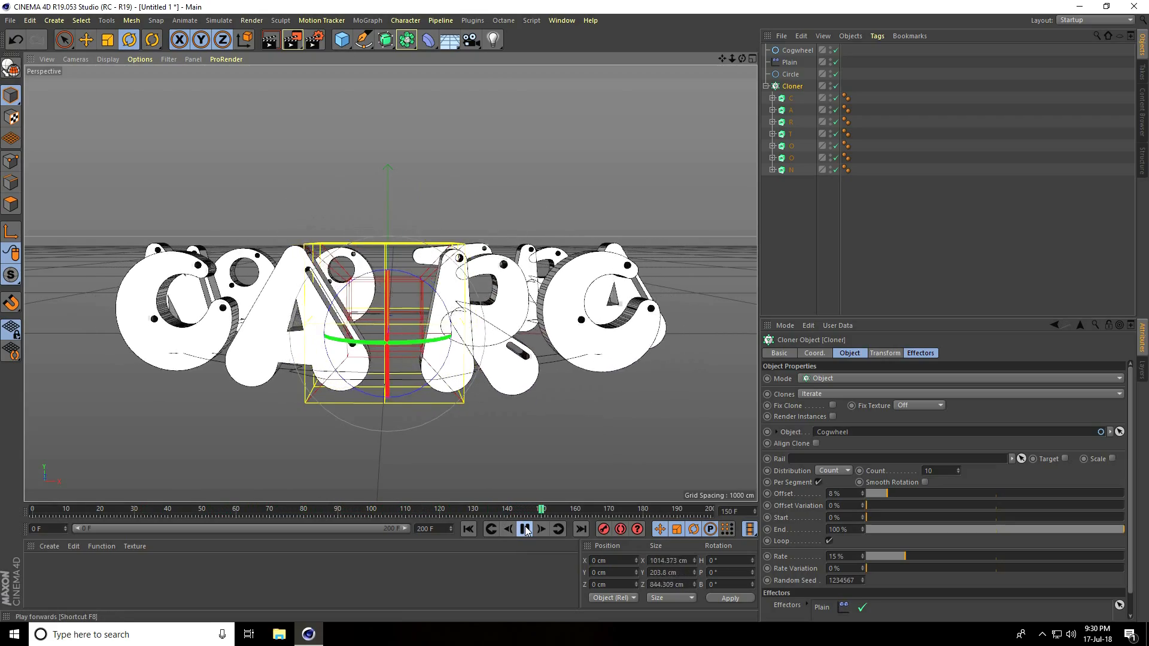
click(524, 529)
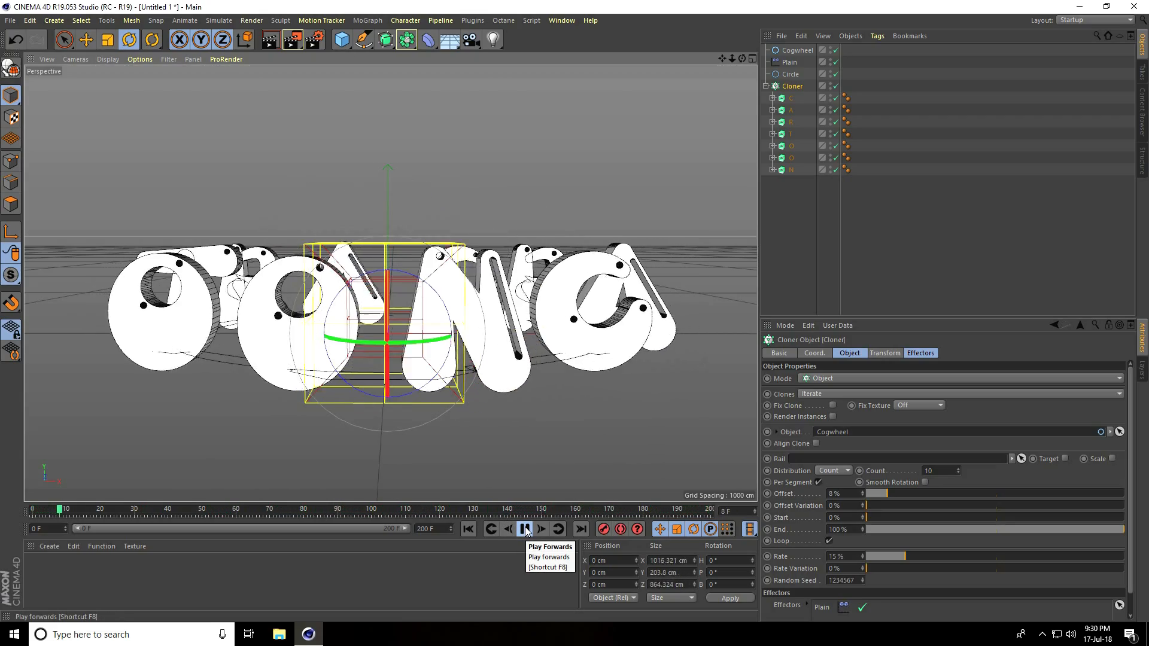
click(524, 529)
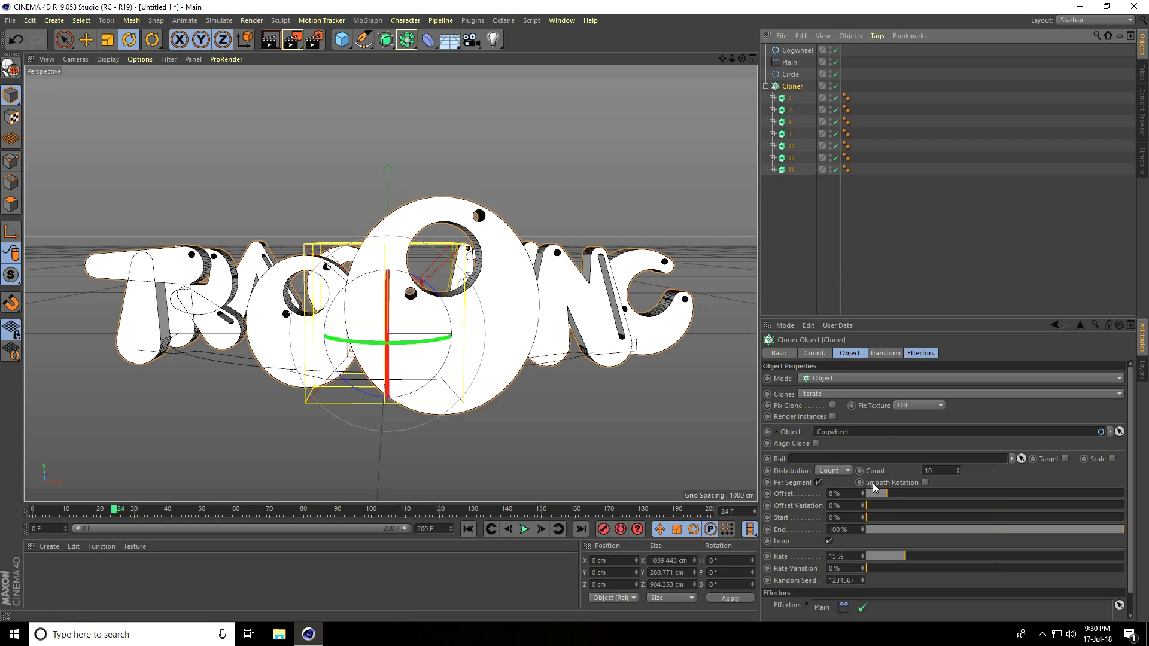
click(924, 483)
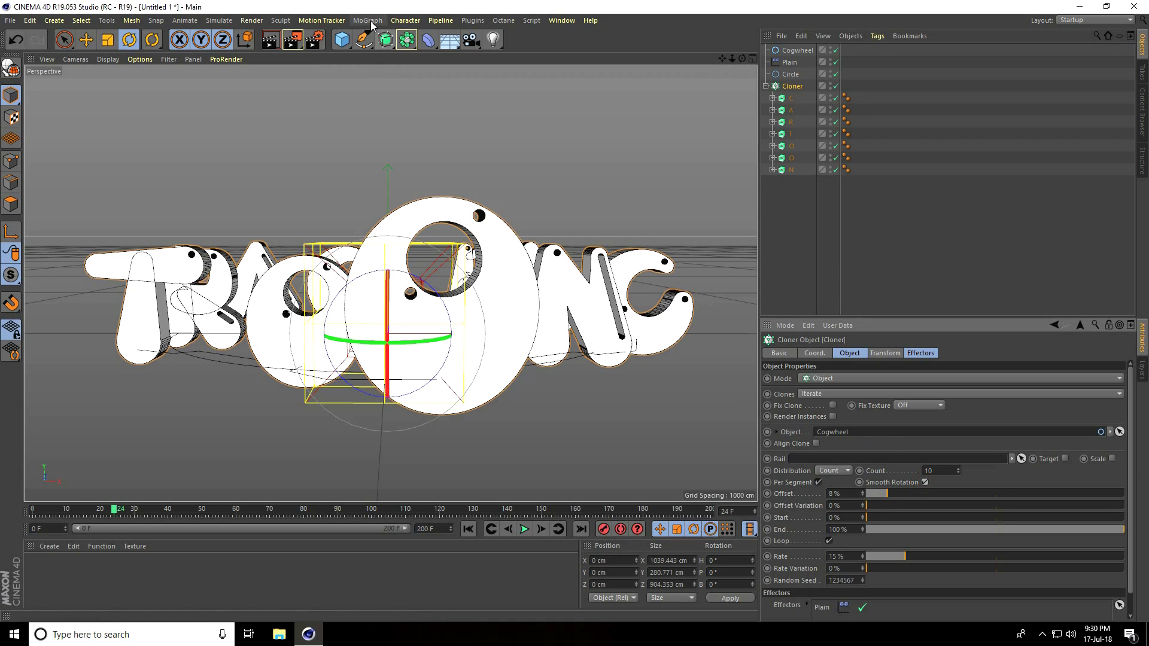
Step: Add a Delay effector at 65% strength in Spring mode and preview the springy motion
click(367, 20)
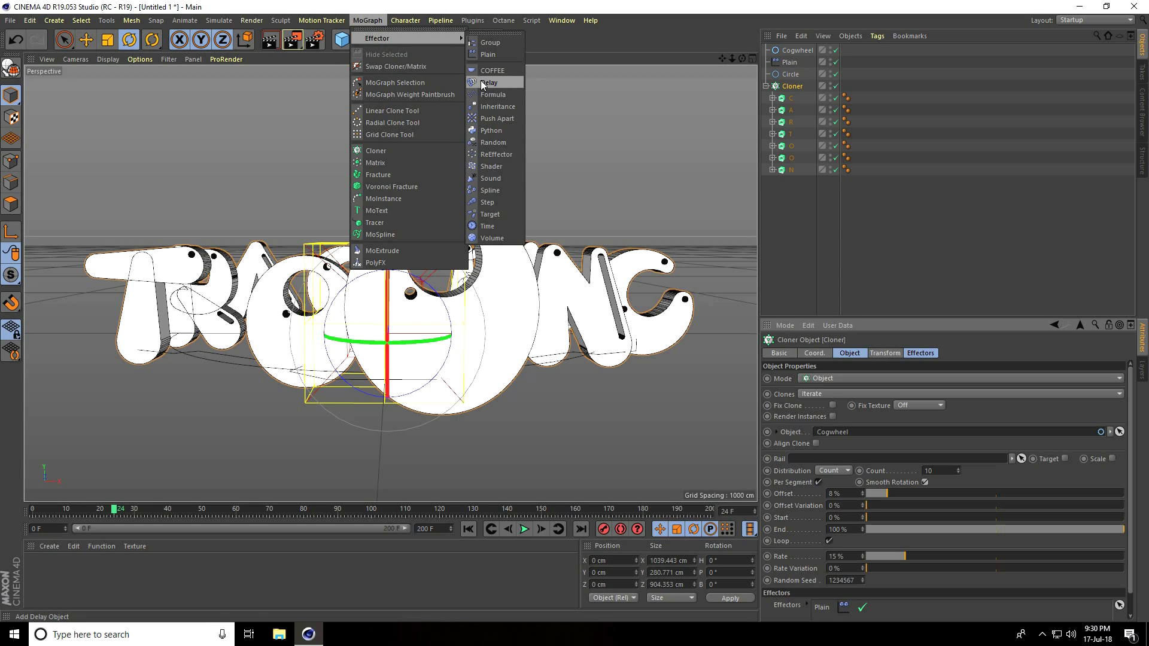
click(486, 81)
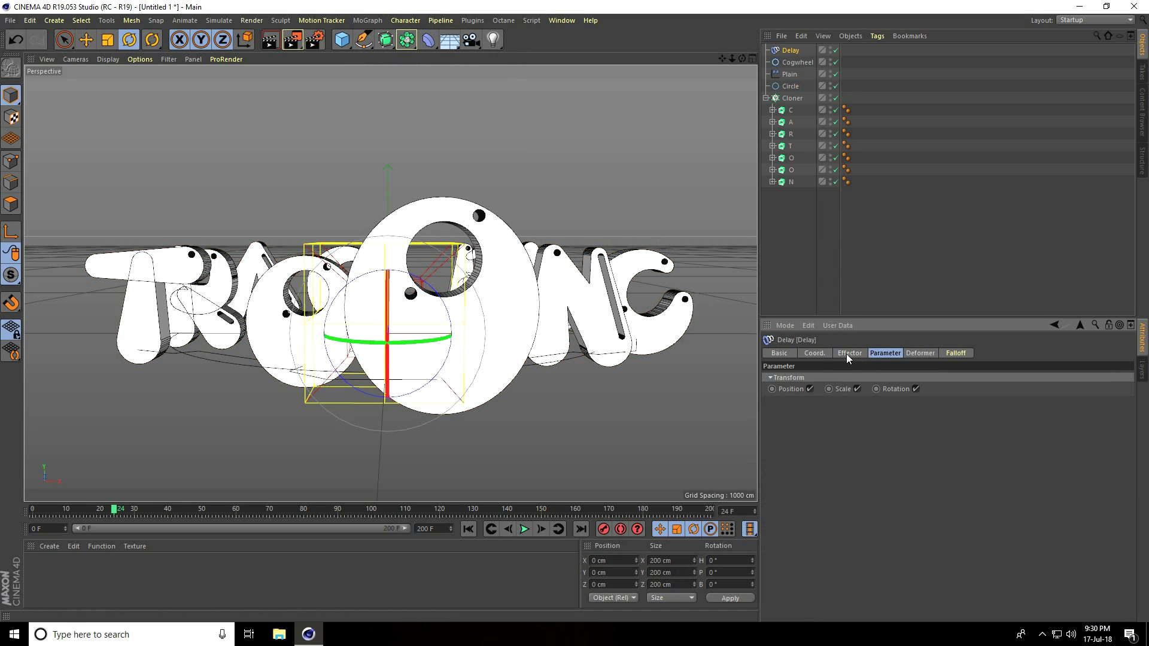
click(850, 353)
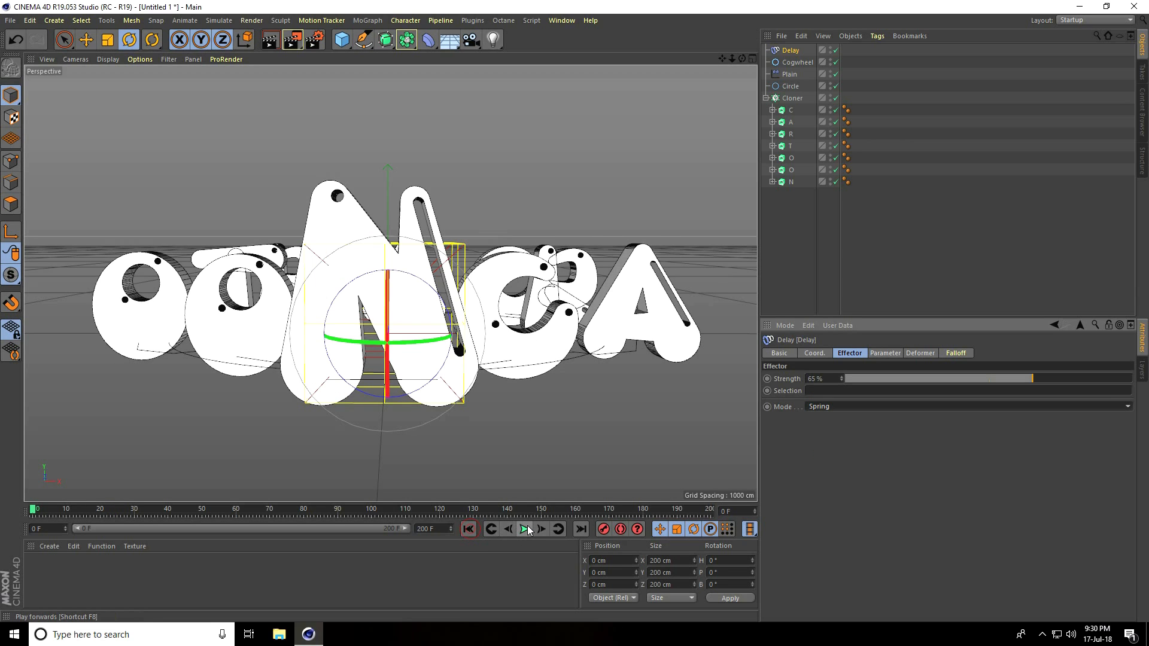
click(524, 529)
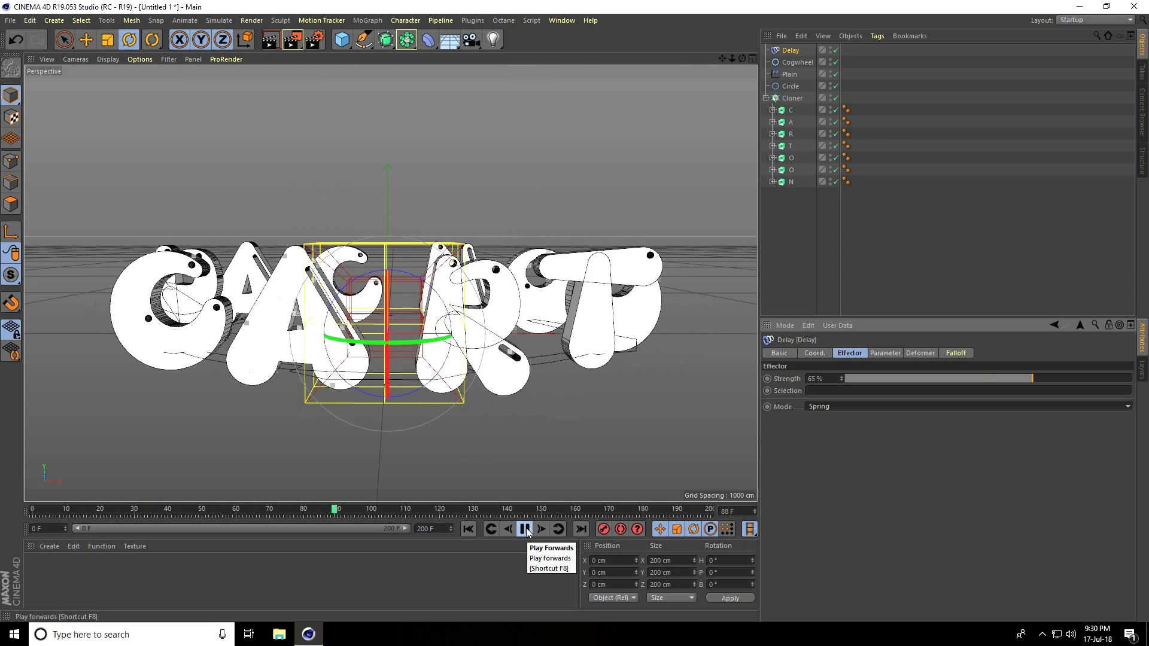
click(524, 529)
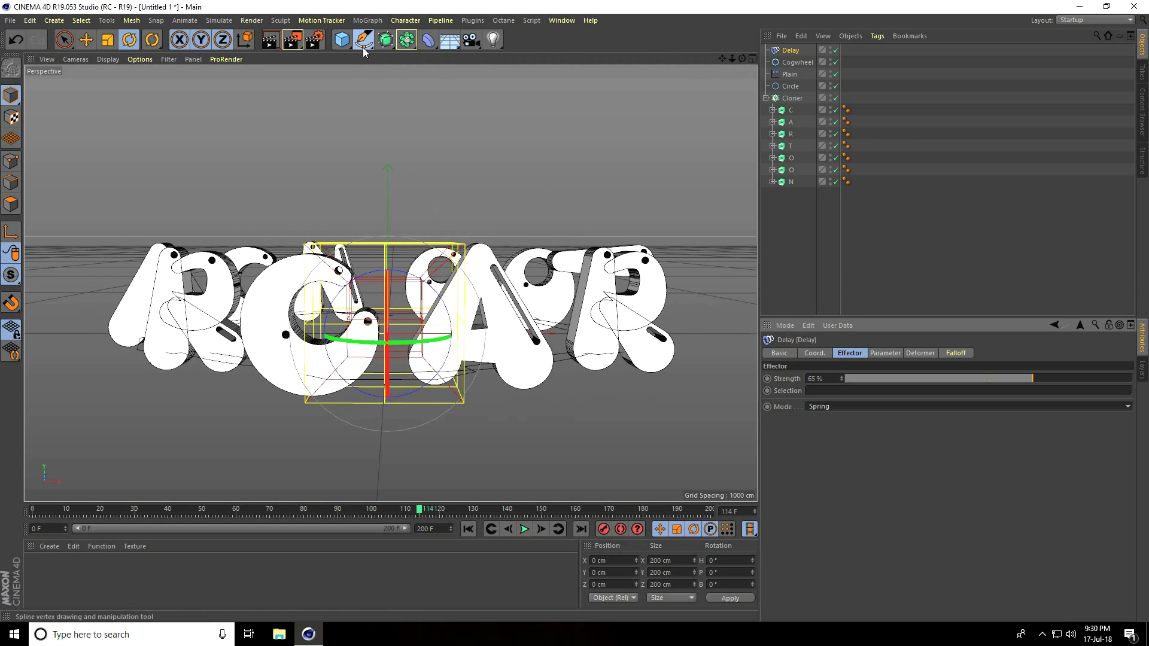
click(359, 40)
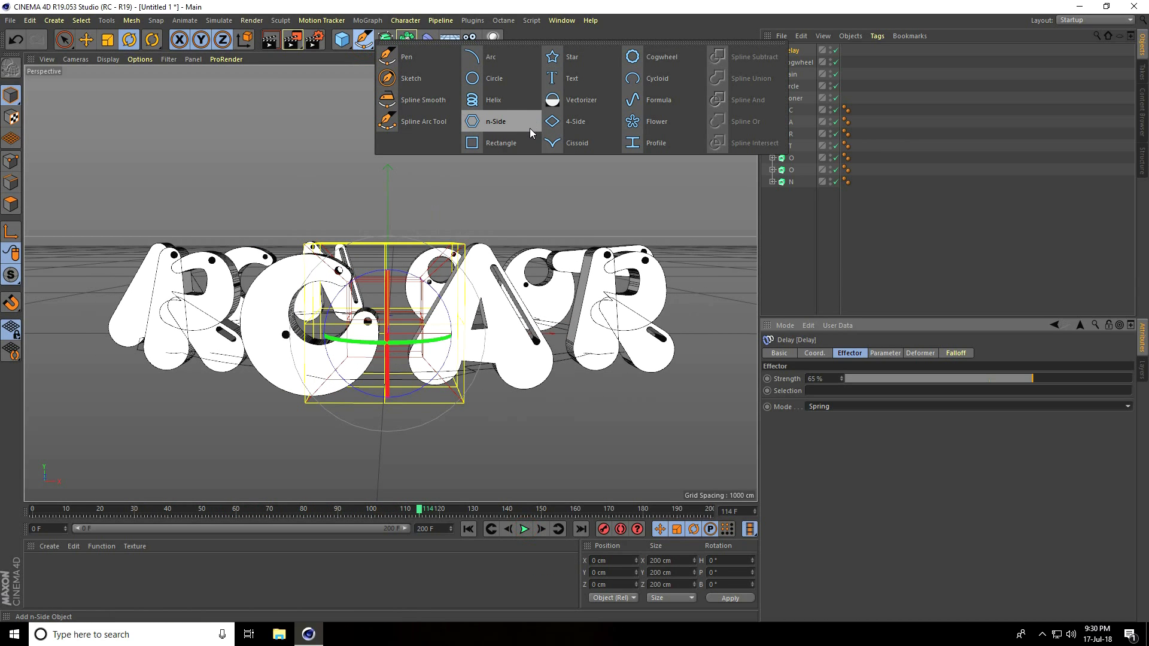
mouse_move(479, 146)
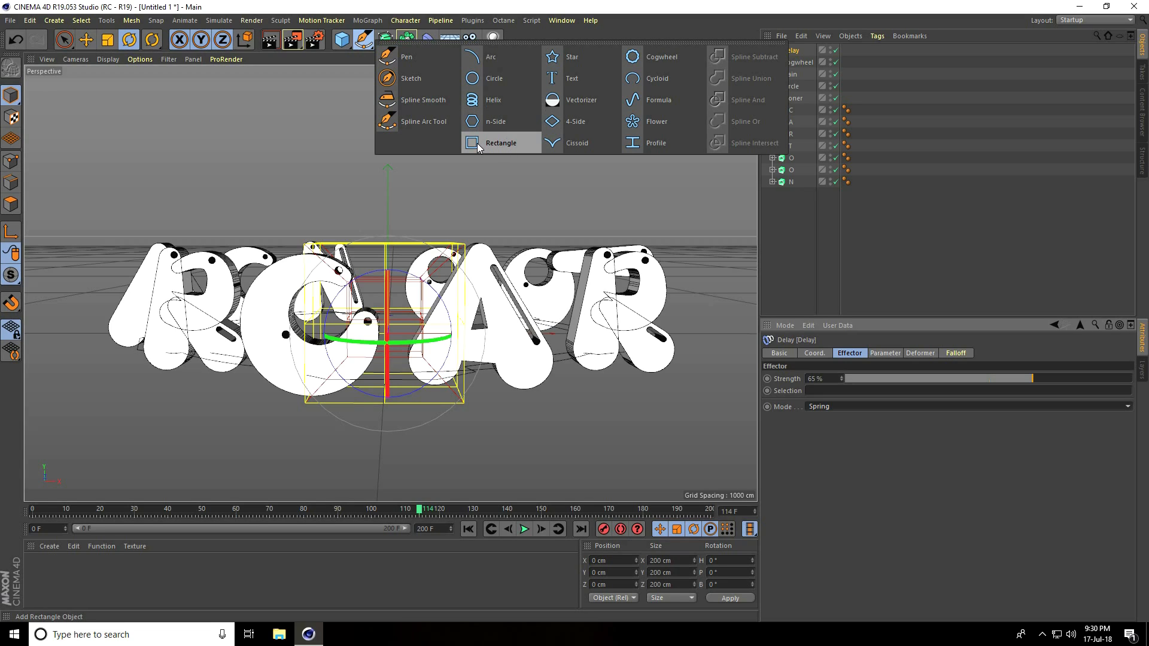
mouse_move(587, 60)
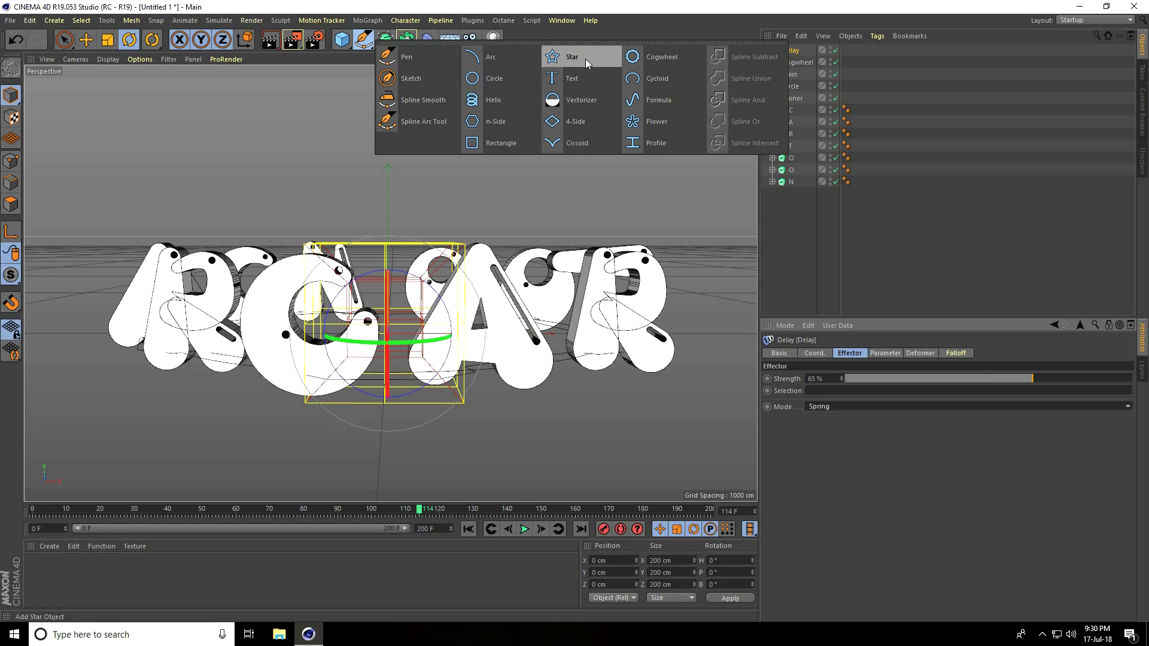
mouse_move(662, 130)
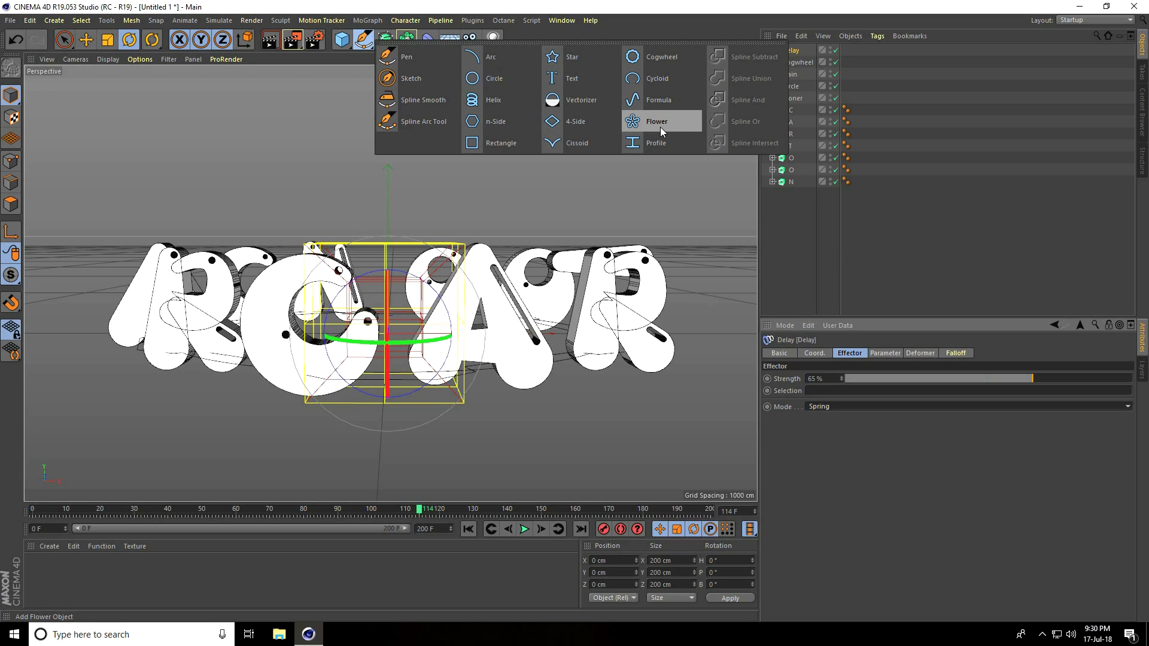
mouse_move(605, 205)
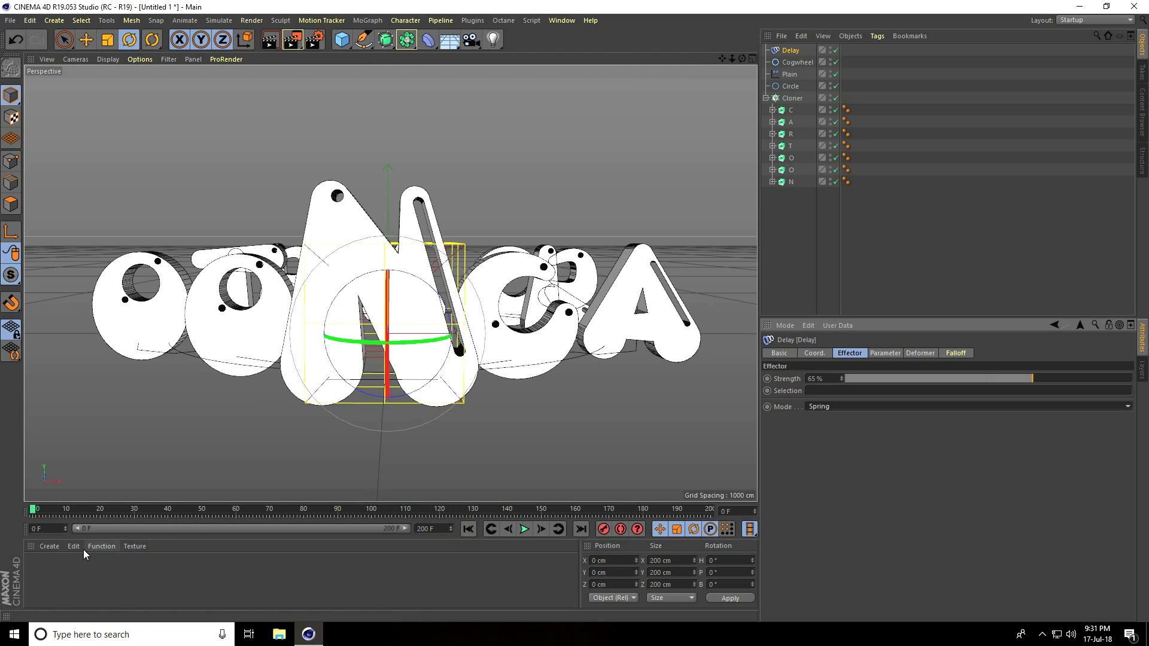
Step: Load the saved material set and assign a different colour to each CARTOON letter
click(49, 546)
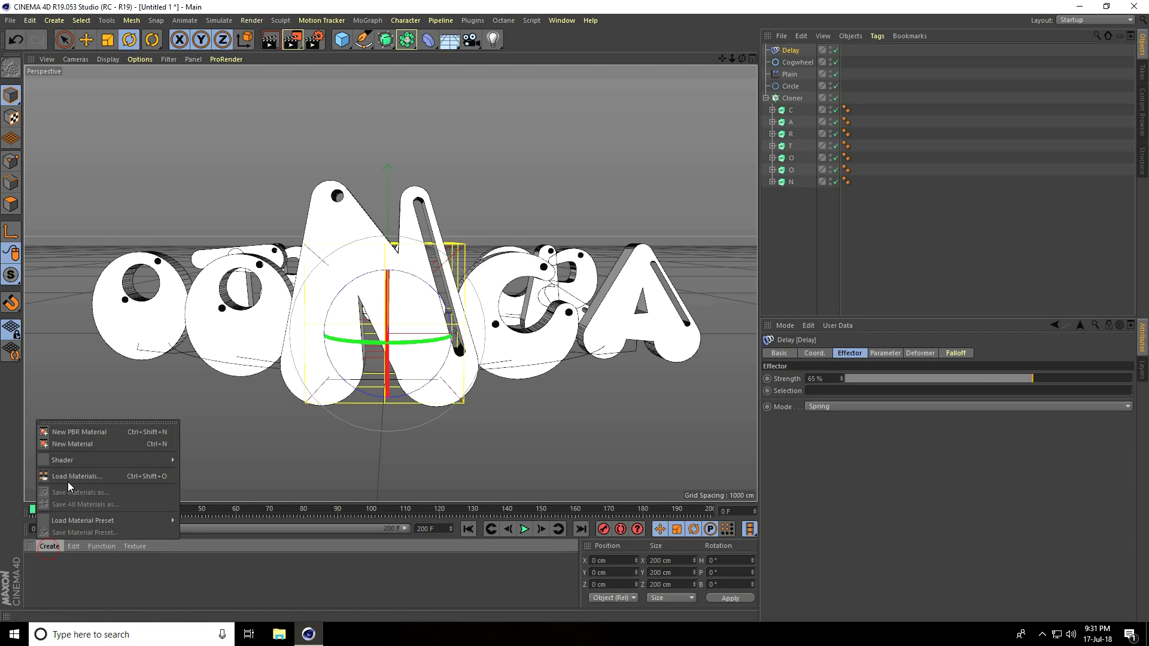
click(77, 476)
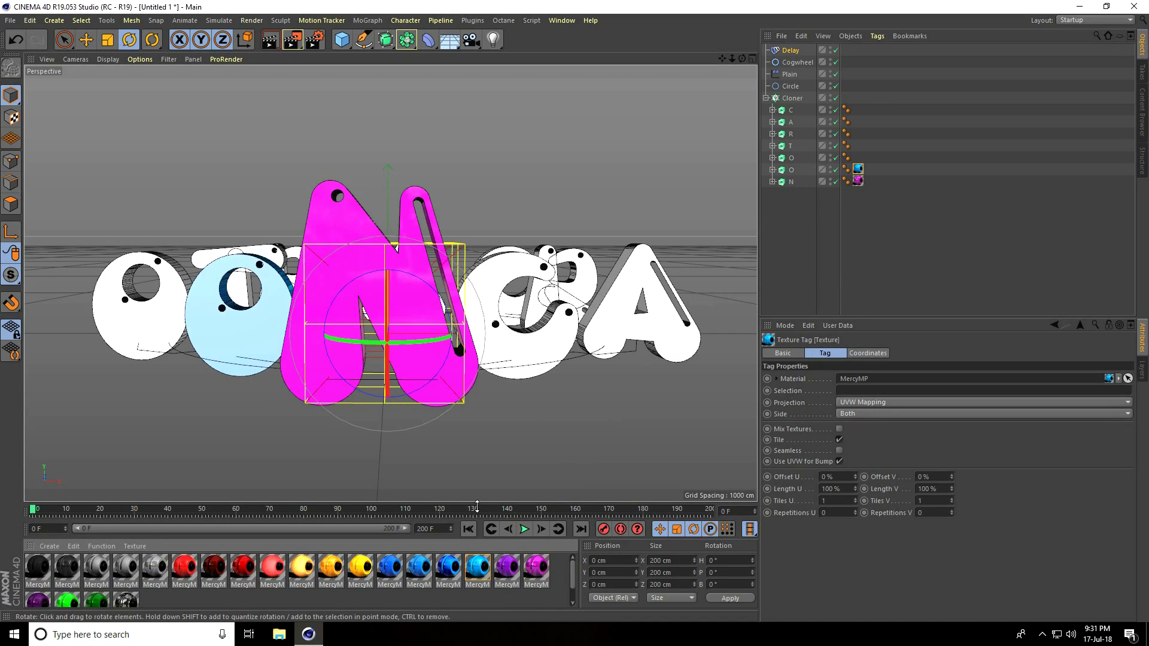
click(418, 571)
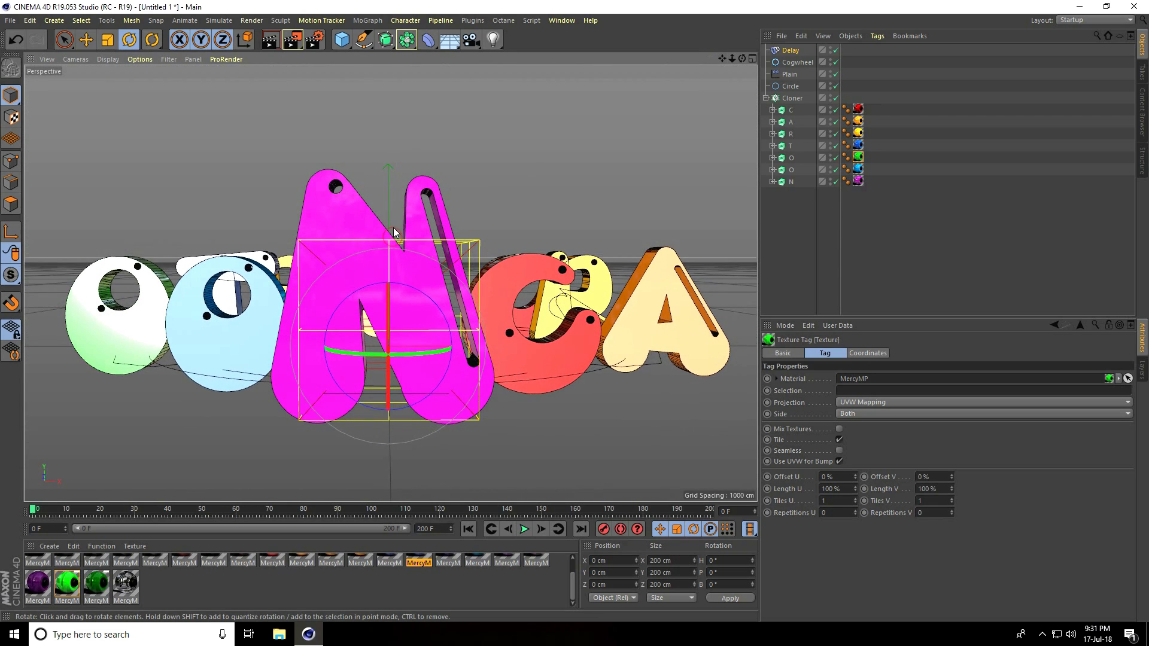
click(469, 39)
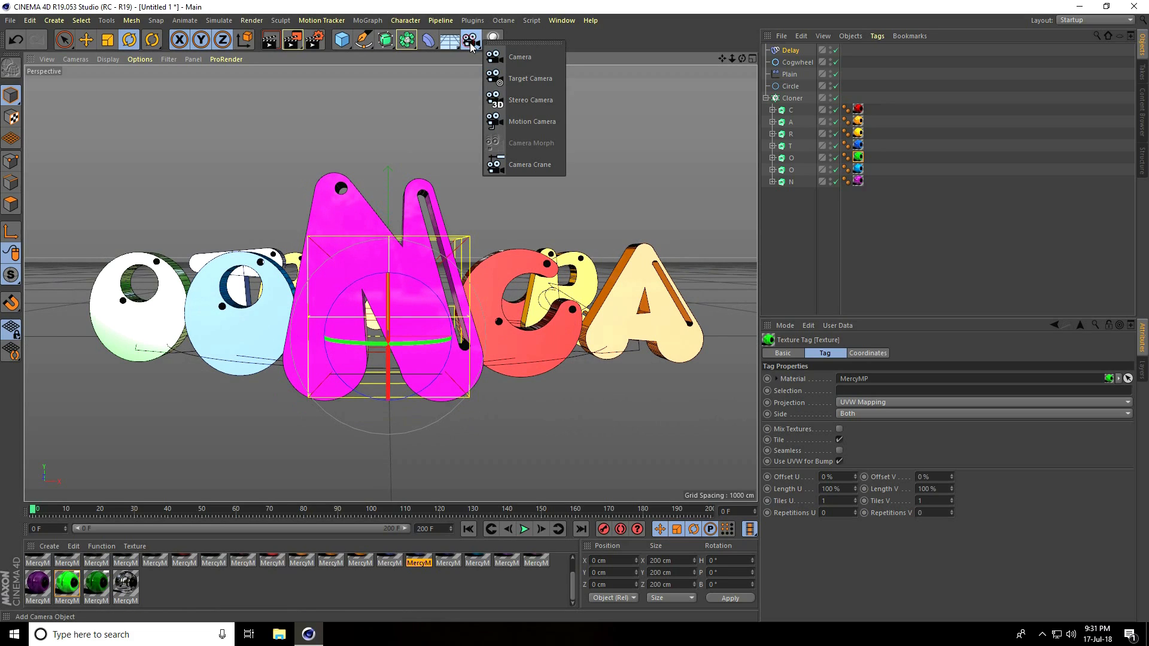
Step: Add a standard Camera object and look through it
click(520, 56)
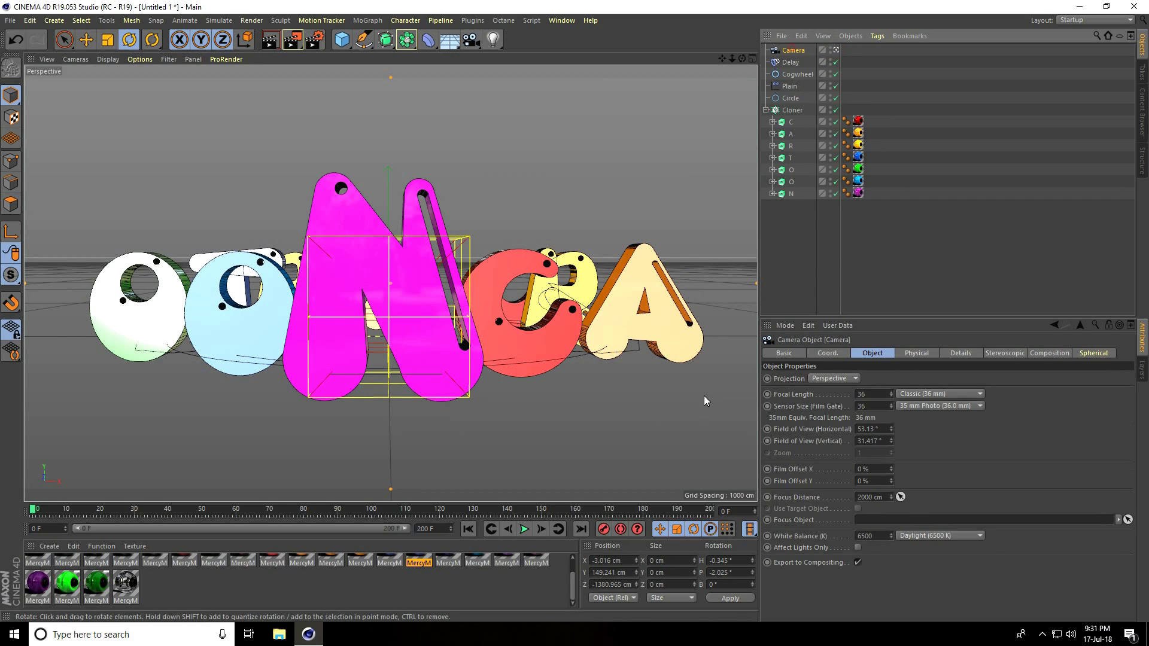
click(719, 560)
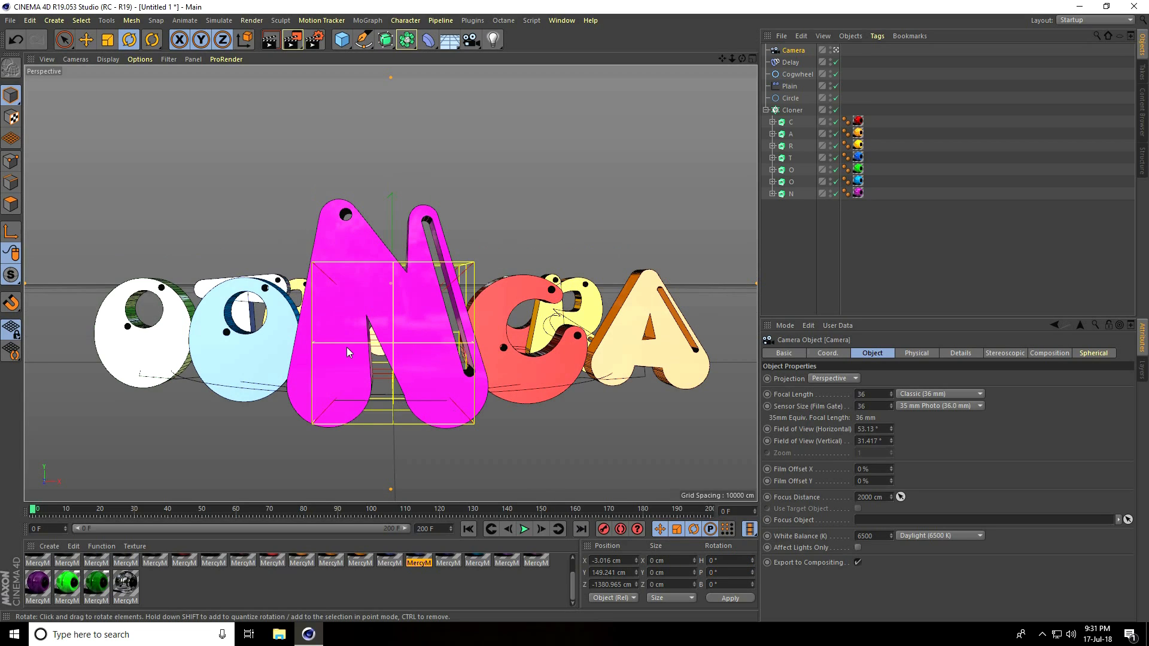
click(10, 23)
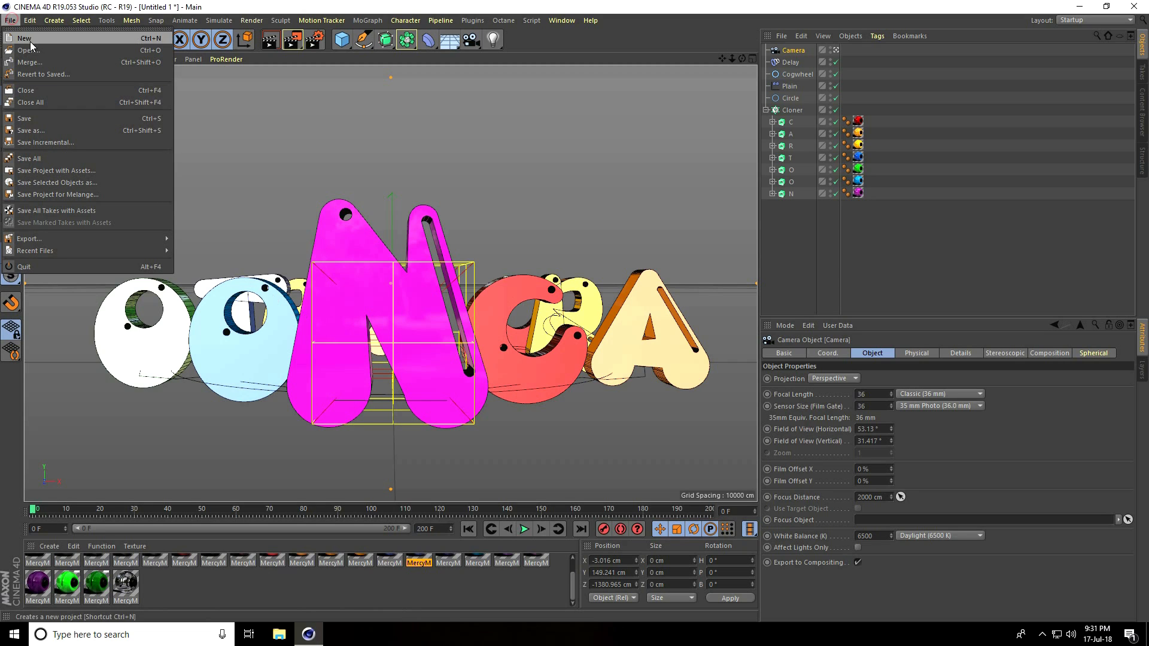
Step: Merge the cinema-4d-studio lights scene with softboxes and floor into the project
click(20, 53)
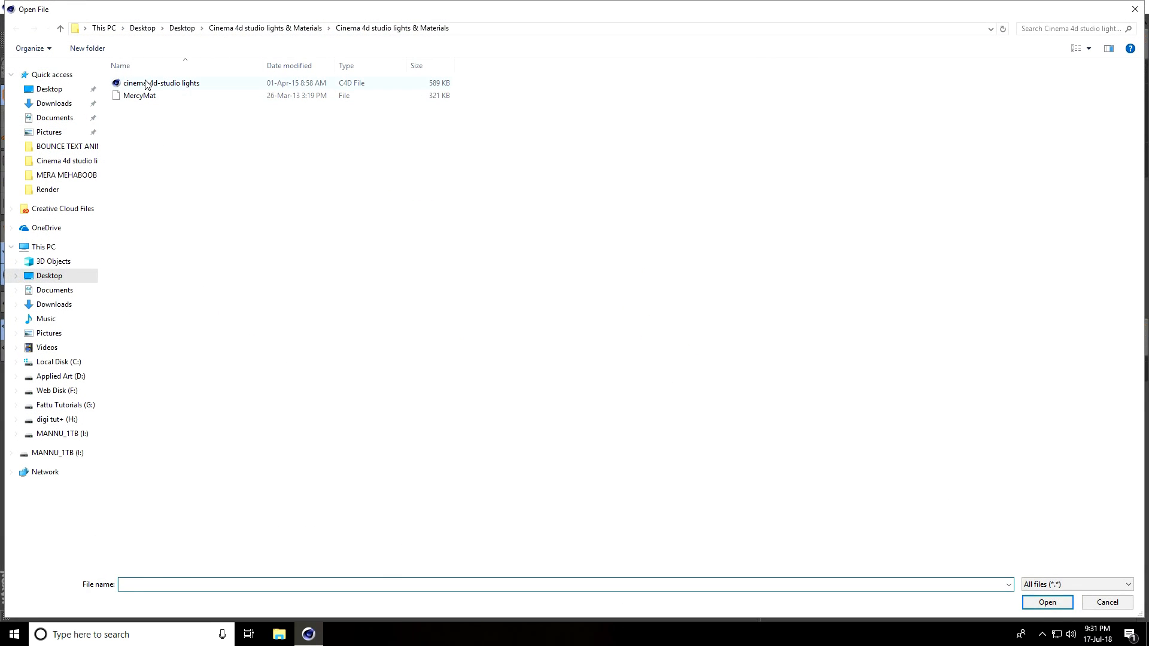
click(161, 82)
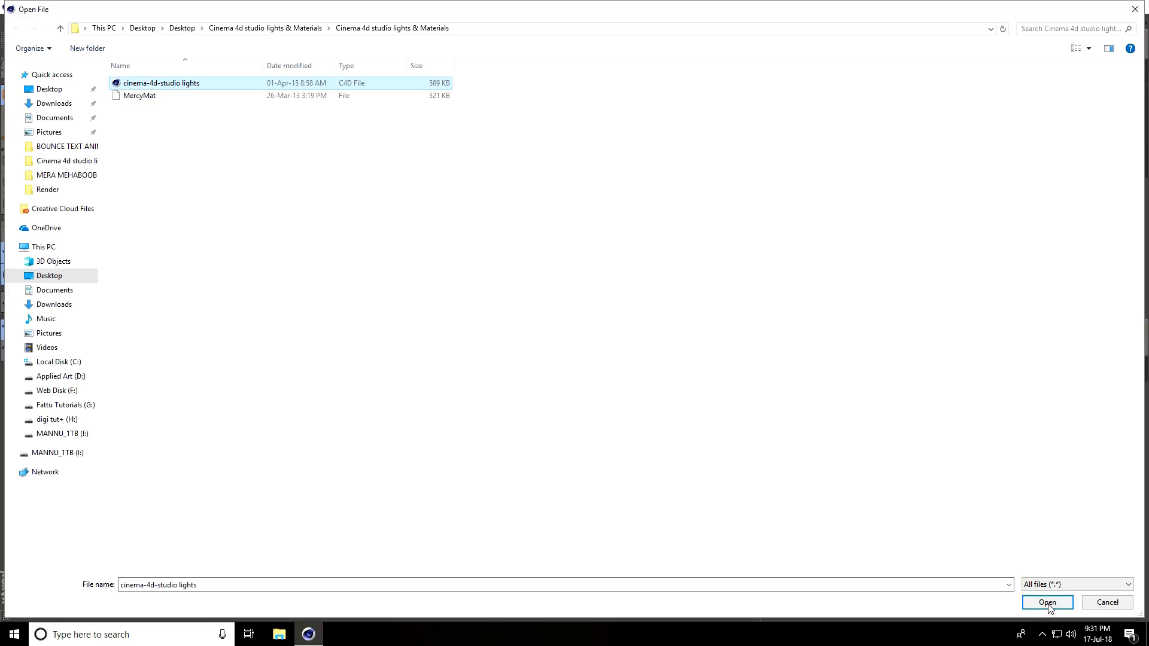
click(1048, 602)
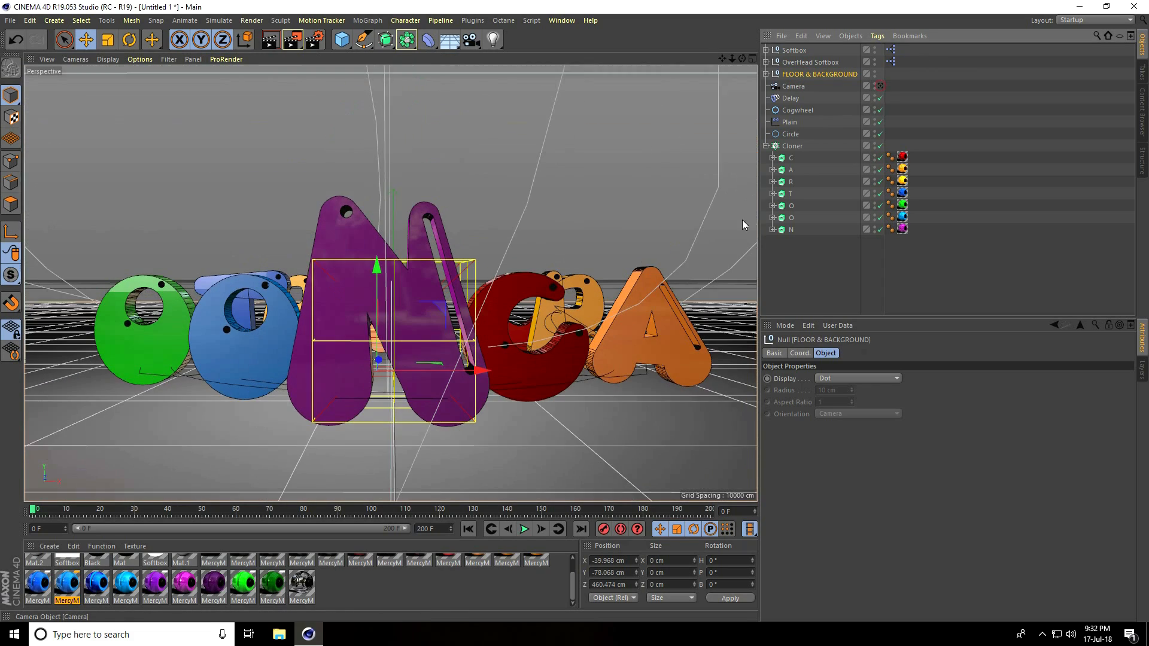
Step: Preview the lit letter animation and stop playback
click(524, 529)
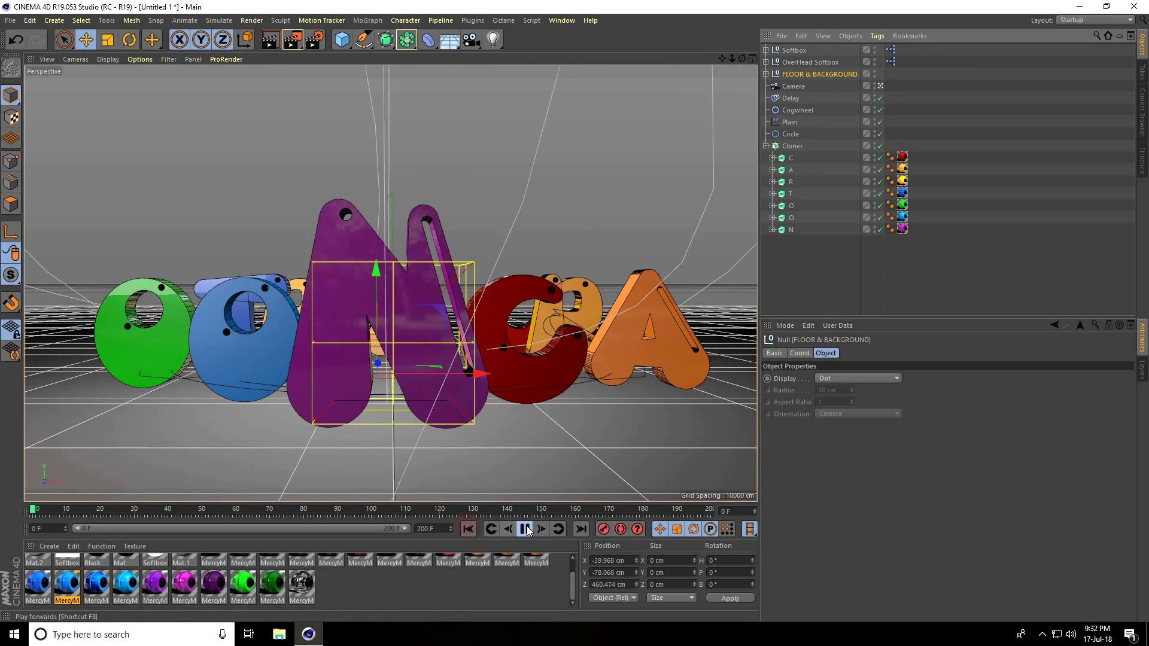
click(526, 529)
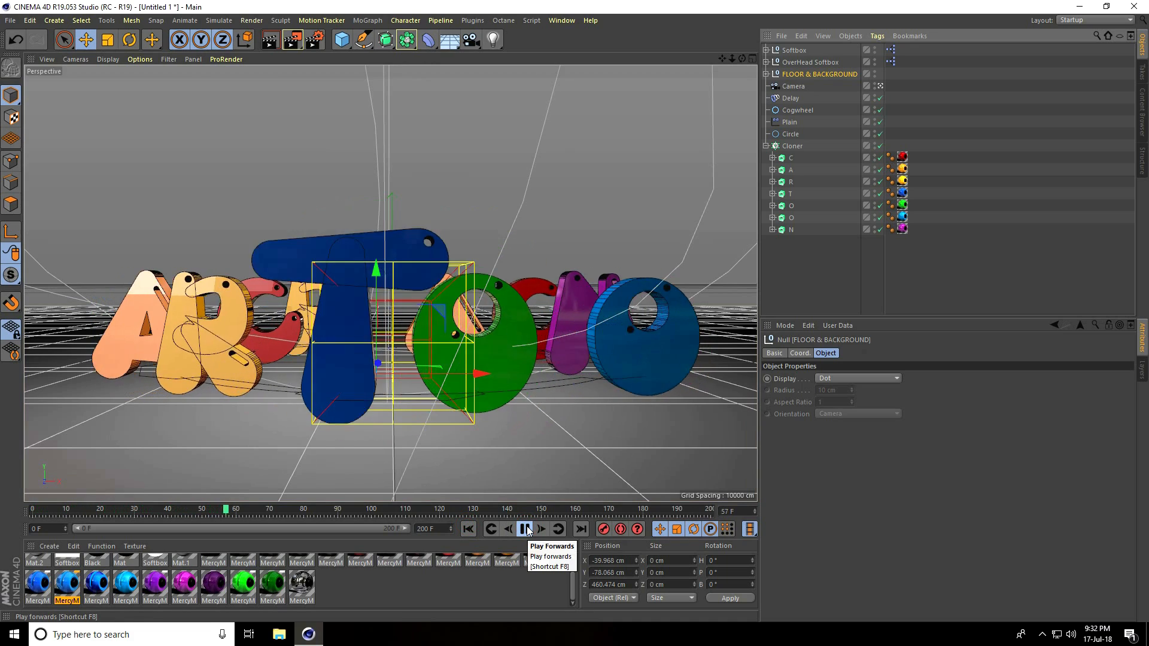
click(524, 529)
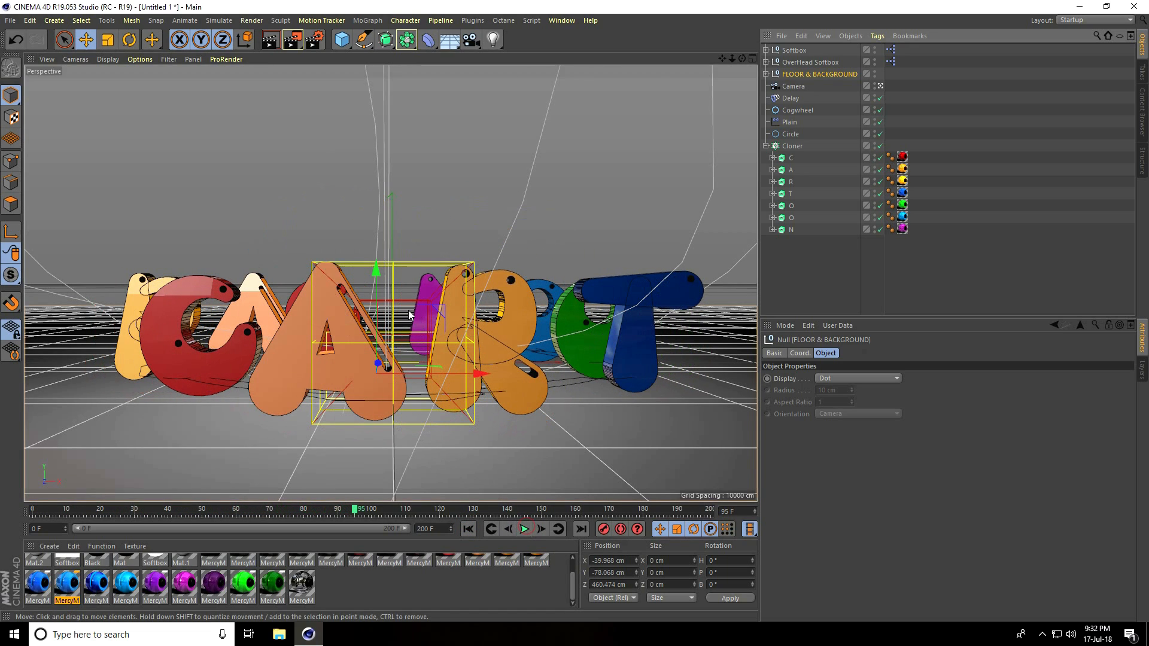
click(310, 40)
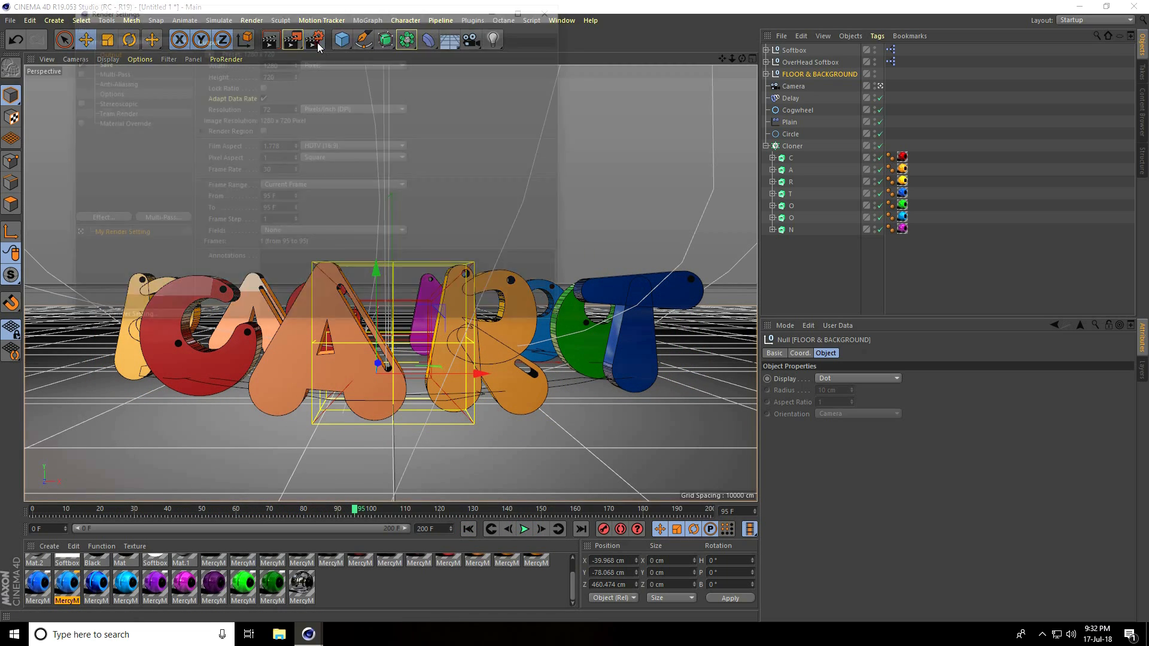
Step: Add Ambient Occlusion and Global Illumination render effects, checking the Anti-Aliasing page
click(307, 40)
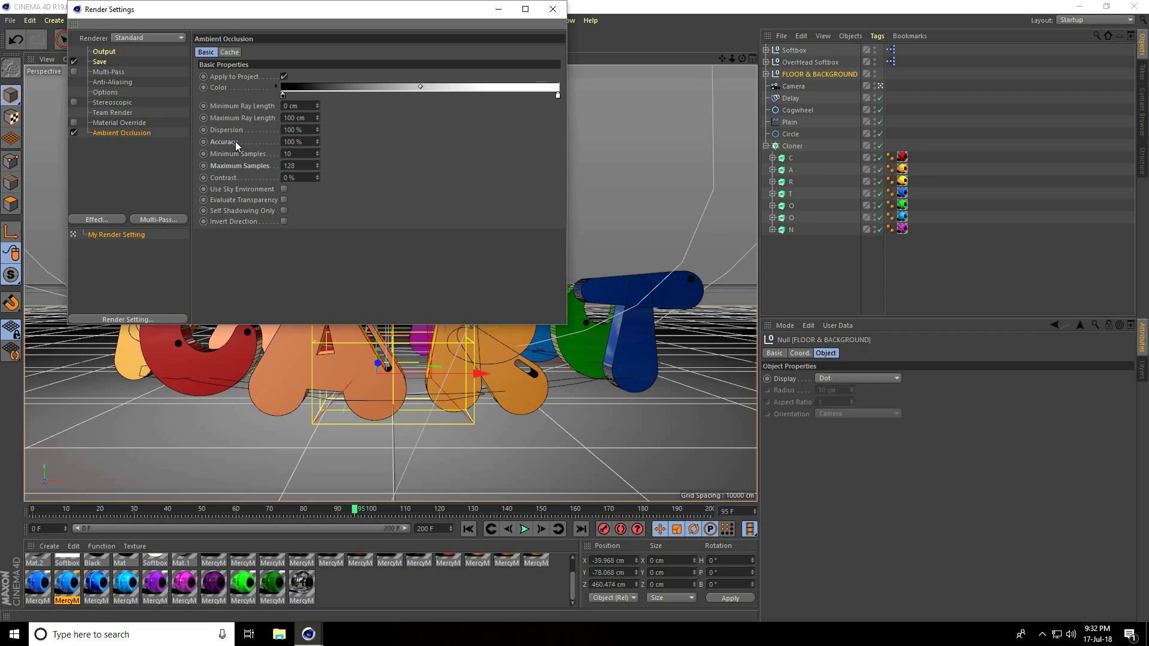
click(96, 219)
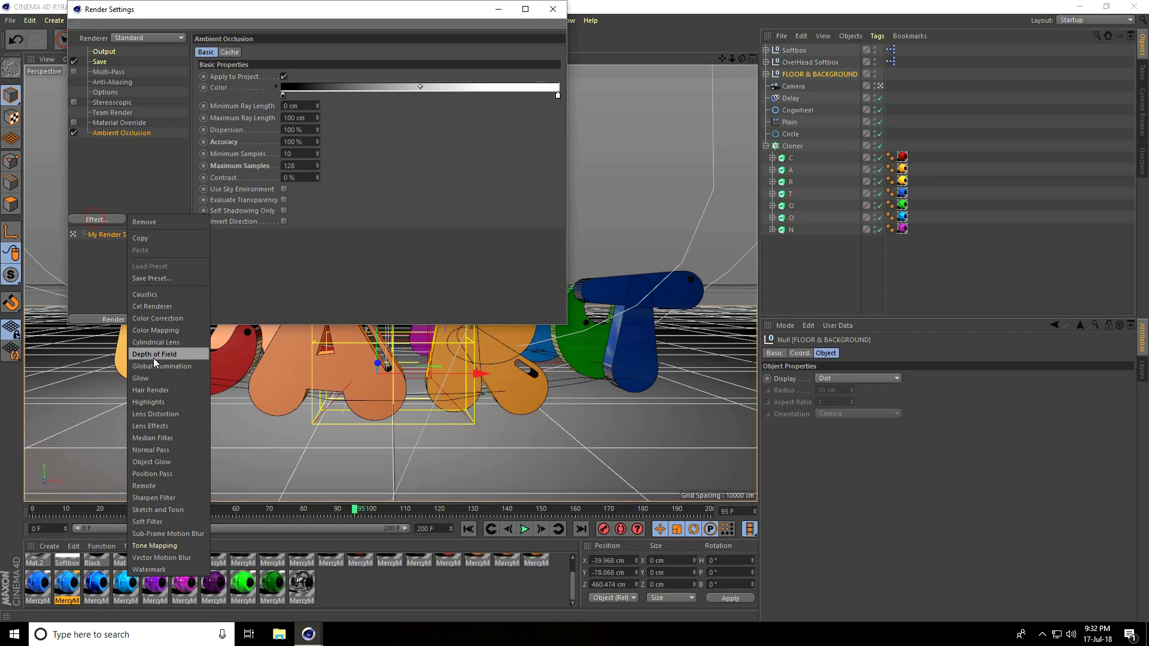
click(160, 367)
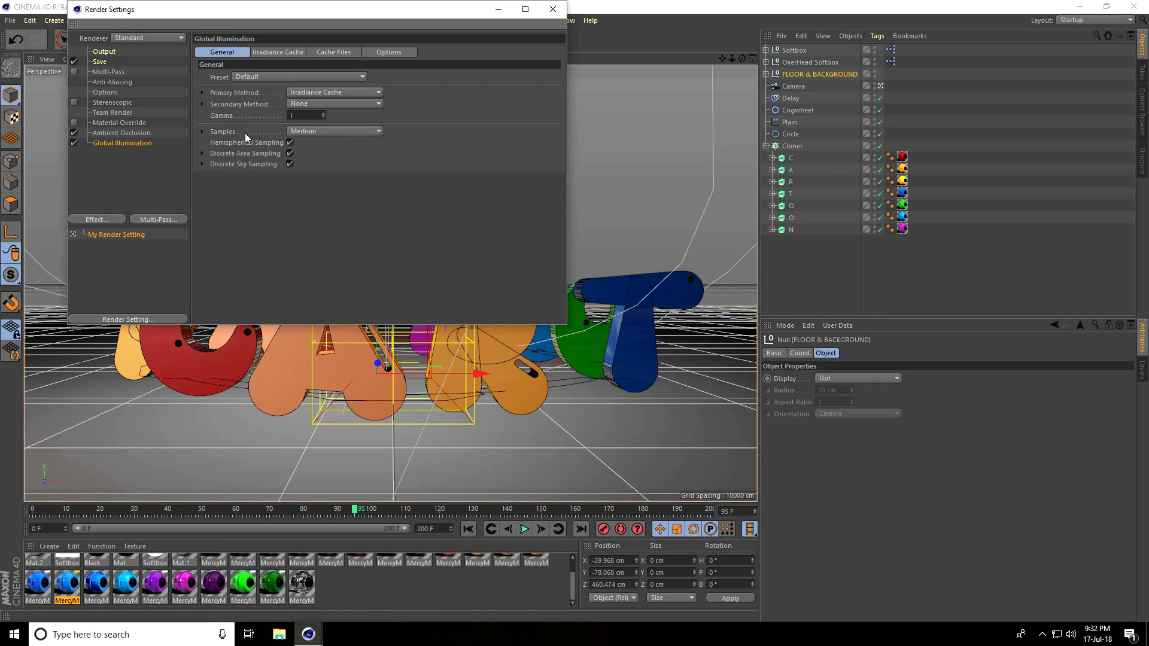
mouse_move(314, 134)
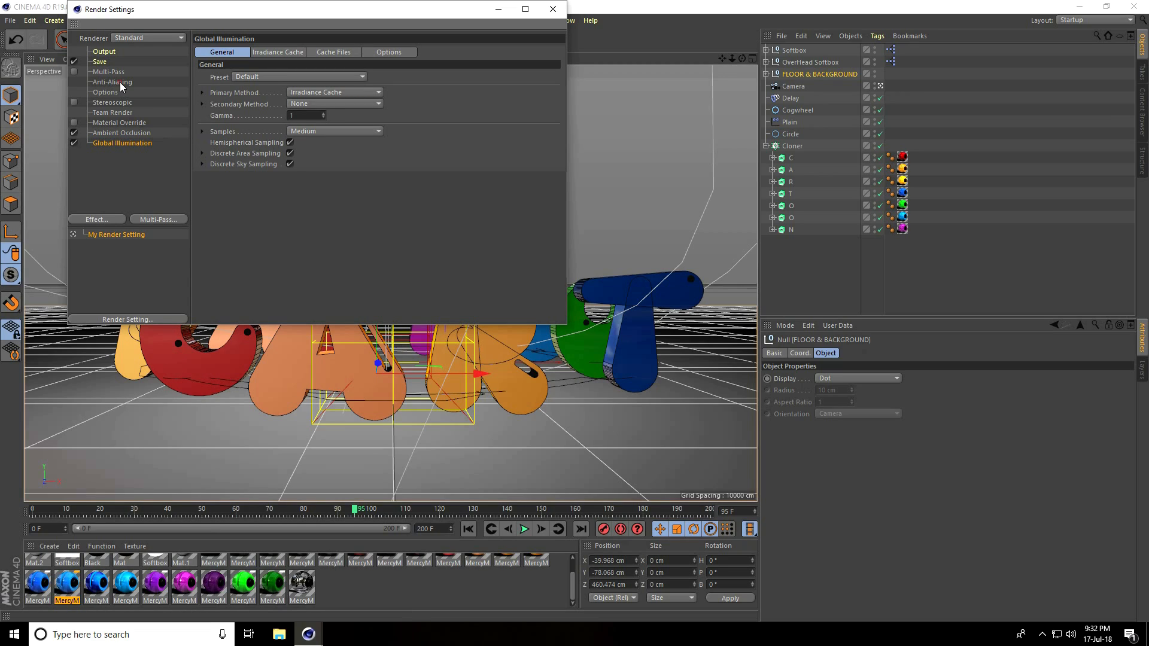
click(112, 81)
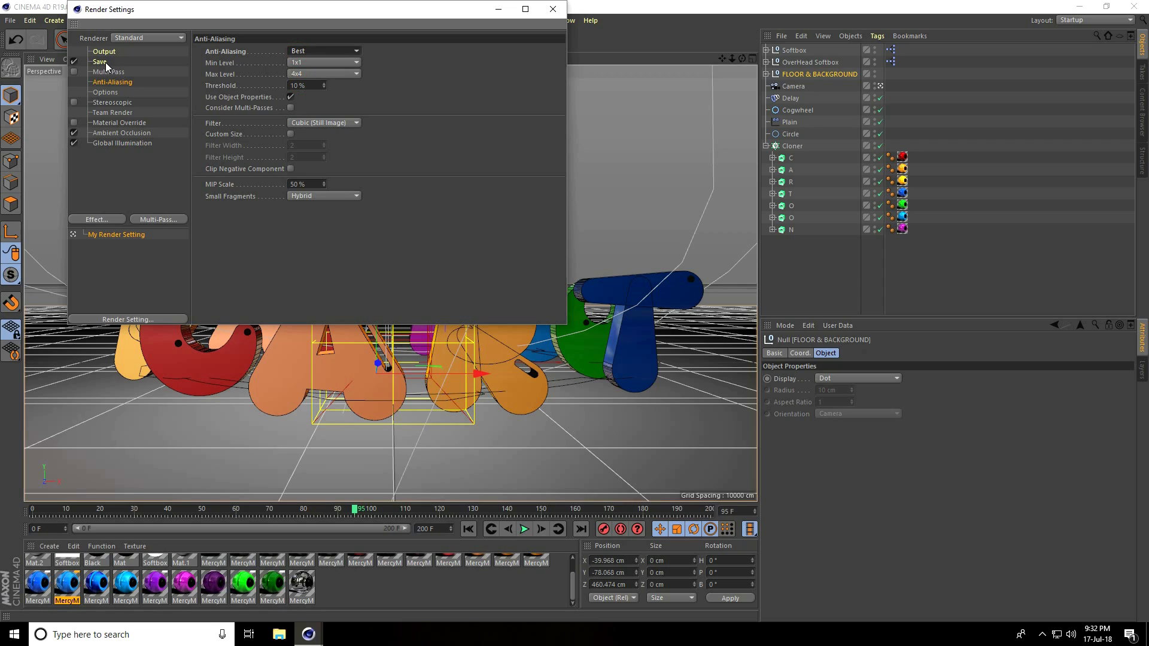
click(95, 62)
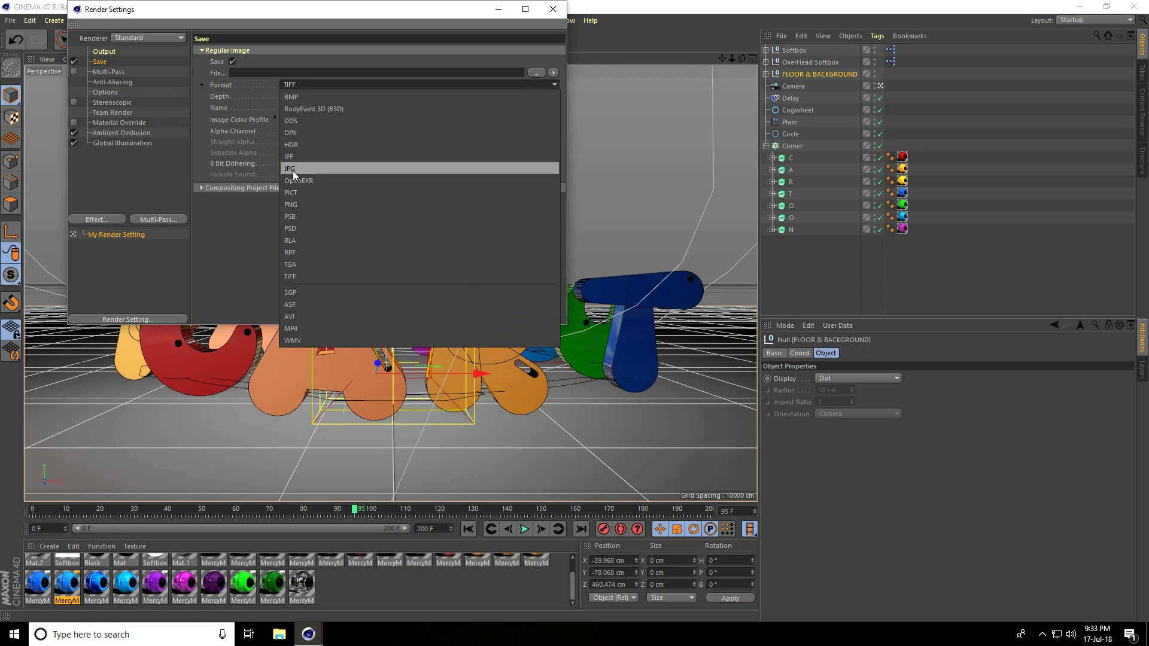
Step: Set save format to JPG and create a CARTOON output folder on the Desktop
click(290, 169)
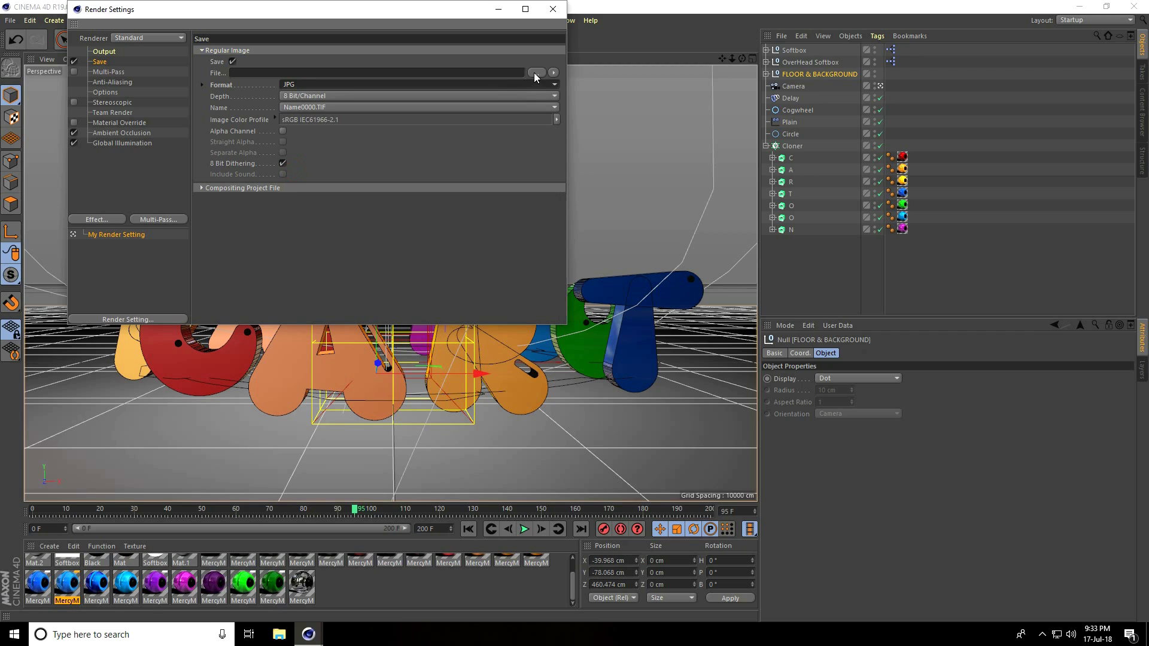
click(537, 72)
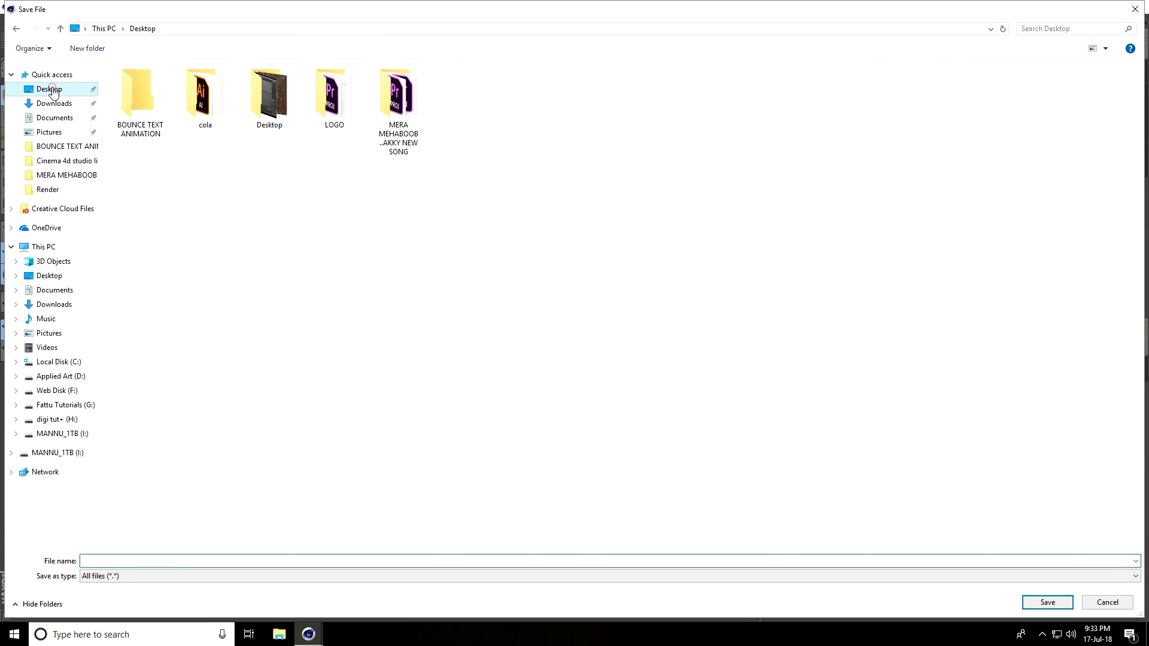
right_click(172, 187)
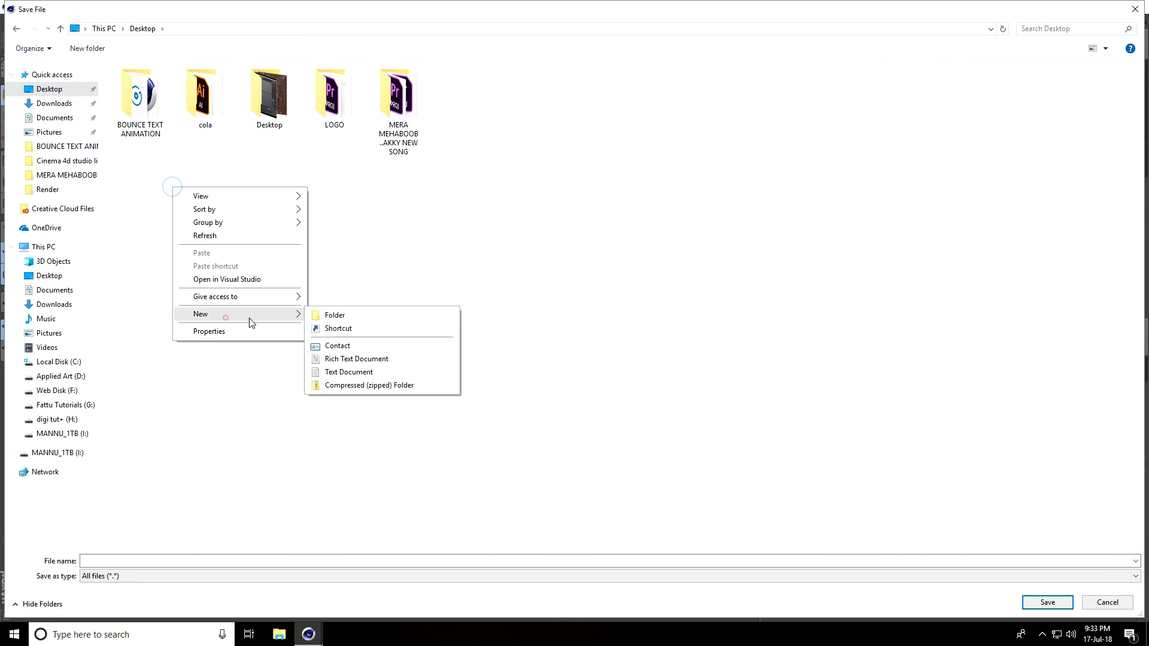
click(335, 315)
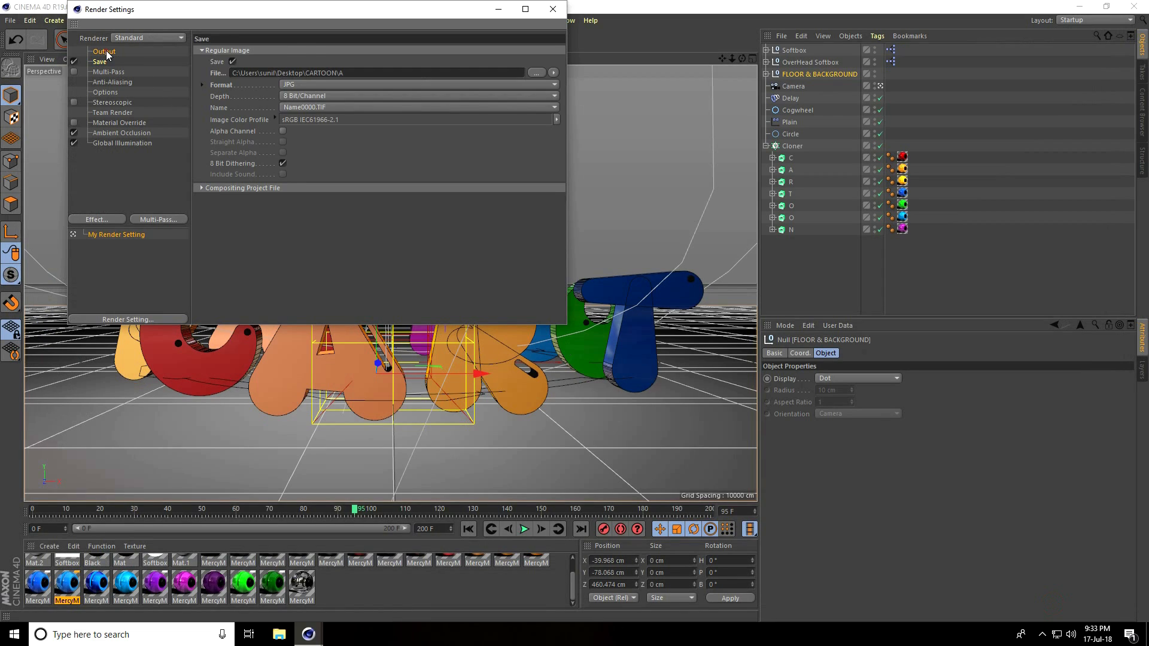
Step: Set output to the HDTV 1080 29.97 preset over All Frames and close Render Settings
click(103, 50)
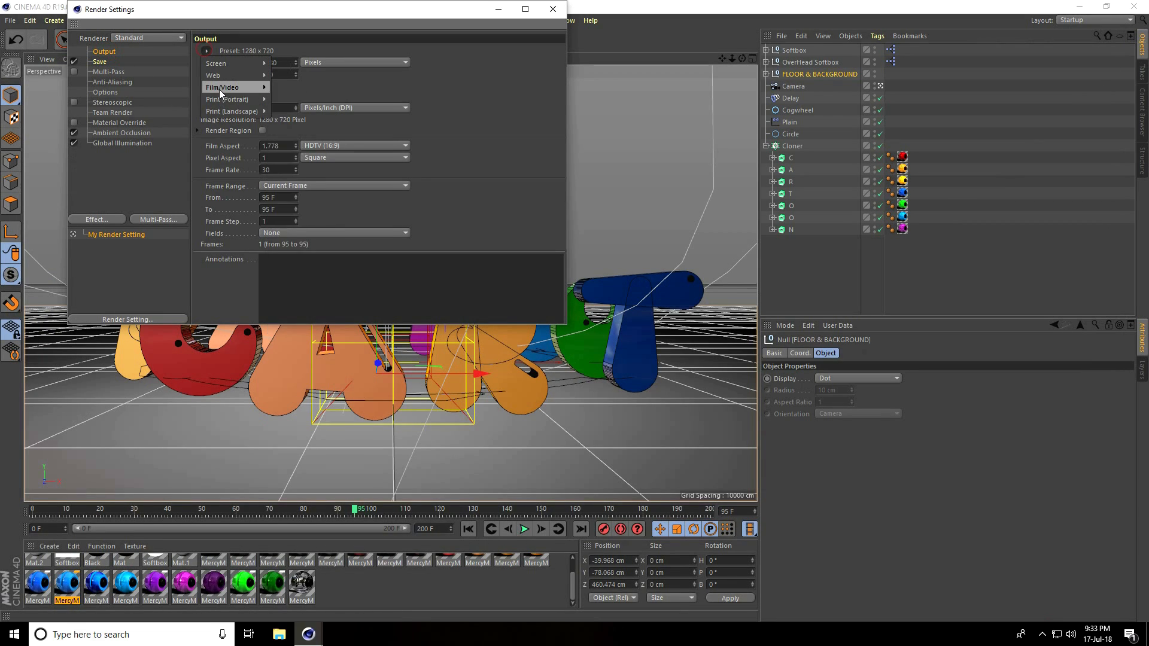
click(222, 88)
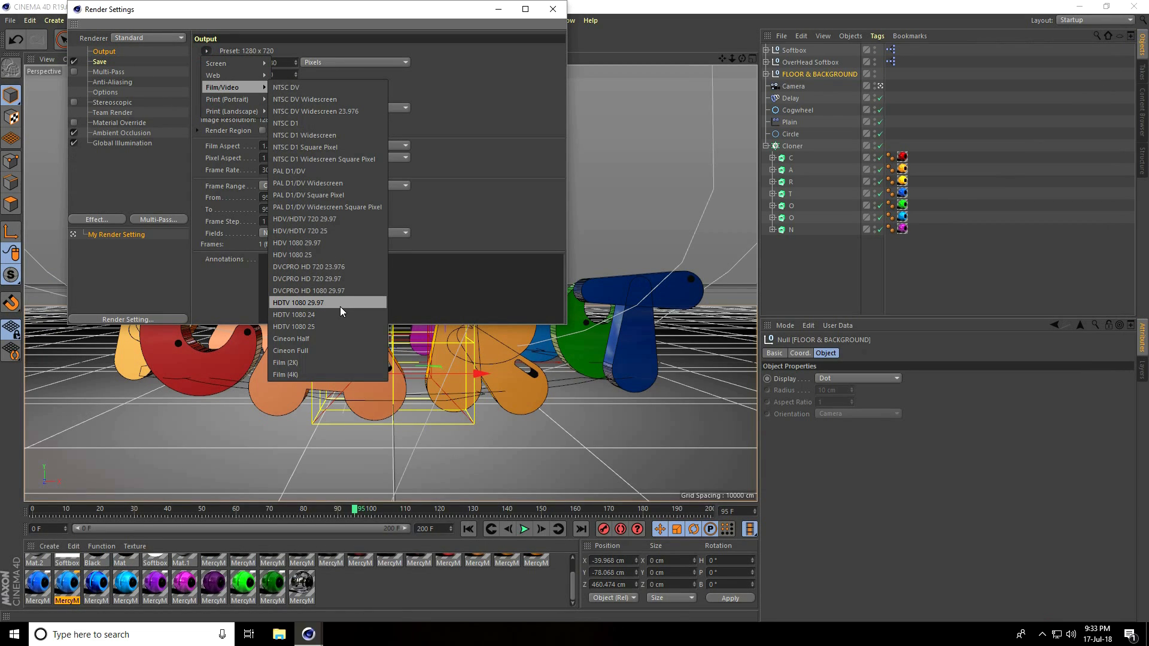
click(297, 302)
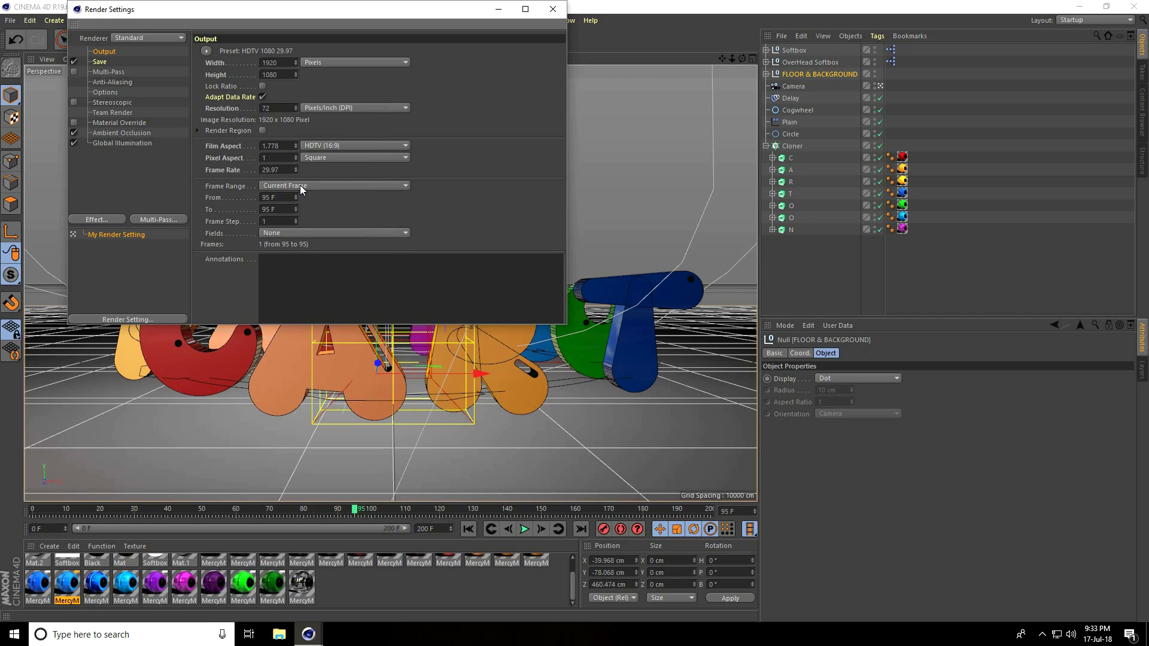
click(335, 186)
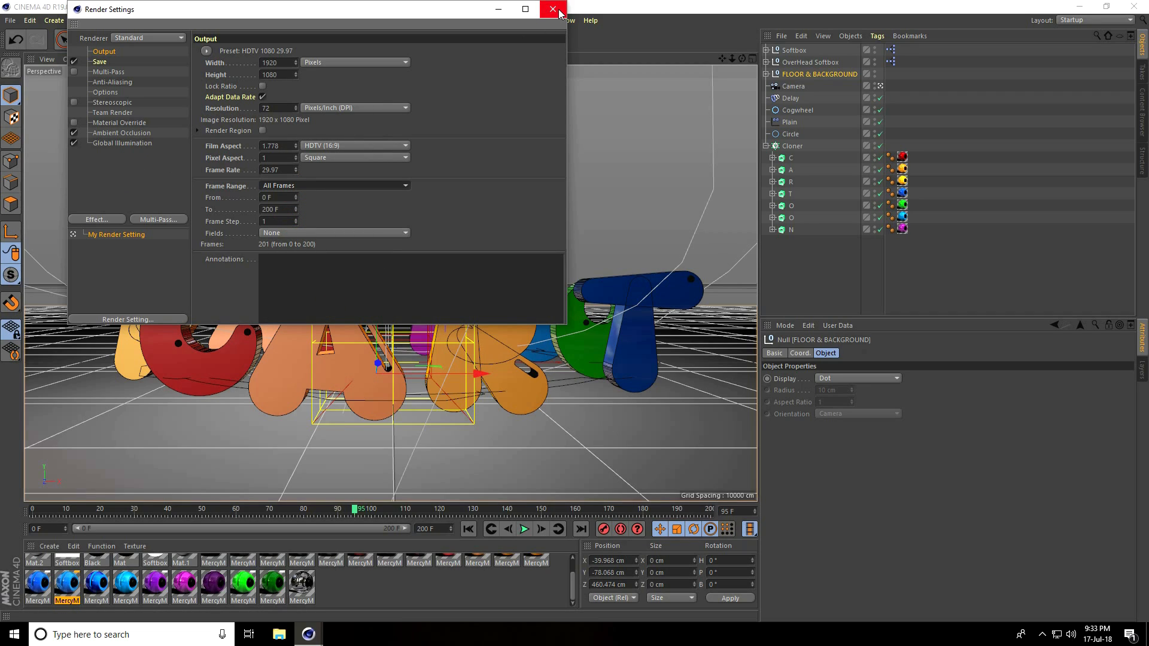
click(547, 11)
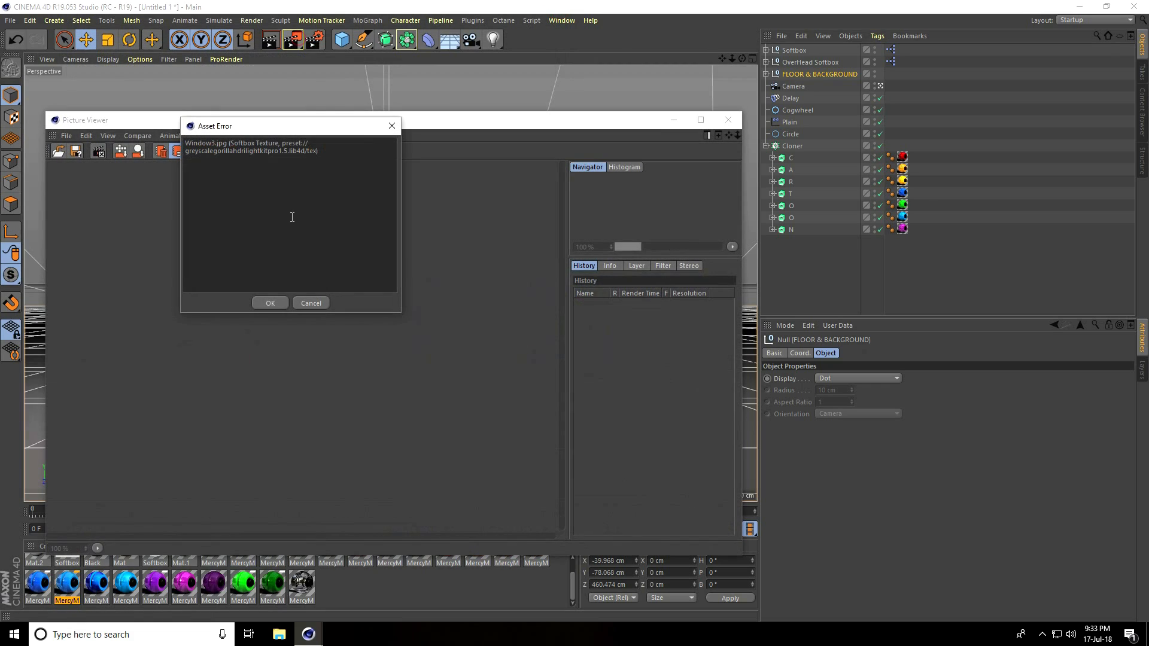
Step: Dismiss the missing softbox texture warning so the 1920×1080 render continues, and show the Filter adjustments
click(270, 303)
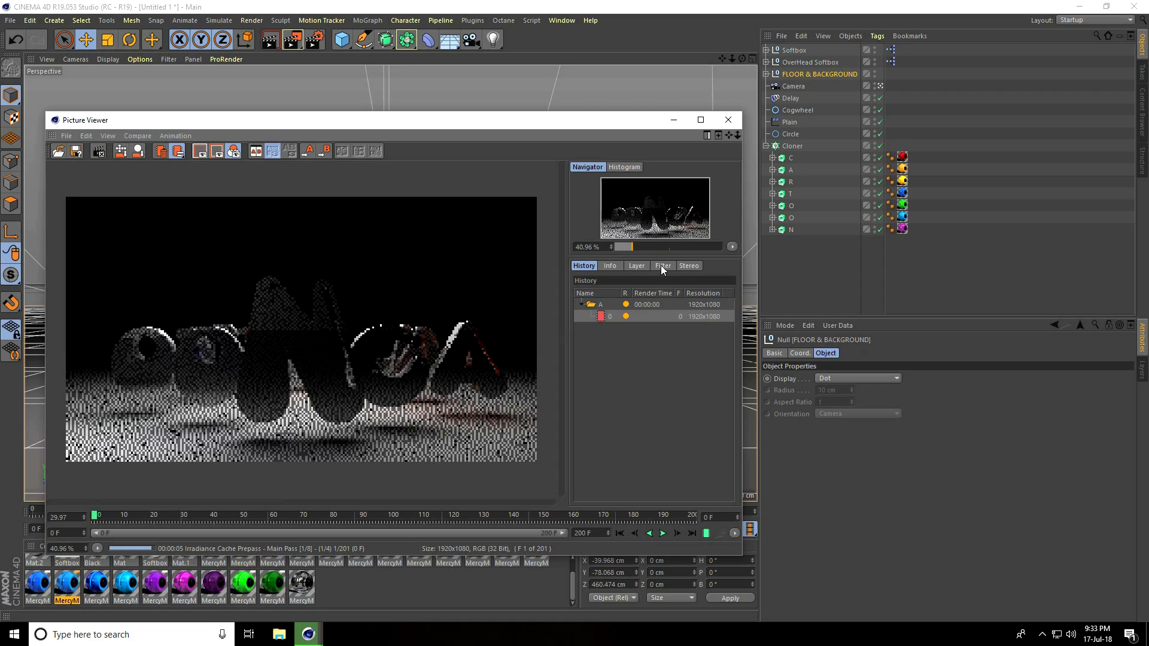
click(663, 265)
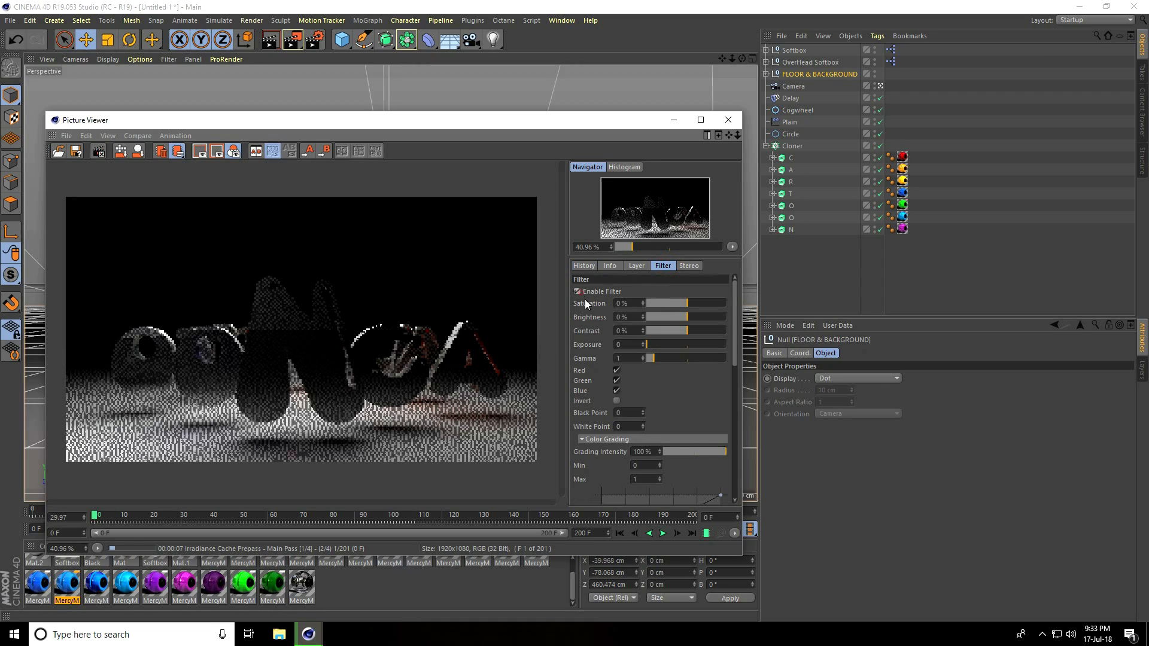